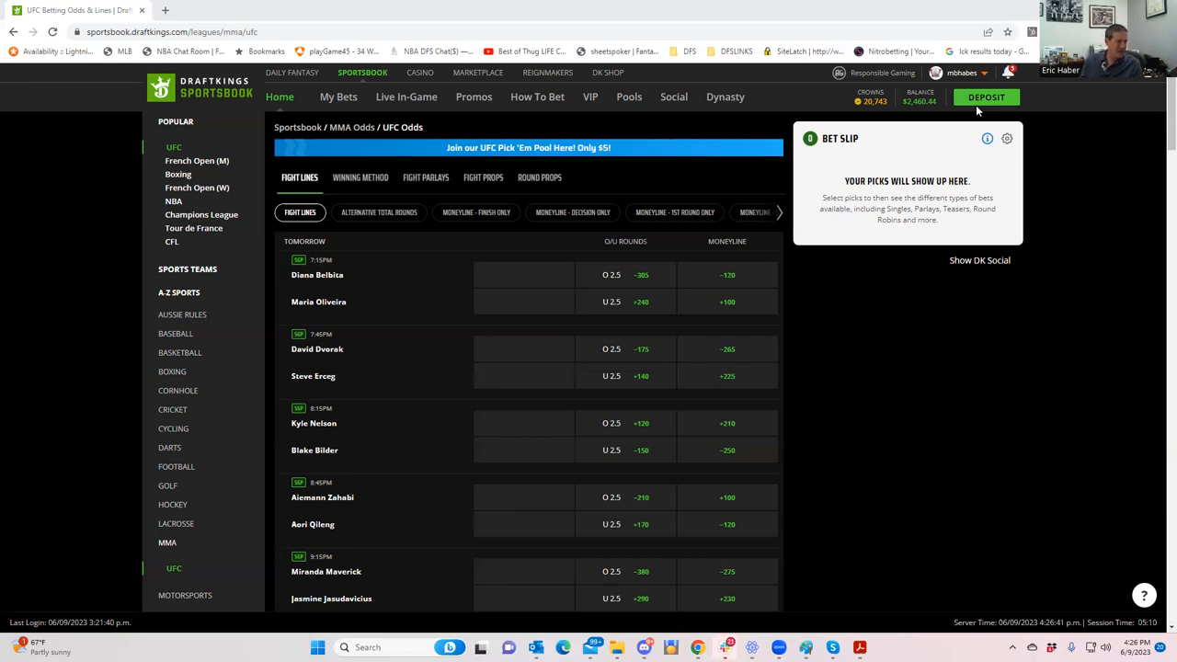
pyautogui.moveTo(947, 6)
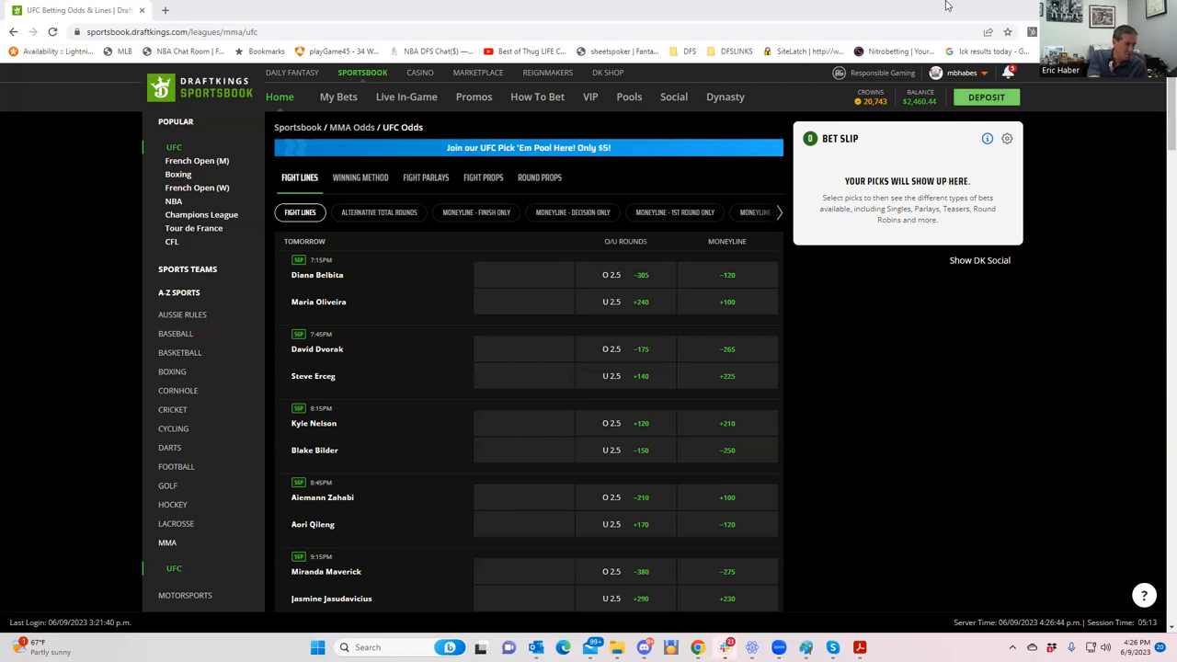
pyautogui.moveTo(40, 293)
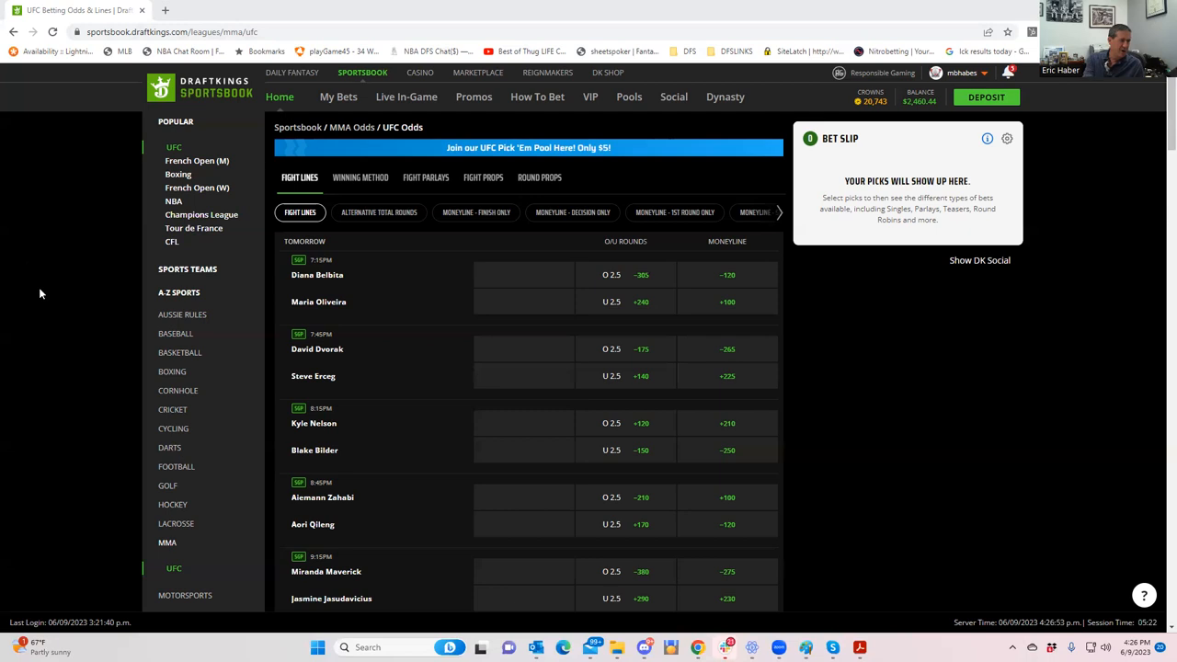
pyautogui.moveTo(467, 304)
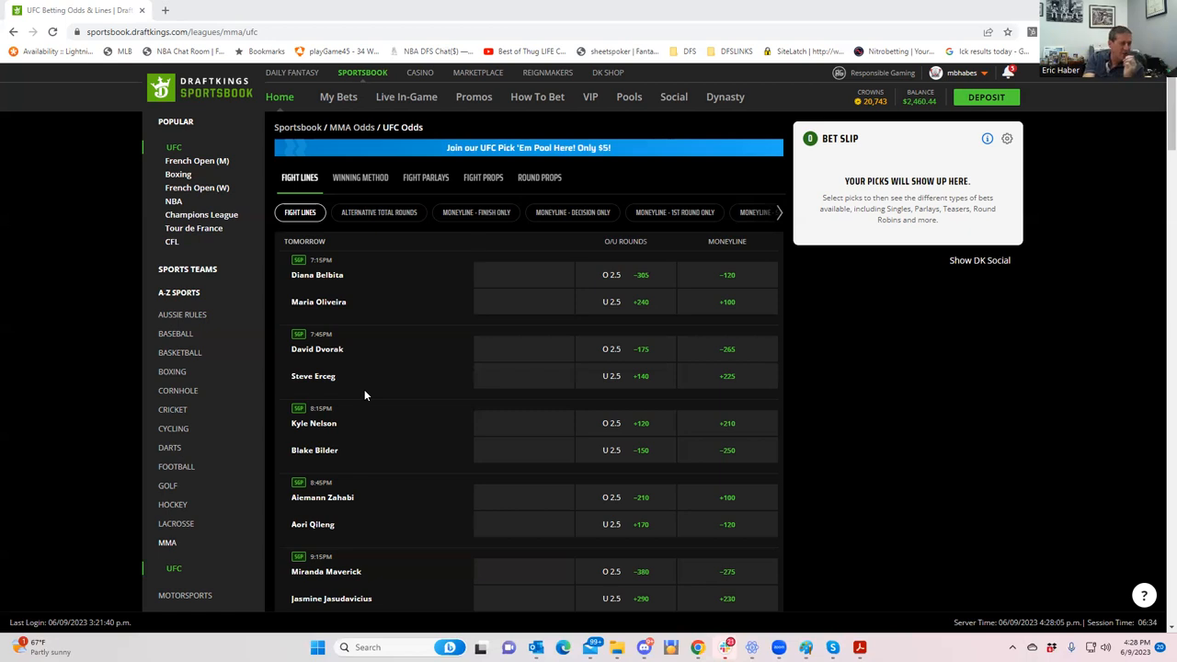
# Step: Open the Dvorak vs Erceg event, browse its markets, and filter to Round Props
pyautogui.click(317, 349)
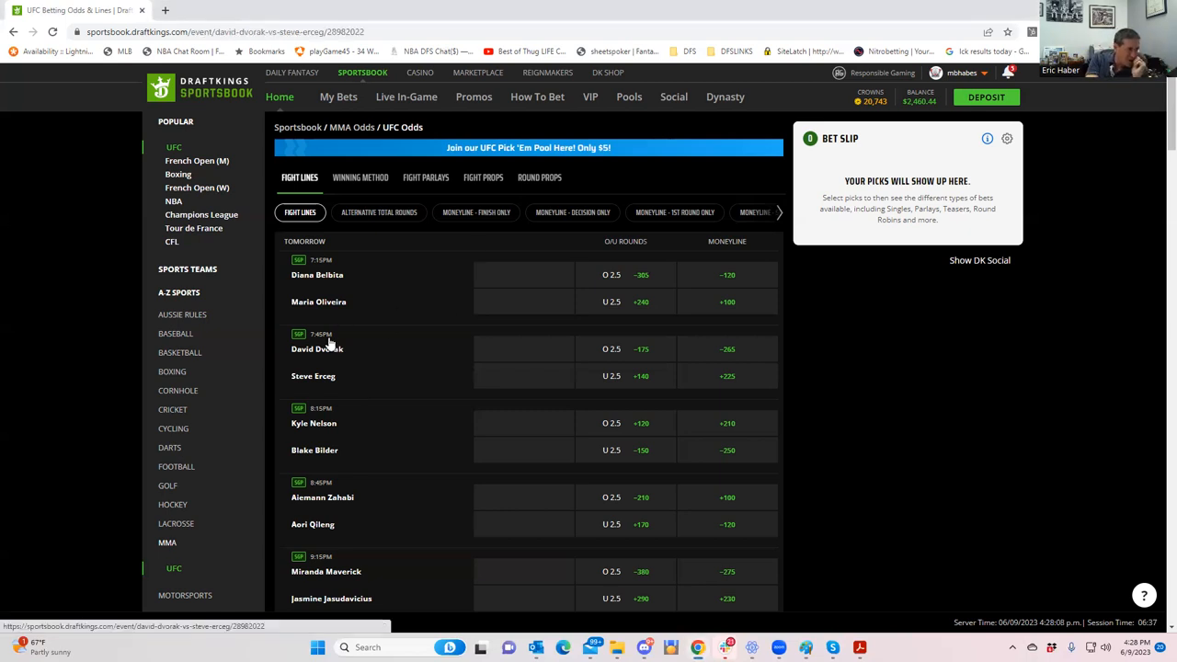
pyautogui.click(318, 349)
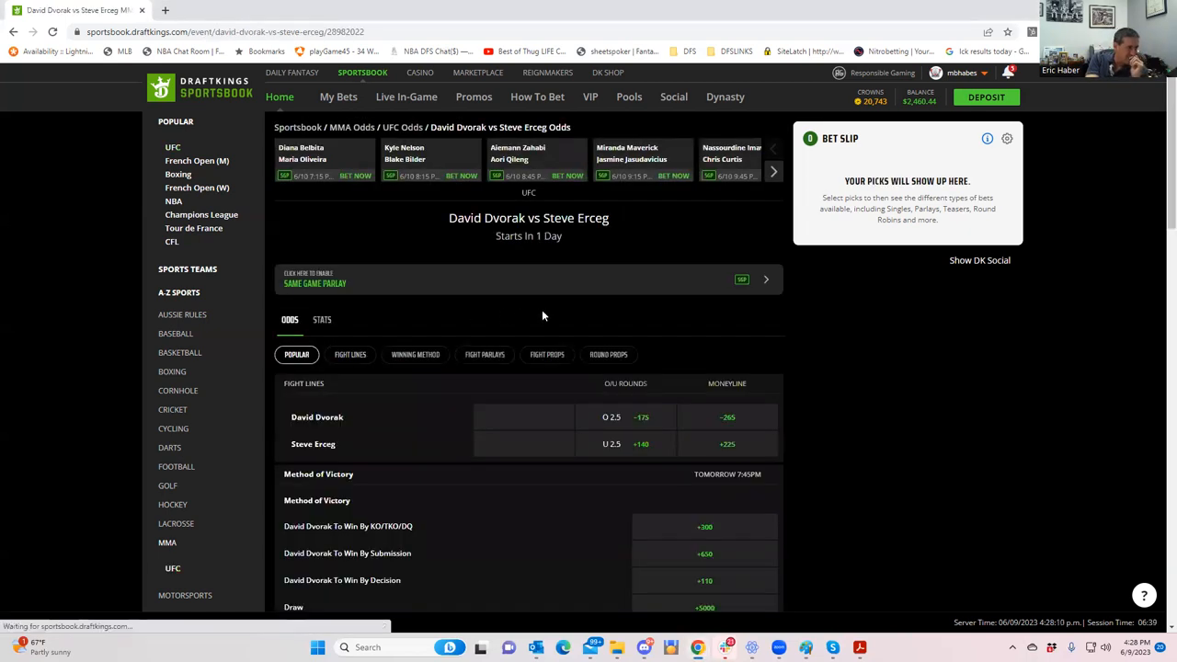
pyautogui.moveTo(465, 462)
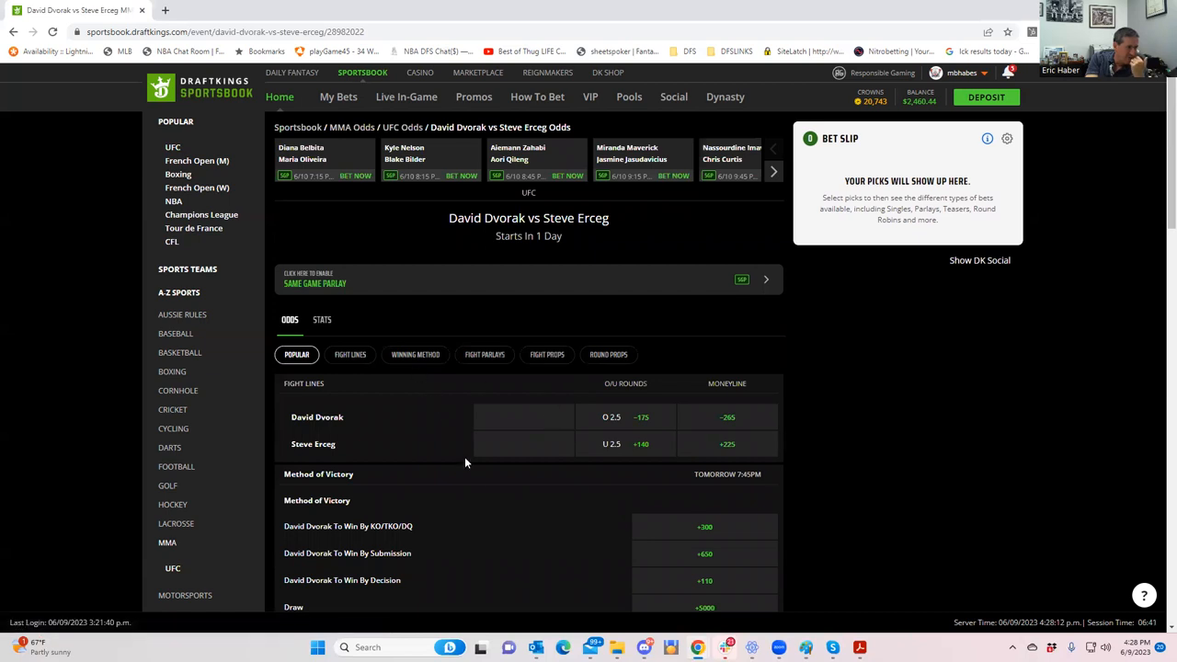
pyautogui.scroll(-3)
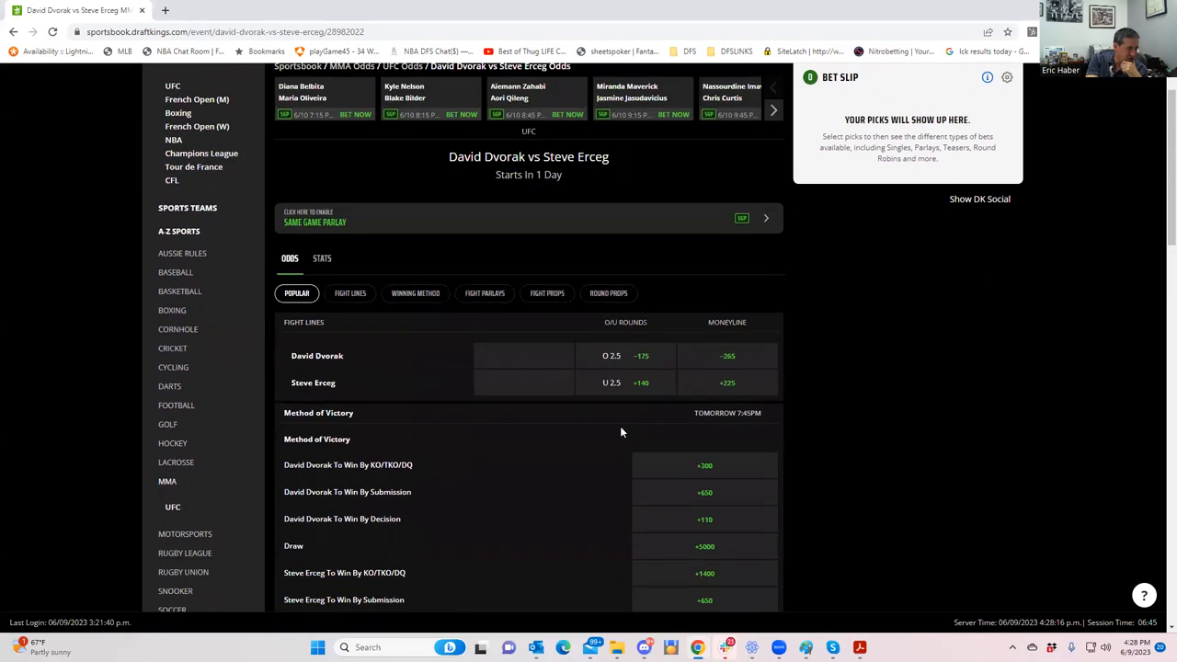
pyautogui.scroll(-3)
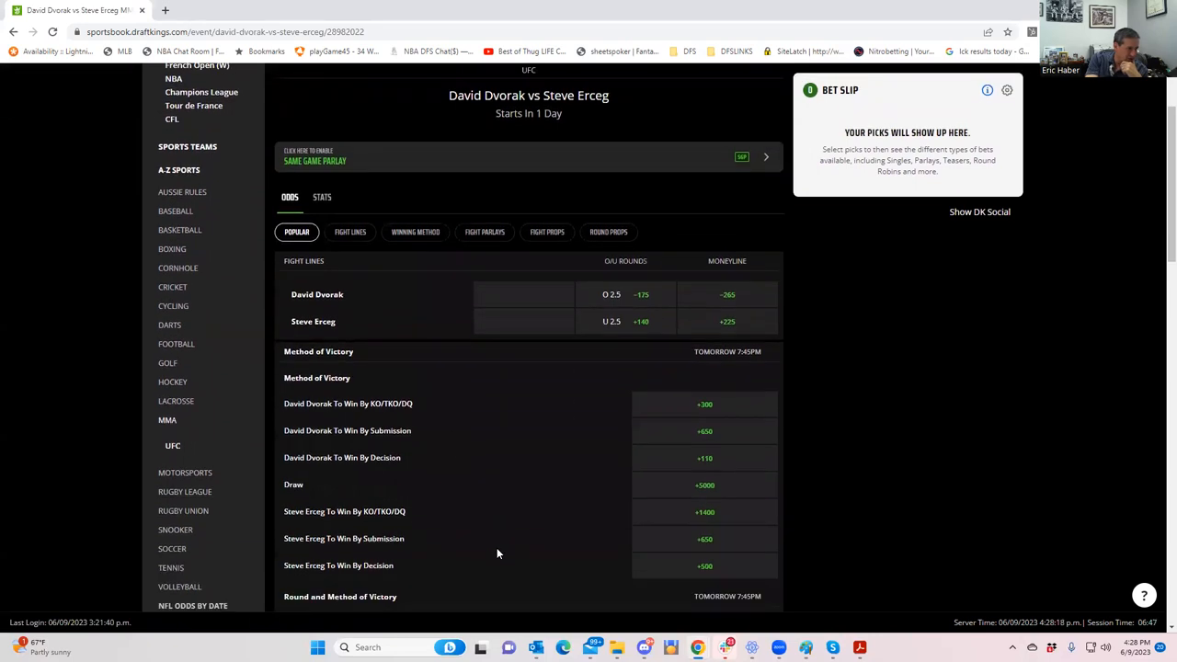
pyautogui.scroll(-3)
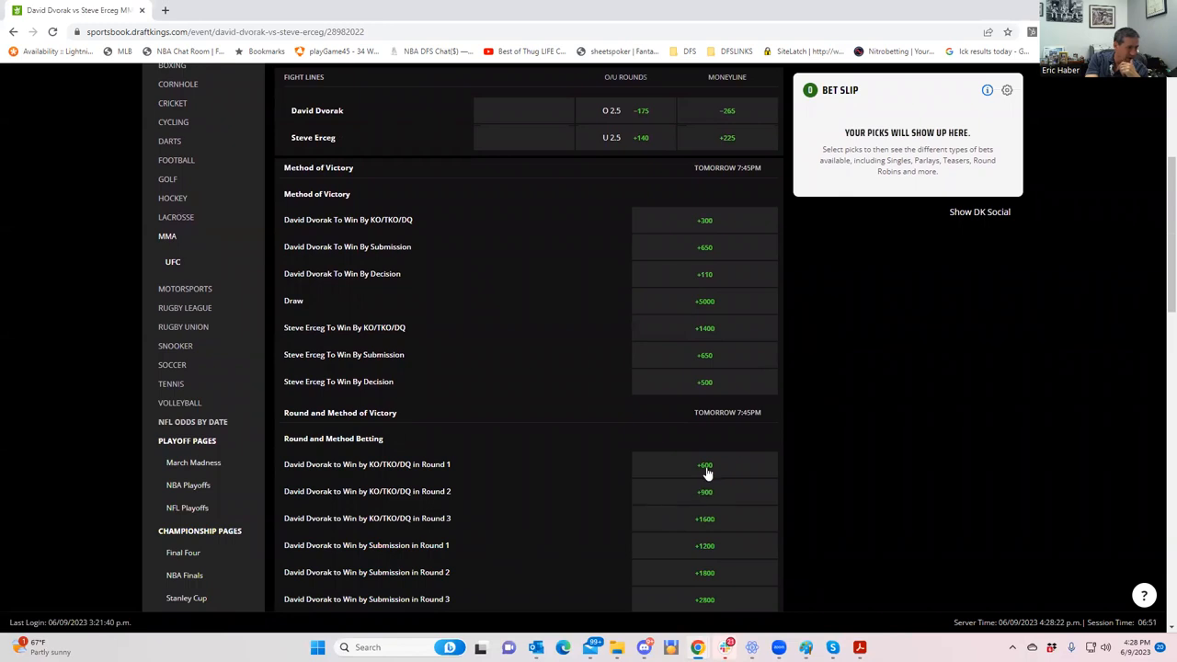
pyautogui.scroll(-3)
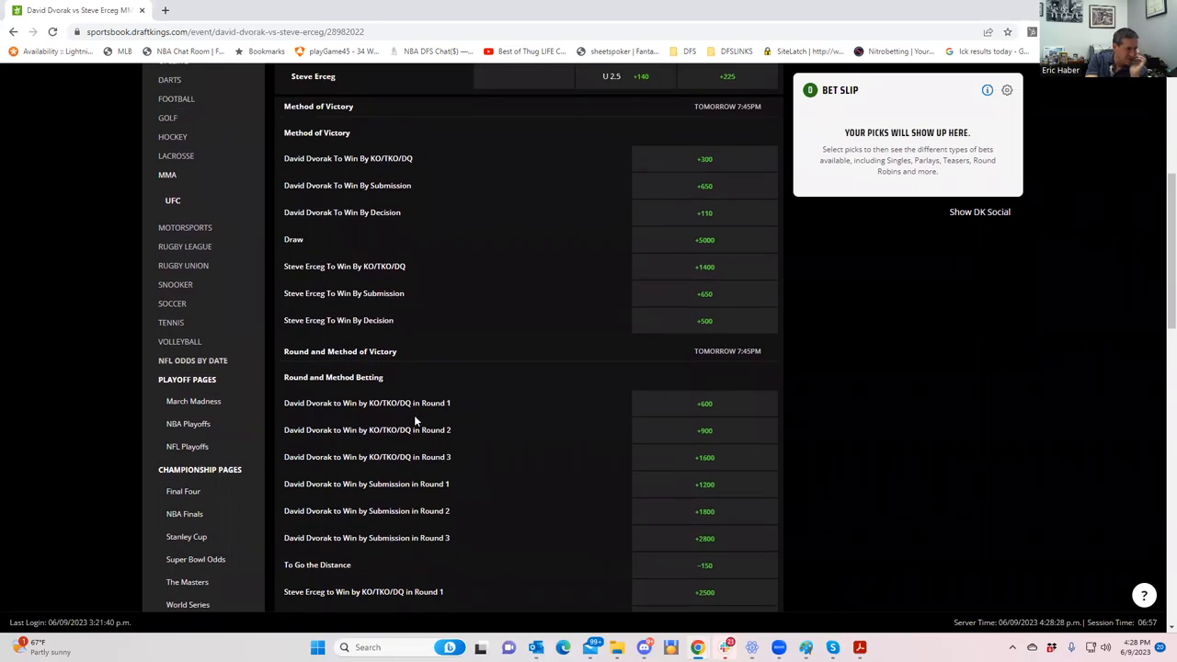
pyautogui.moveTo(741, 402)
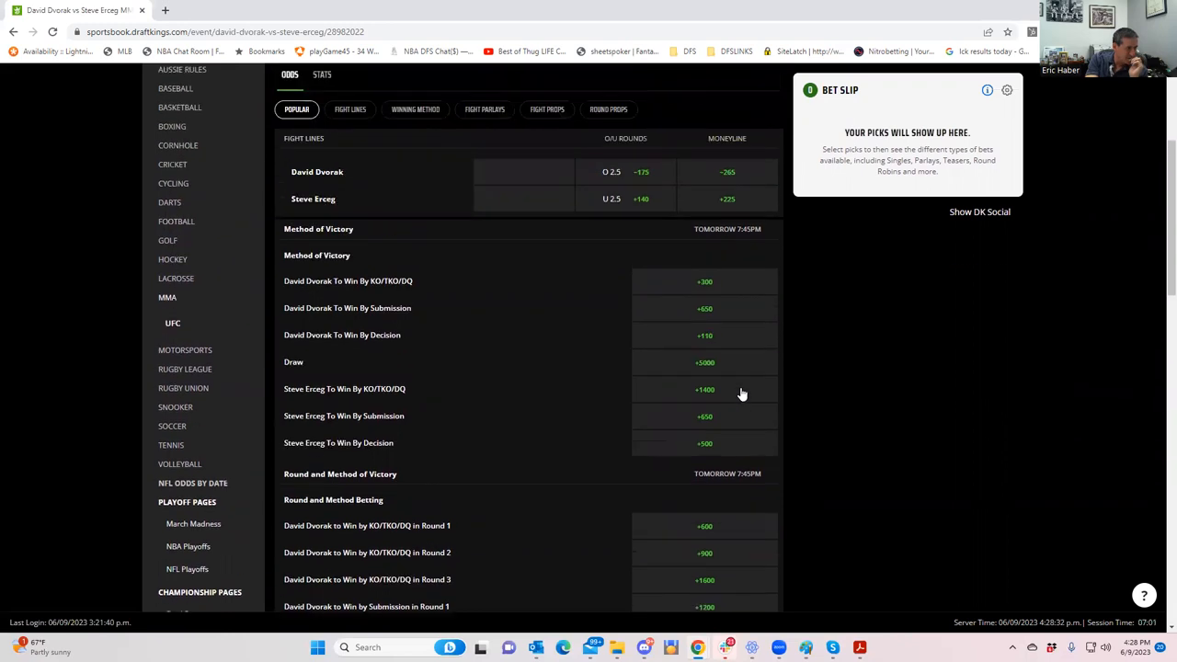
pyautogui.moveTo(594, 155)
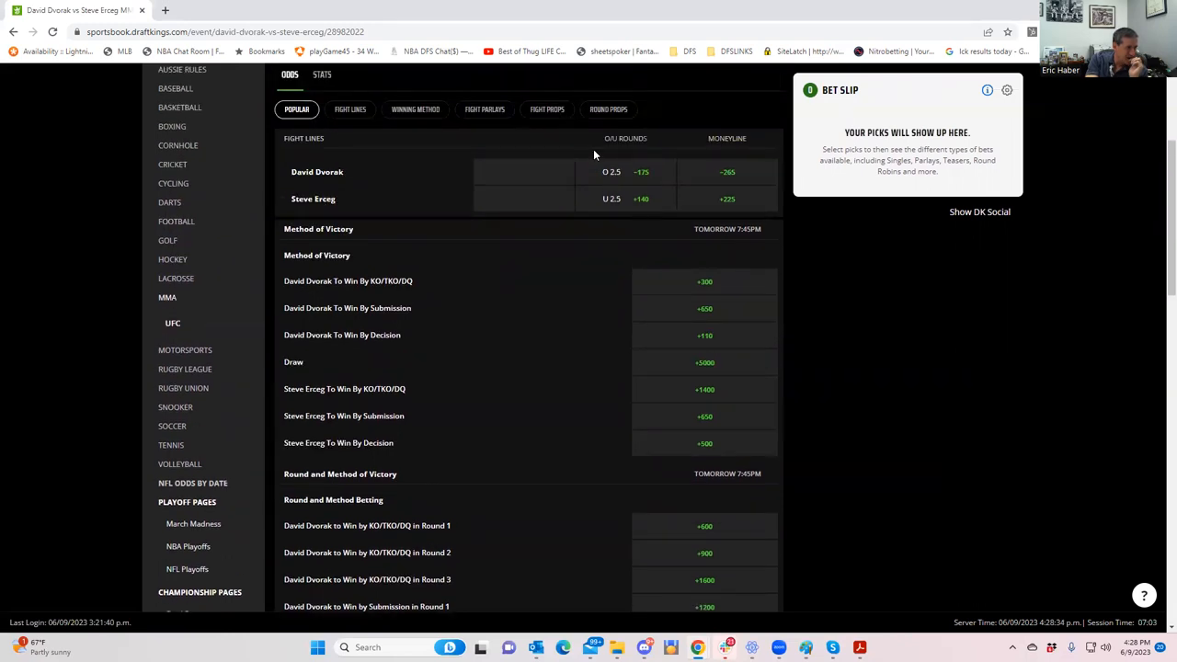
pyautogui.click(608, 110)
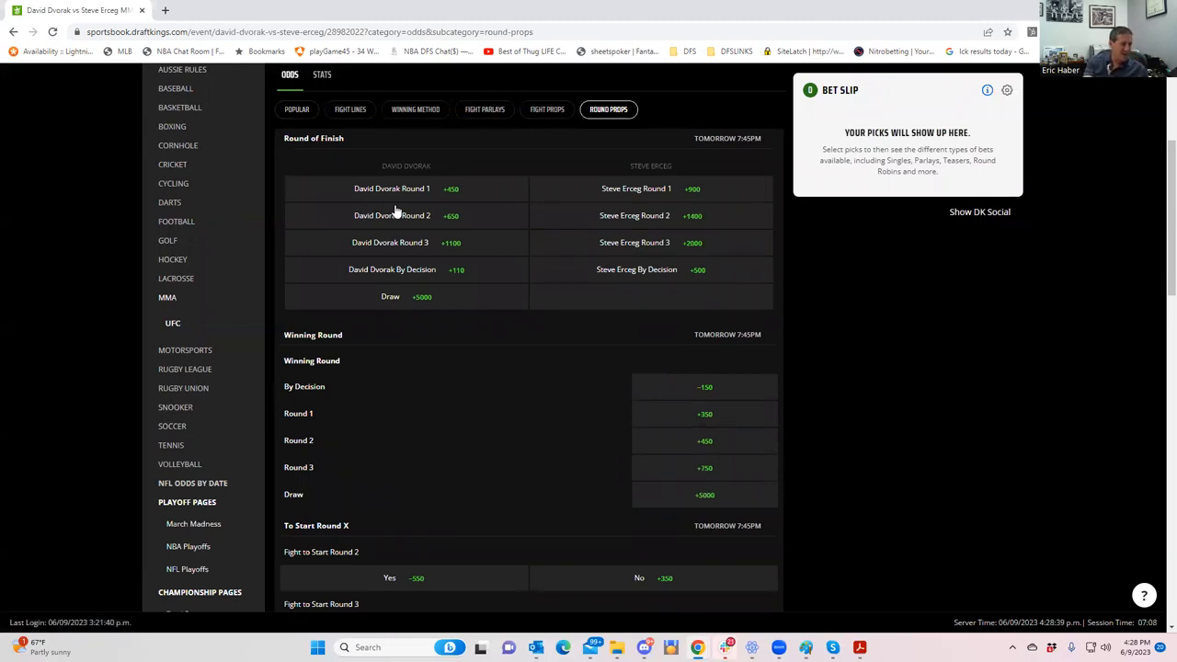
pyautogui.moveTo(410, 190)
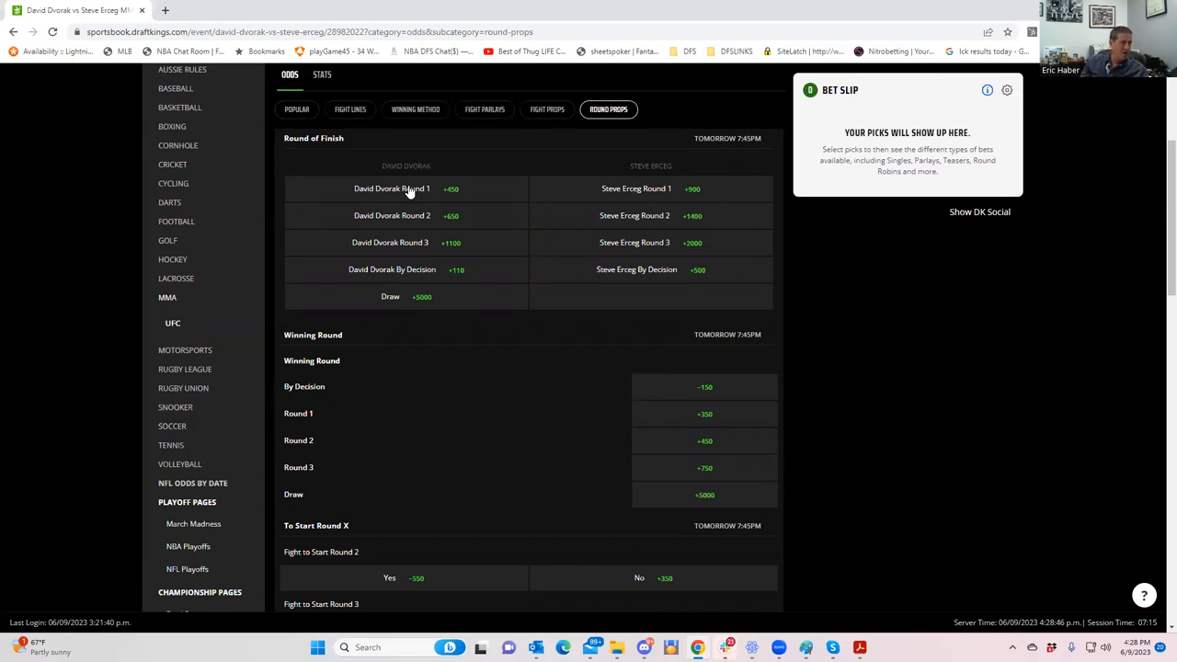
pyautogui.moveTo(416, 177)
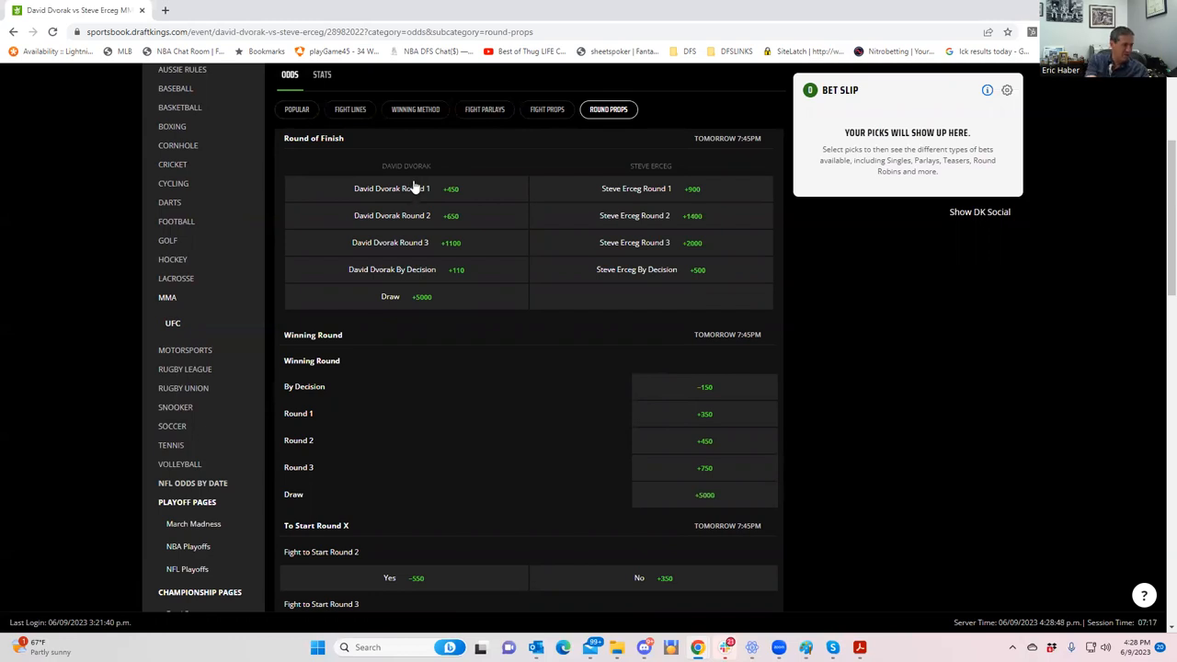
# Step: Add David Dvorak Round 1 at +450 and stake $180.00 for a $990 payout
pyautogui.click(405, 188)
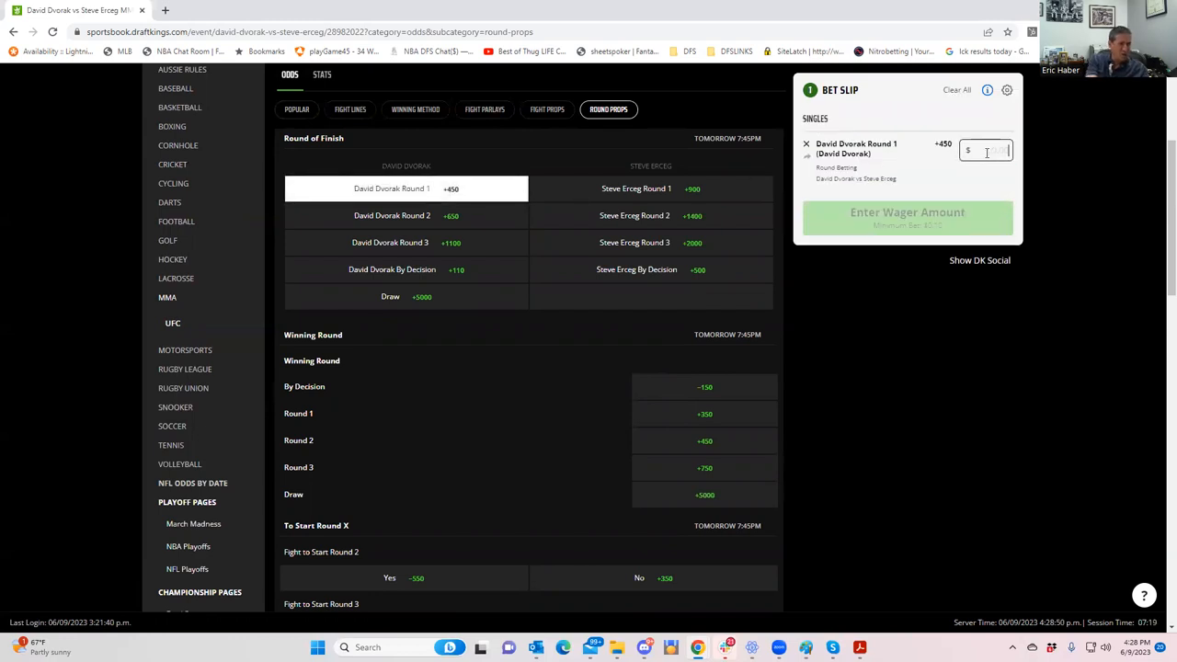
pyautogui.write('1.00')
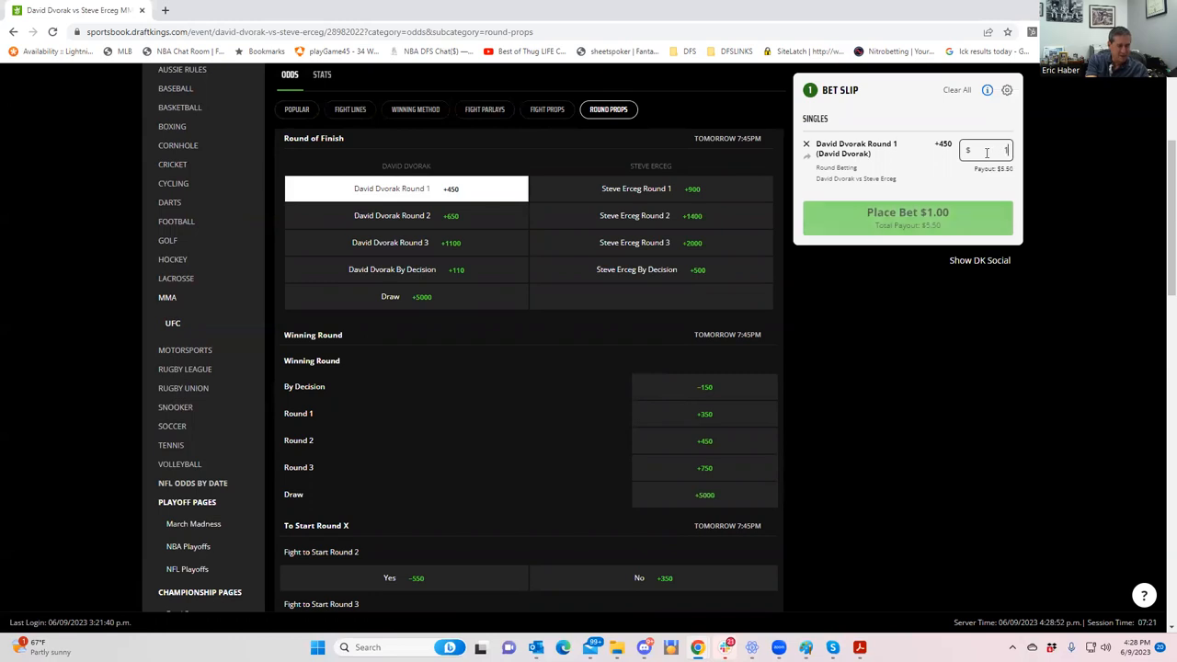
pyautogui.write('180.00')
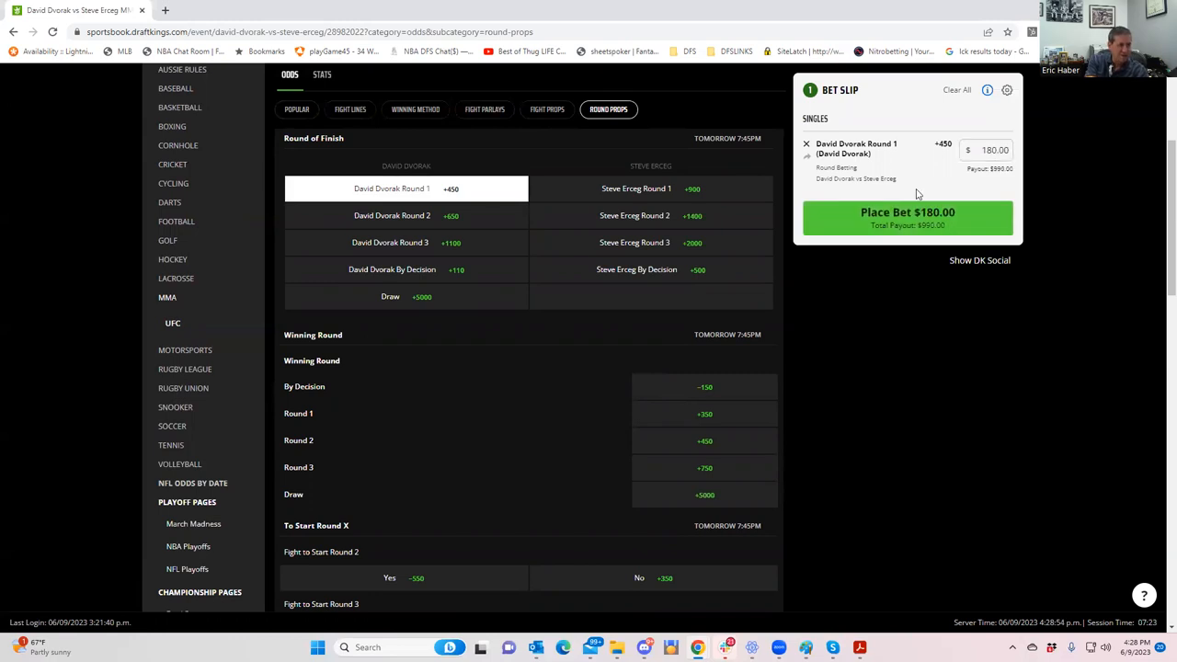
pyautogui.moveTo(925, 161)
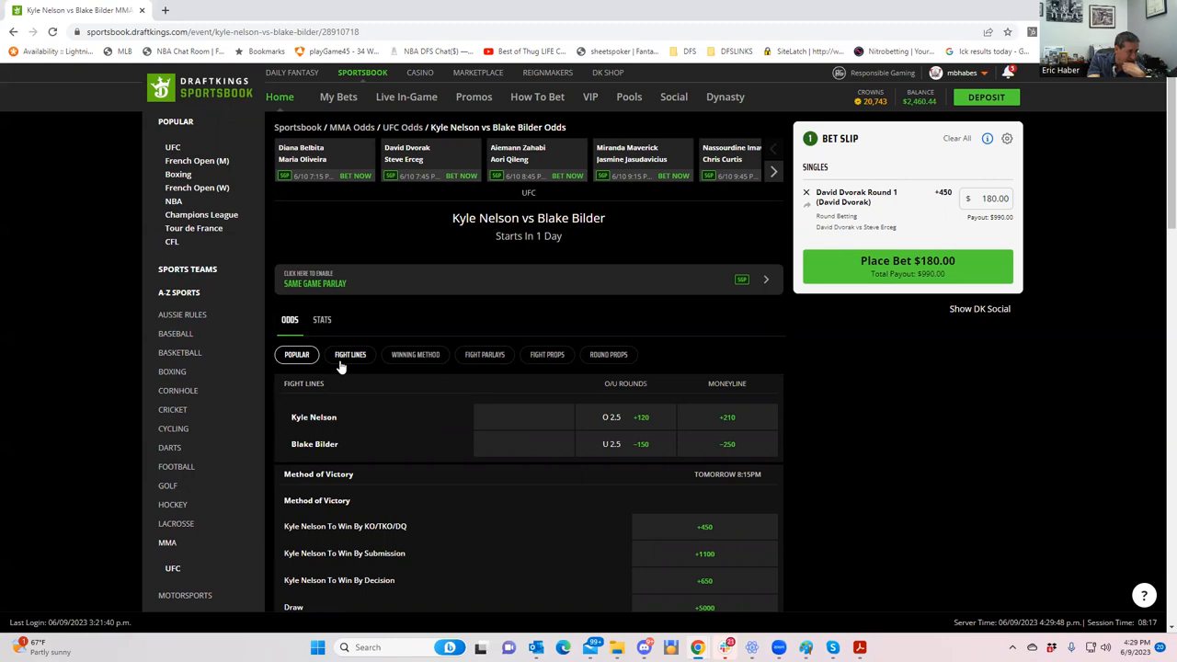
# Step: Show the fight lines for Kyle Nelson vs Blake Bilder
pyautogui.click(350, 355)
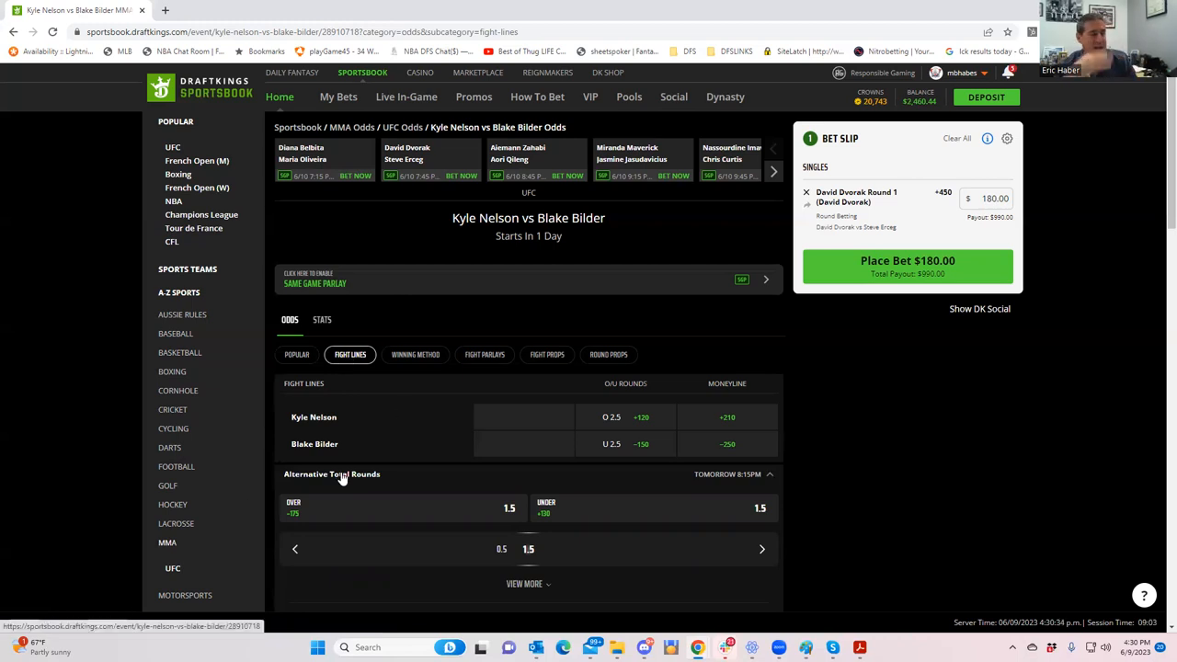
pyautogui.moveTo(676, 381)
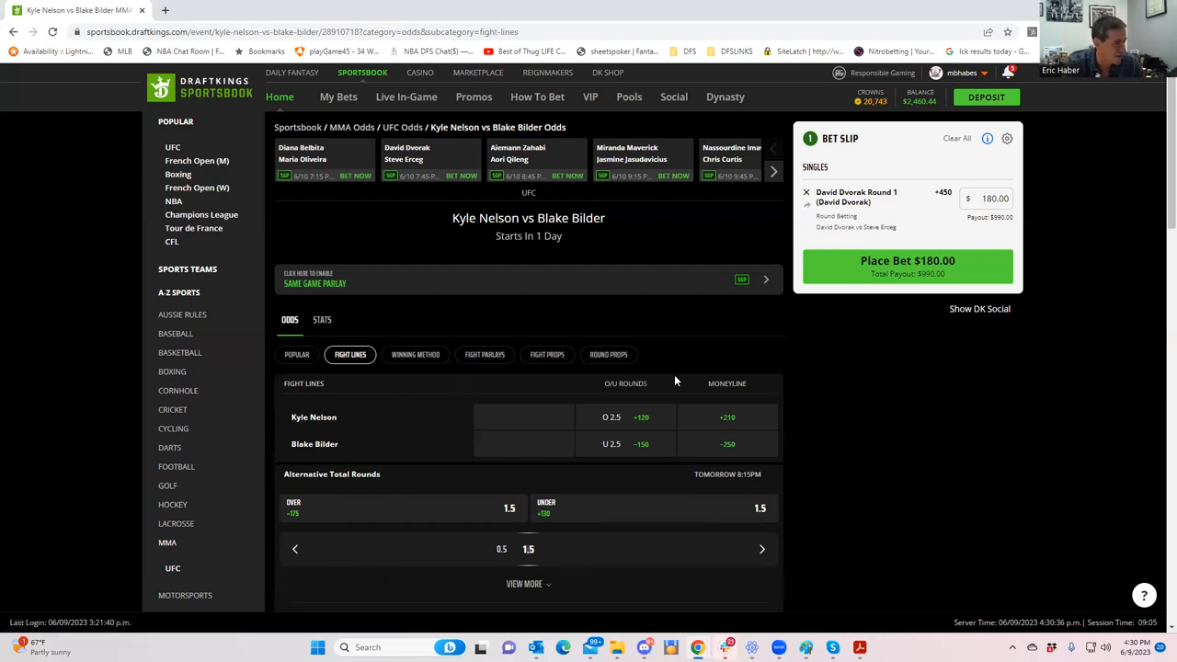
pyautogui.moveTo(313, 424)
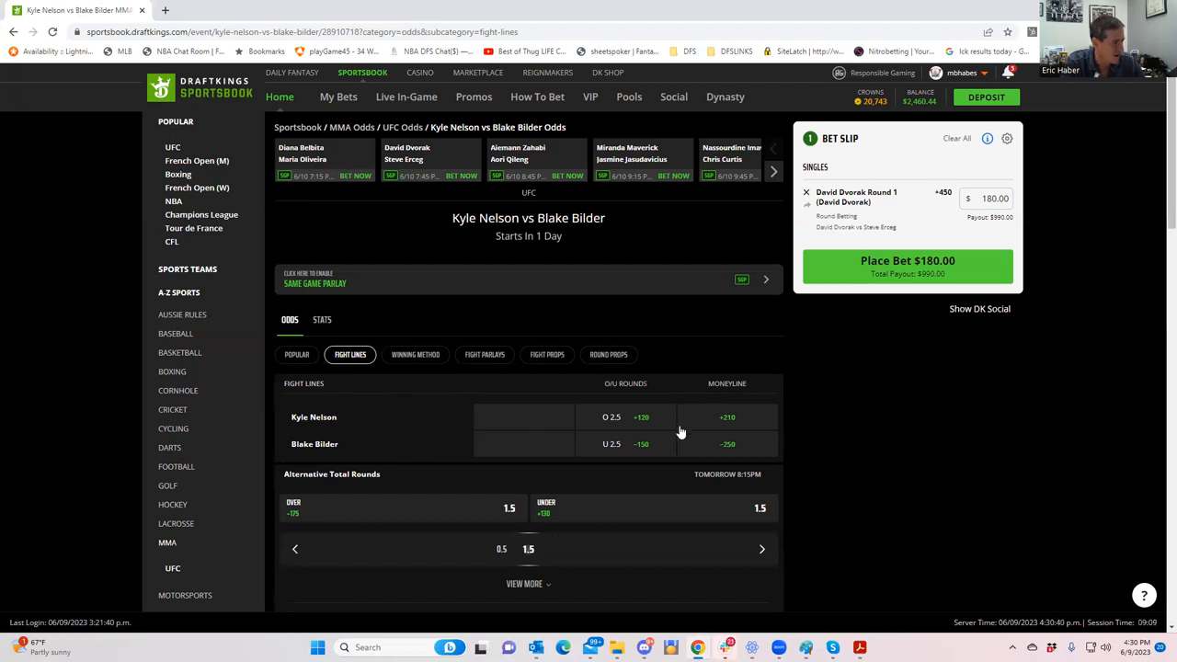
pyautogui.moveTo(727, 423)
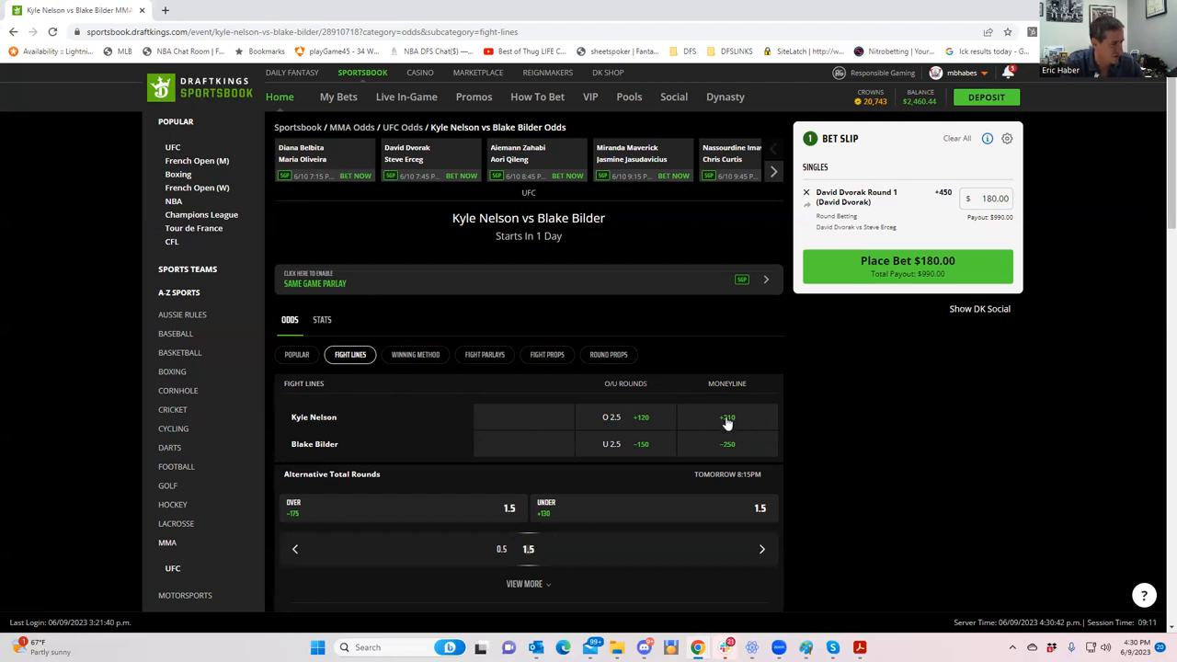
# Step: Add Kyle Nelson moneyline at +210 to the slip, leaving it unstaked
pyautogui.click(727, 416)
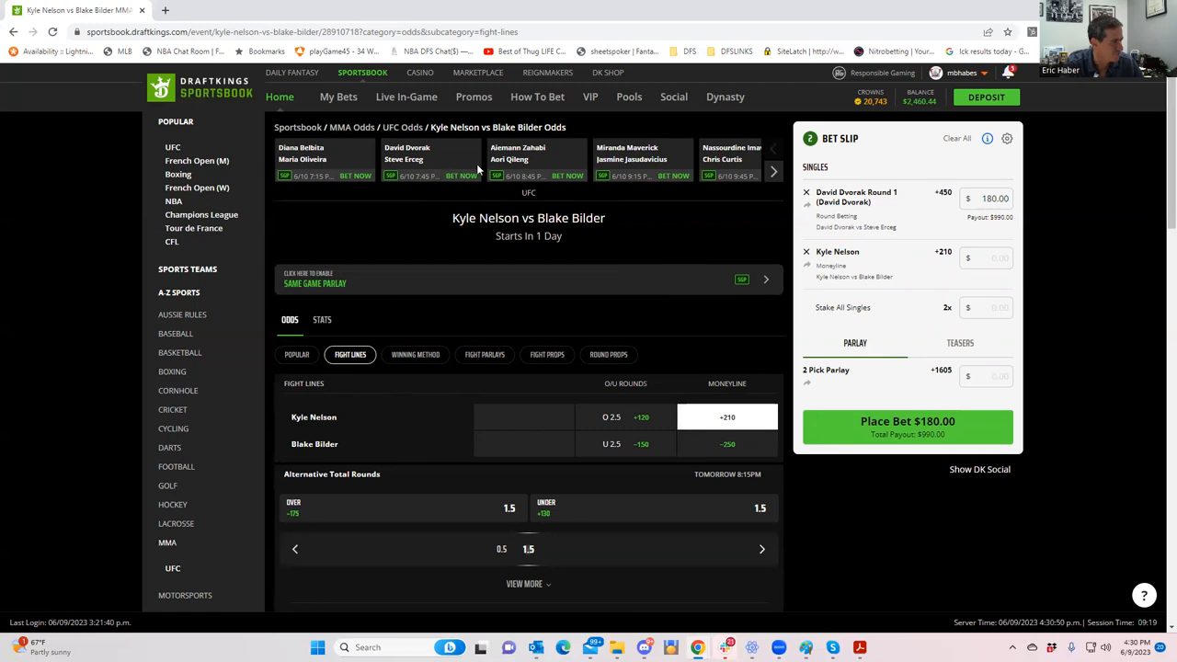
pyautogui.moveTo(568, 165)
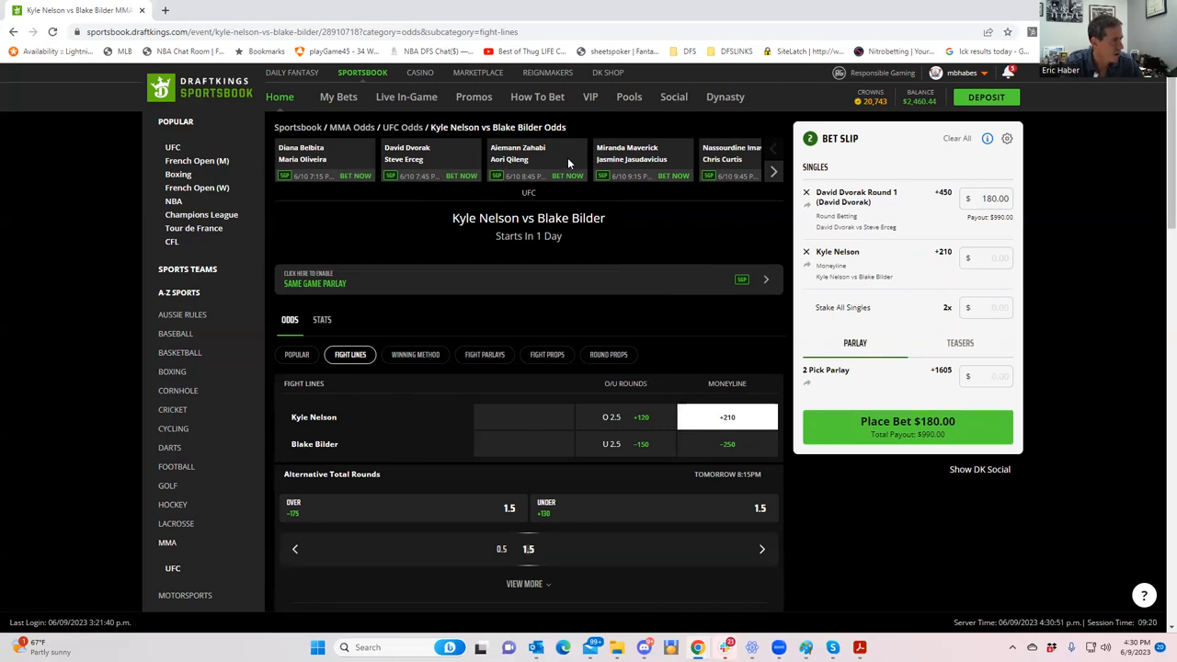
pyautogui.moveTo(529, 164)
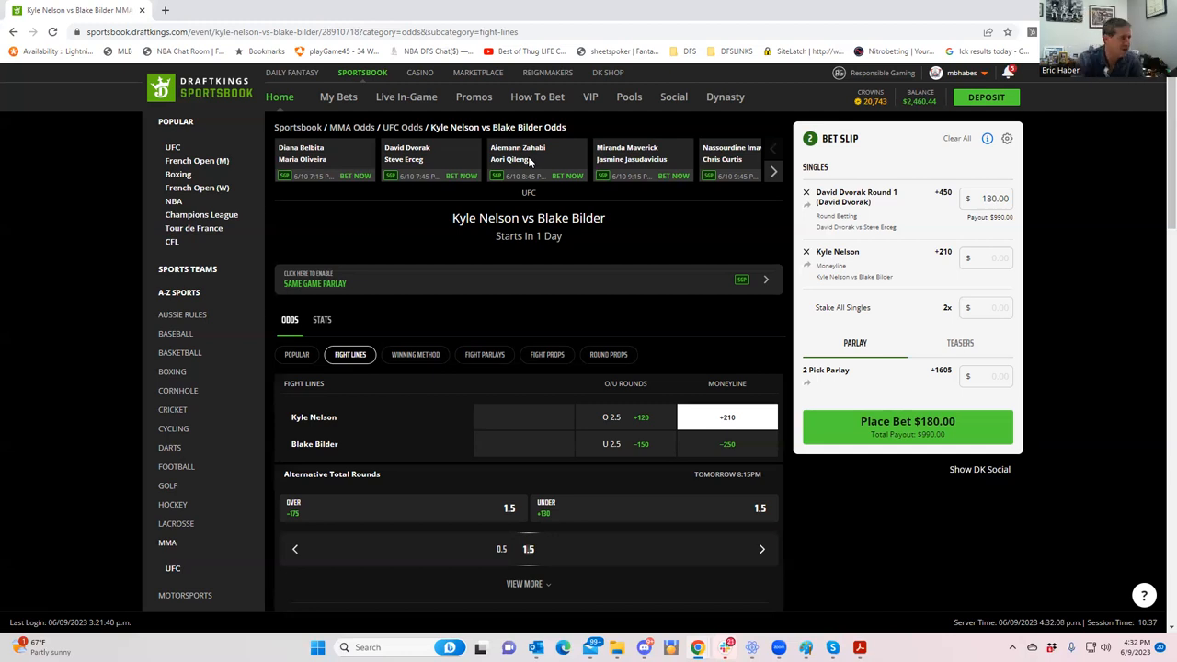
pyautogui.scroll(-3)
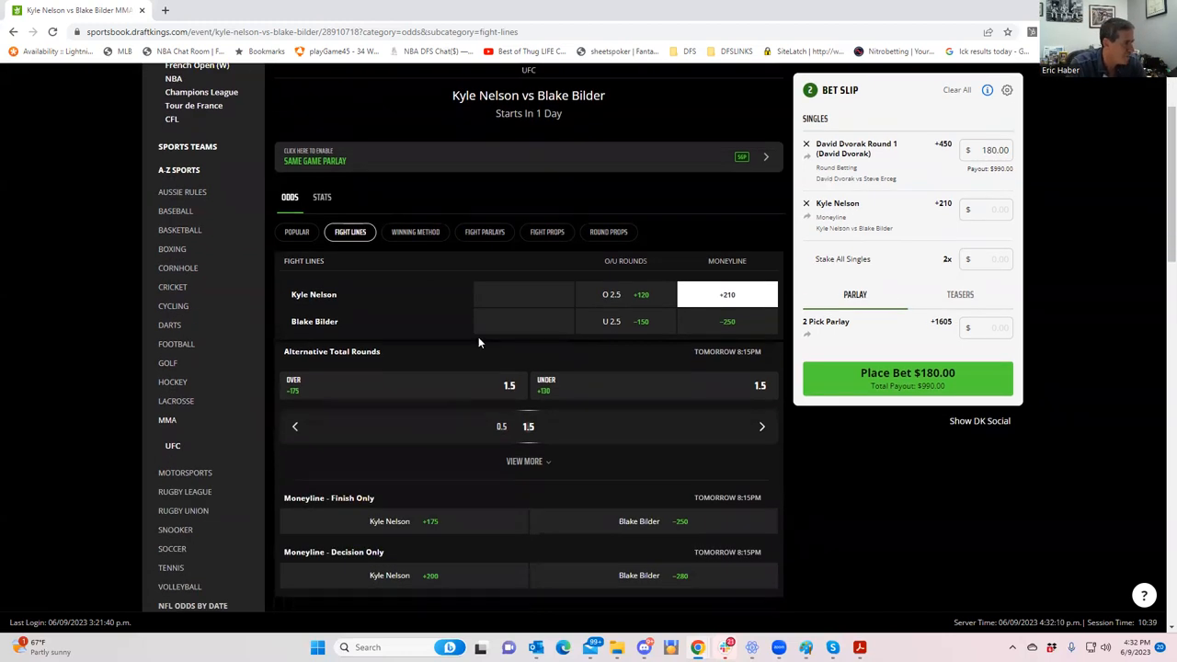
pyautogui.scroll(3)
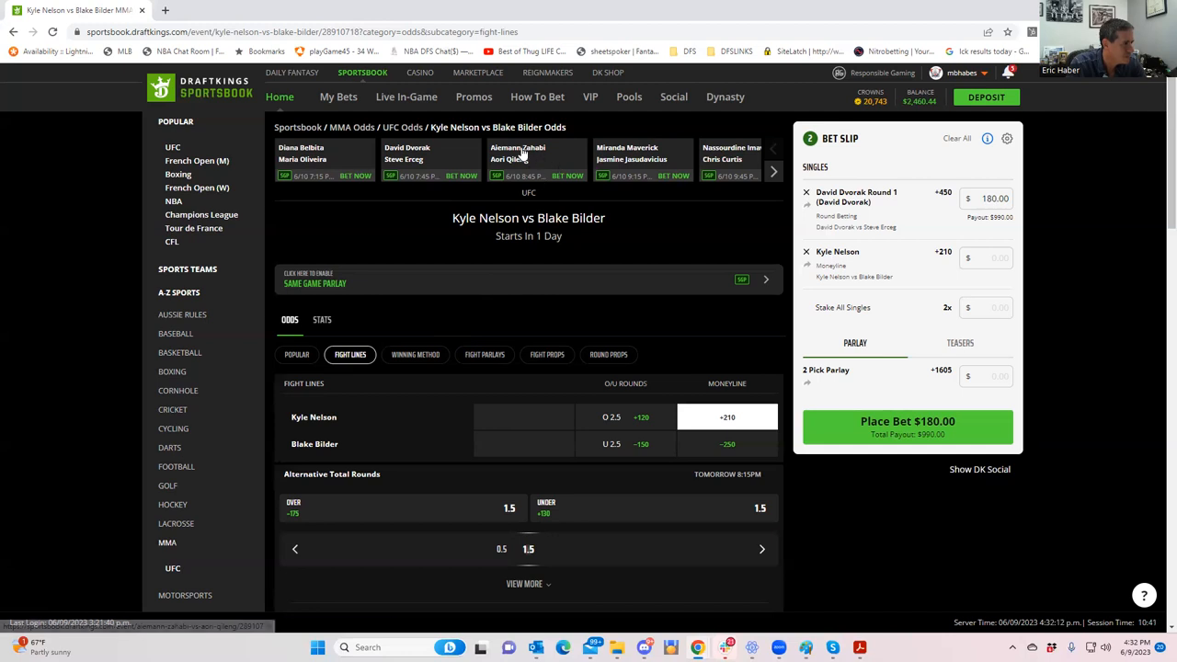
pyautogui.click(517, 153)
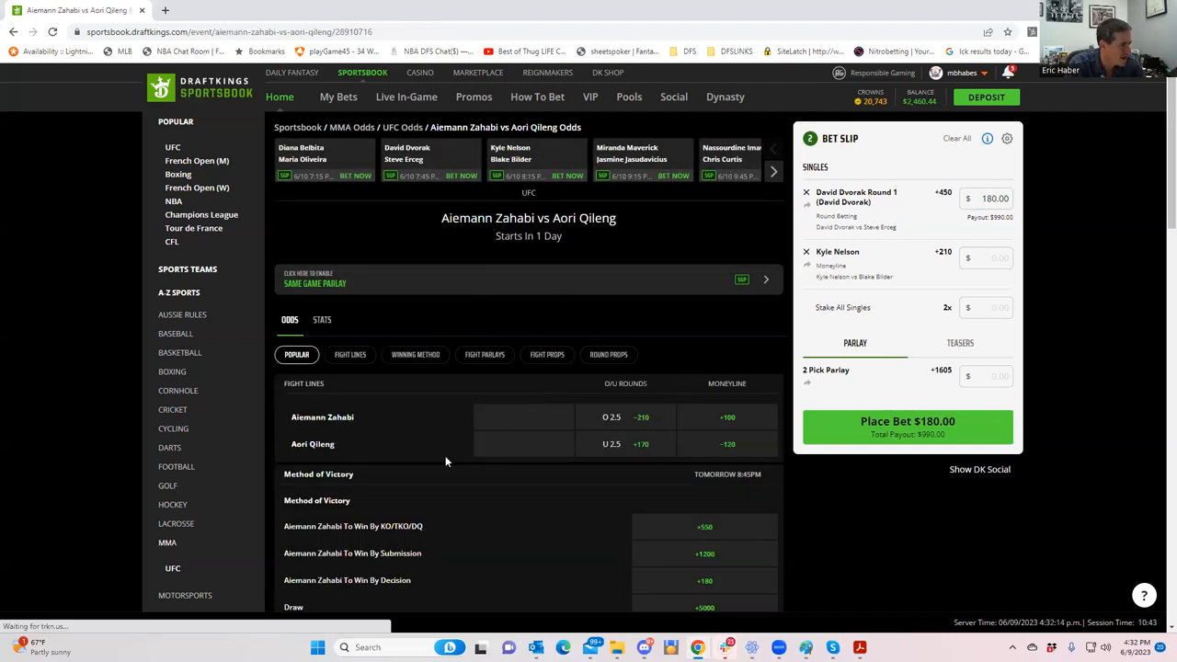
pyautogui.click(350, 354)
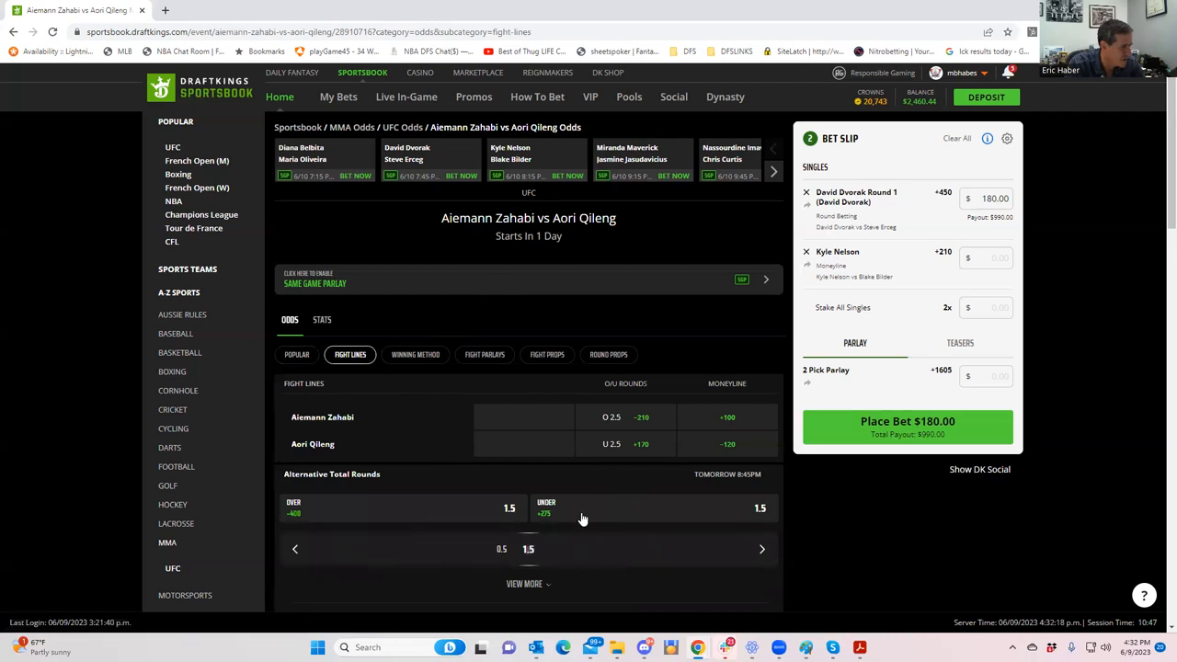
pyautogui.scroll(-3)
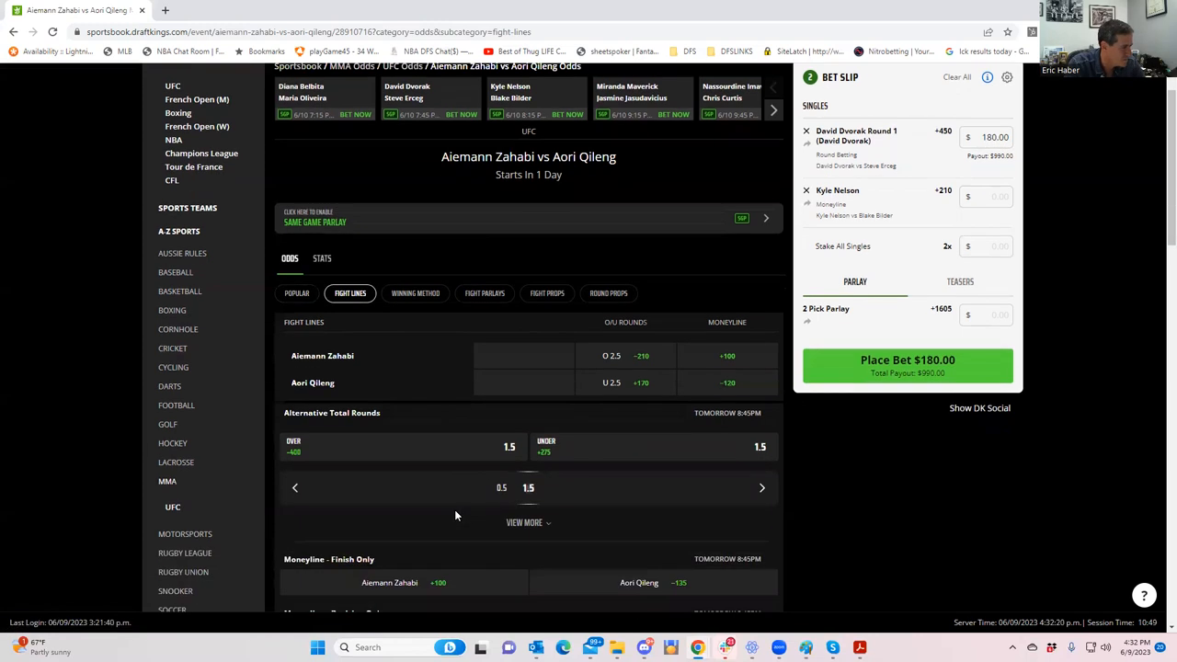
pyautogui.moveTo(733, 459)
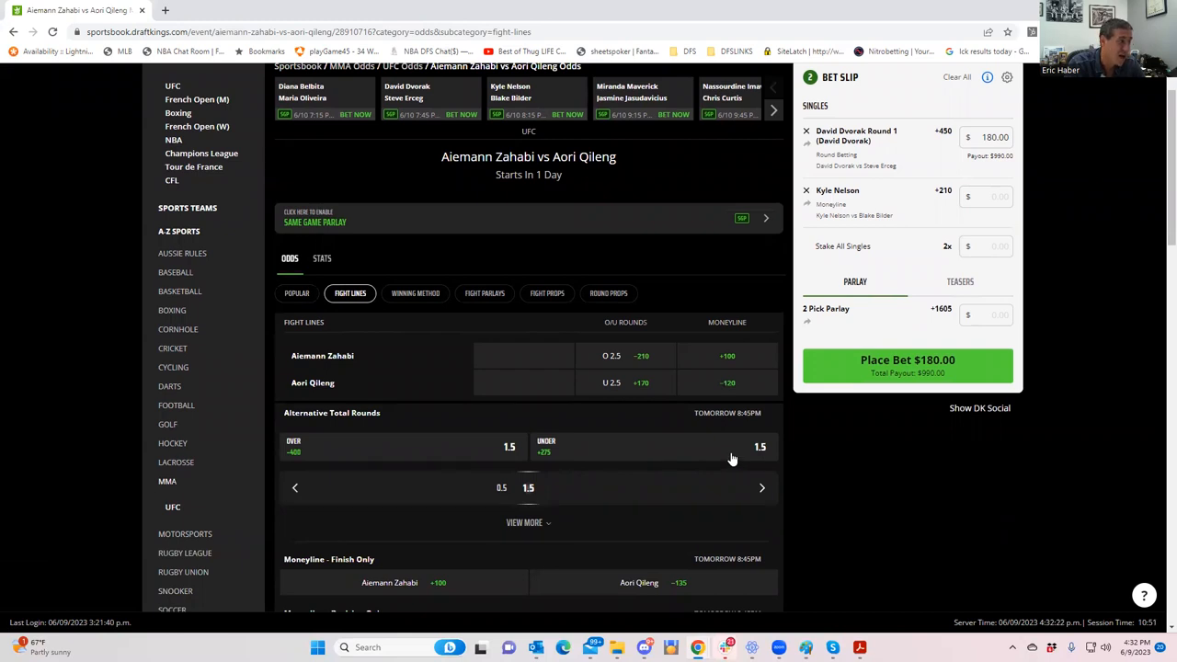
pyautogui.moveTo(603, 368)
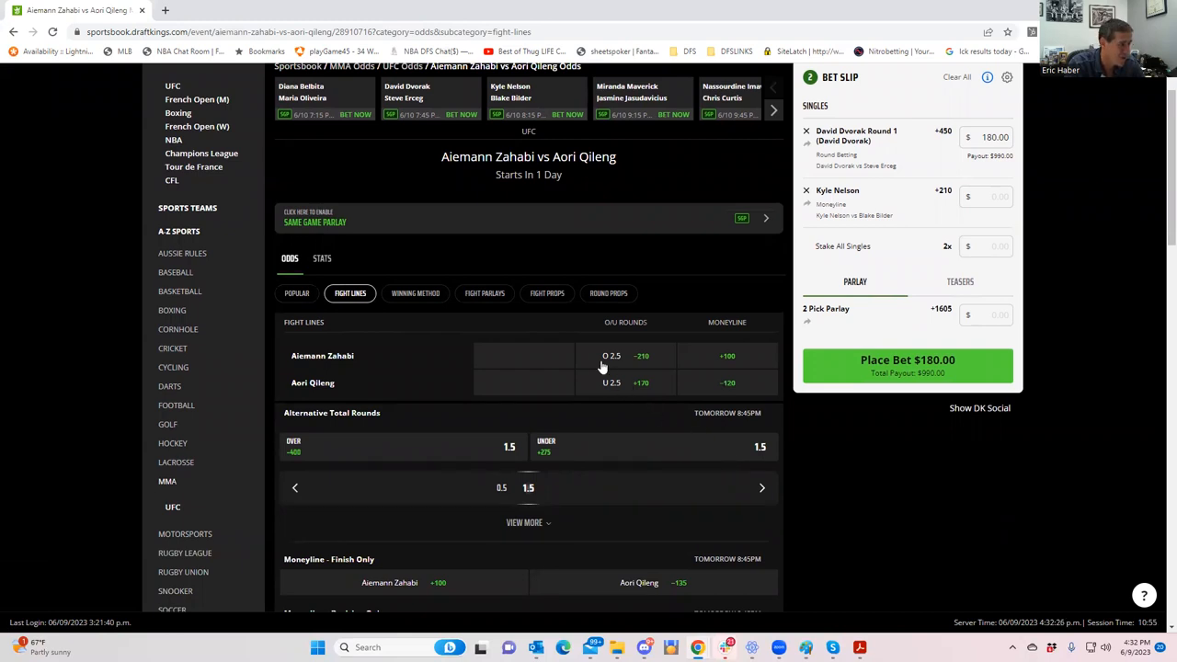
pyautogui.click(547, 294)
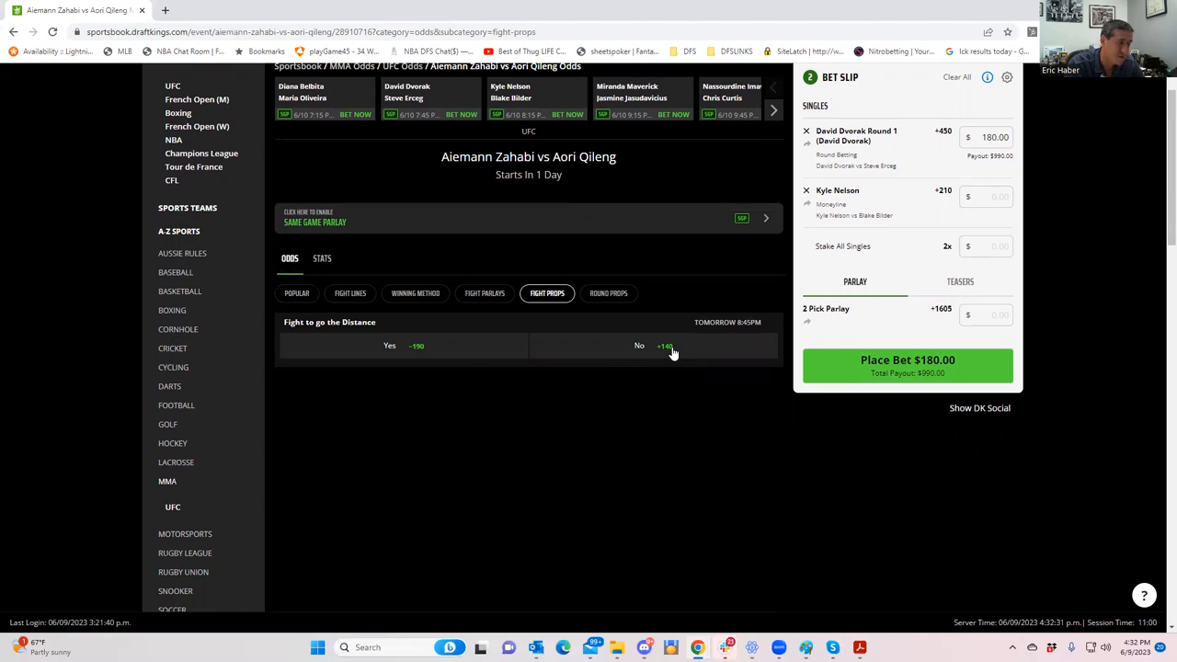
pyautogui.moveTo(607, 324)
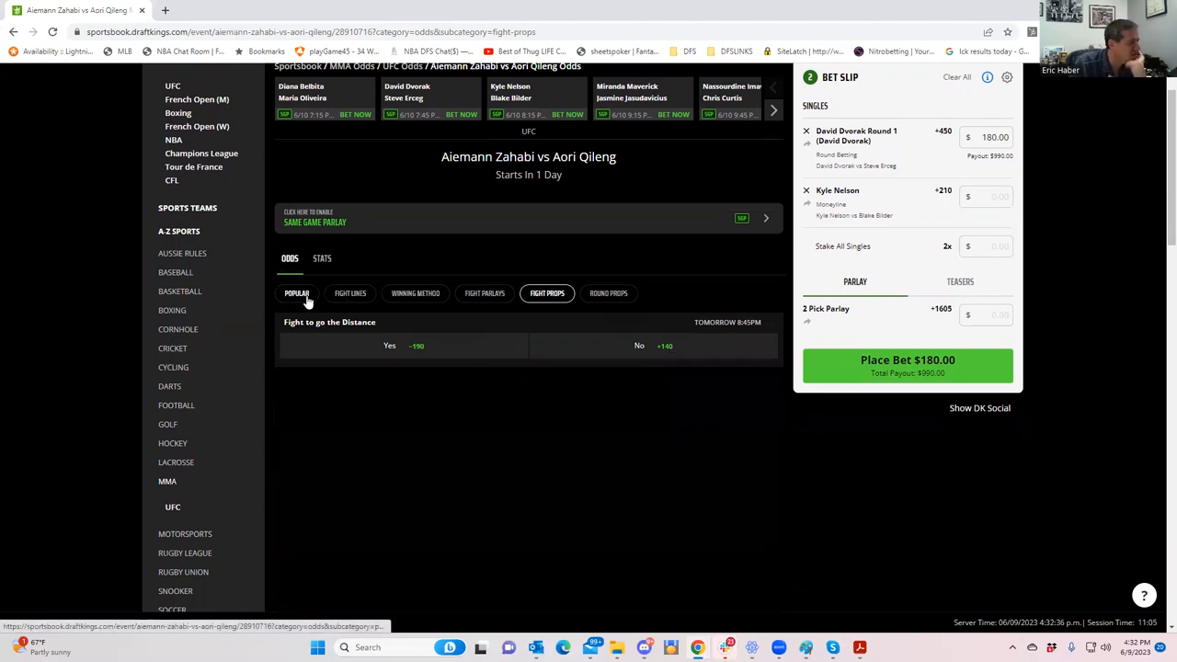
pyautogui.click(350, 293)
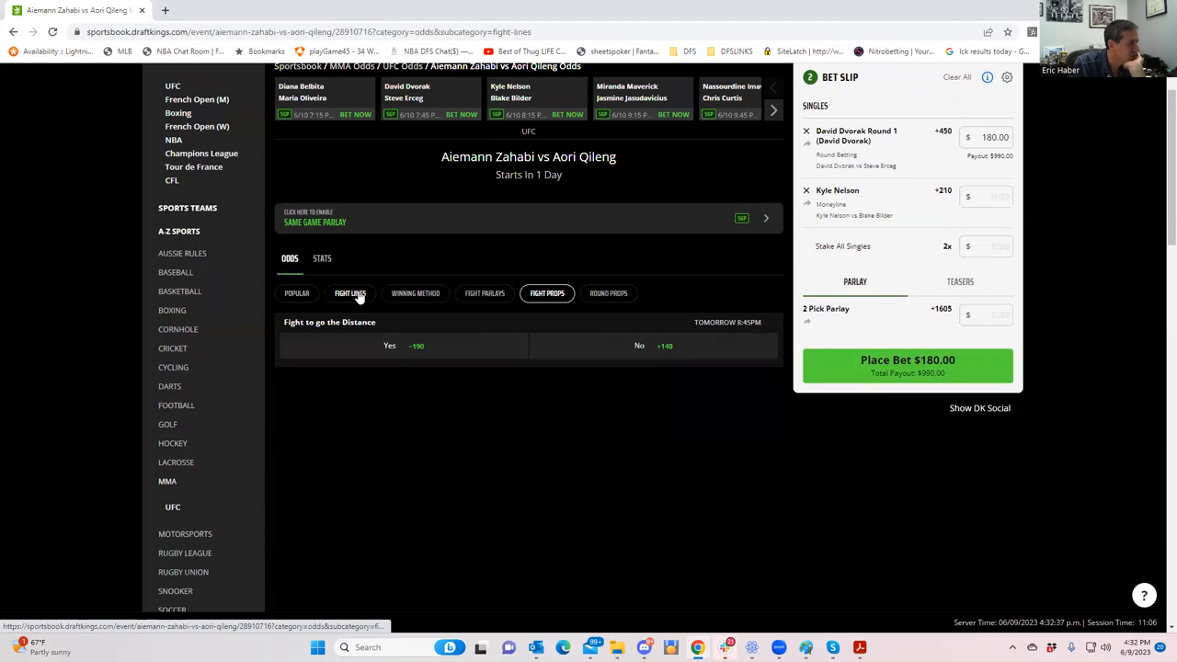
pyautogui.click(350, 293)
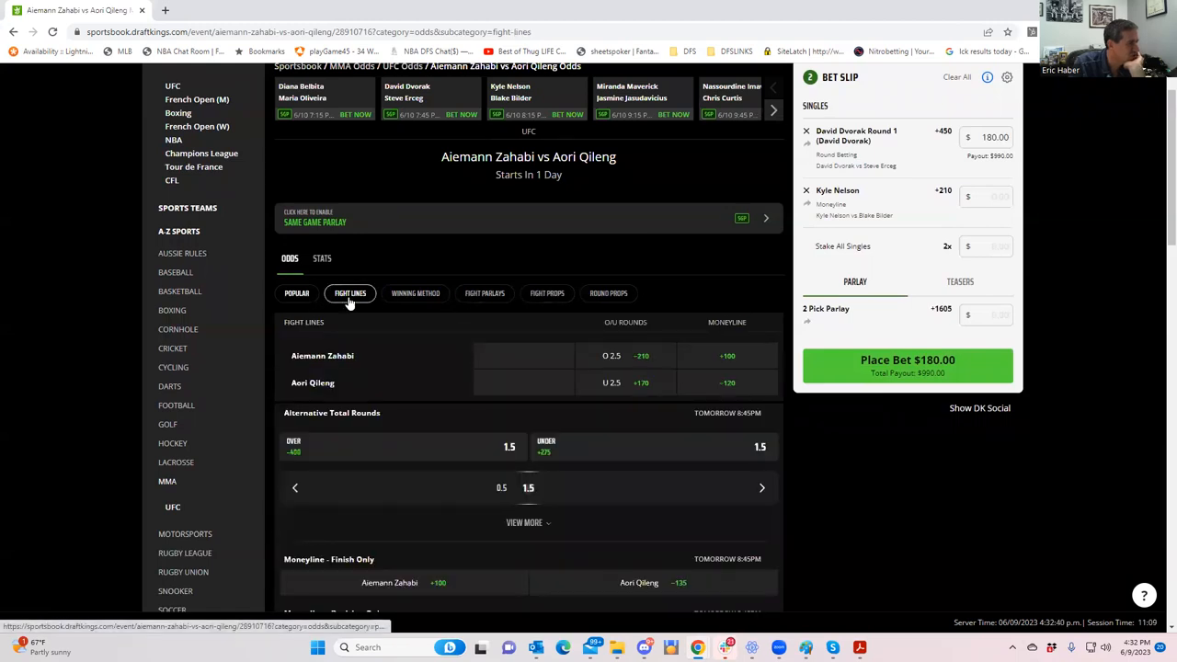
# Step: Add Aiemann Zahabi to win by KO/TKO/DQ or Submission at +400 from Method of Victory Double Chance
pyautogui.click(609, 293)
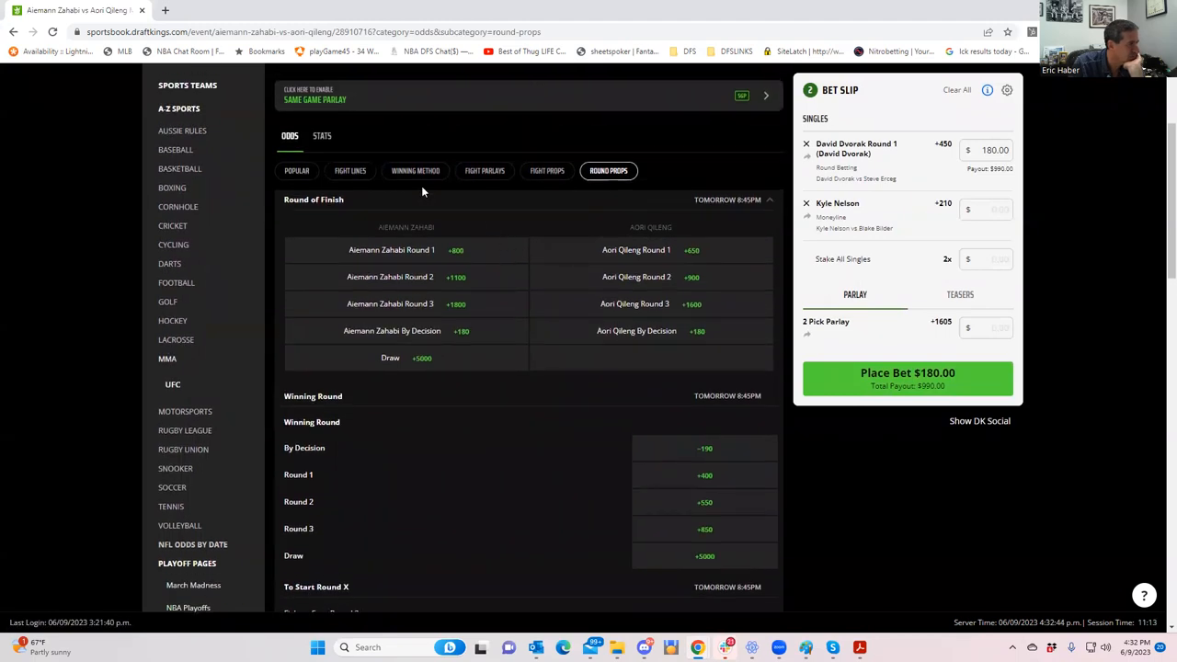
pyautogui.click(415, 170)
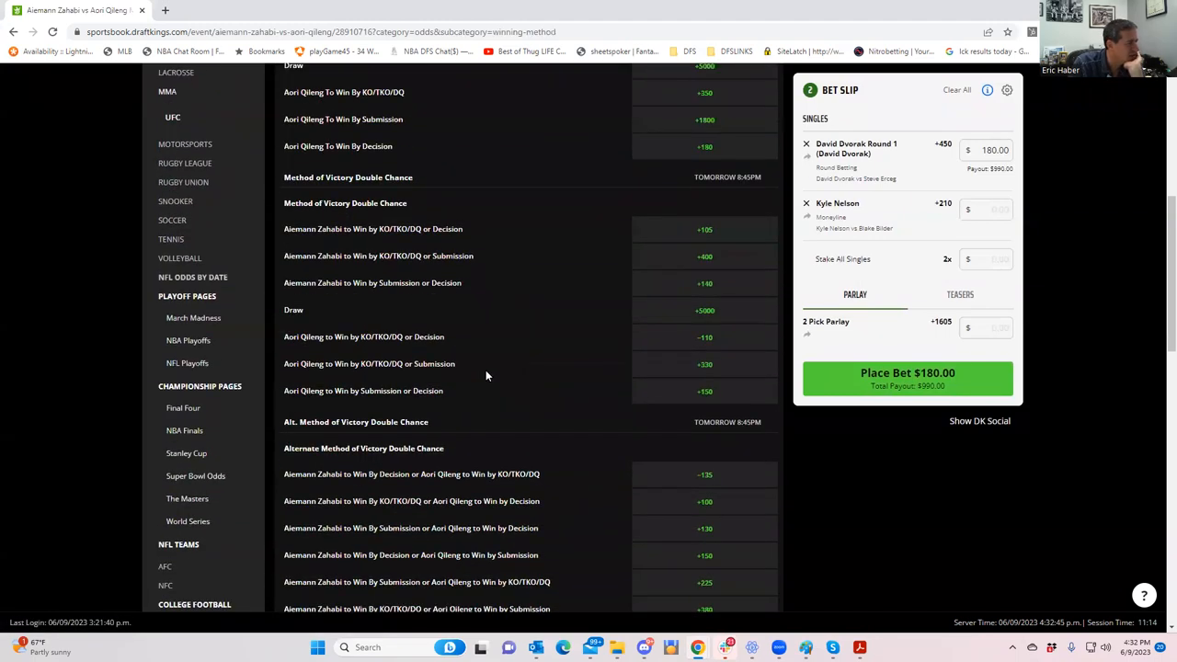
pyautogui.scroll(-3)
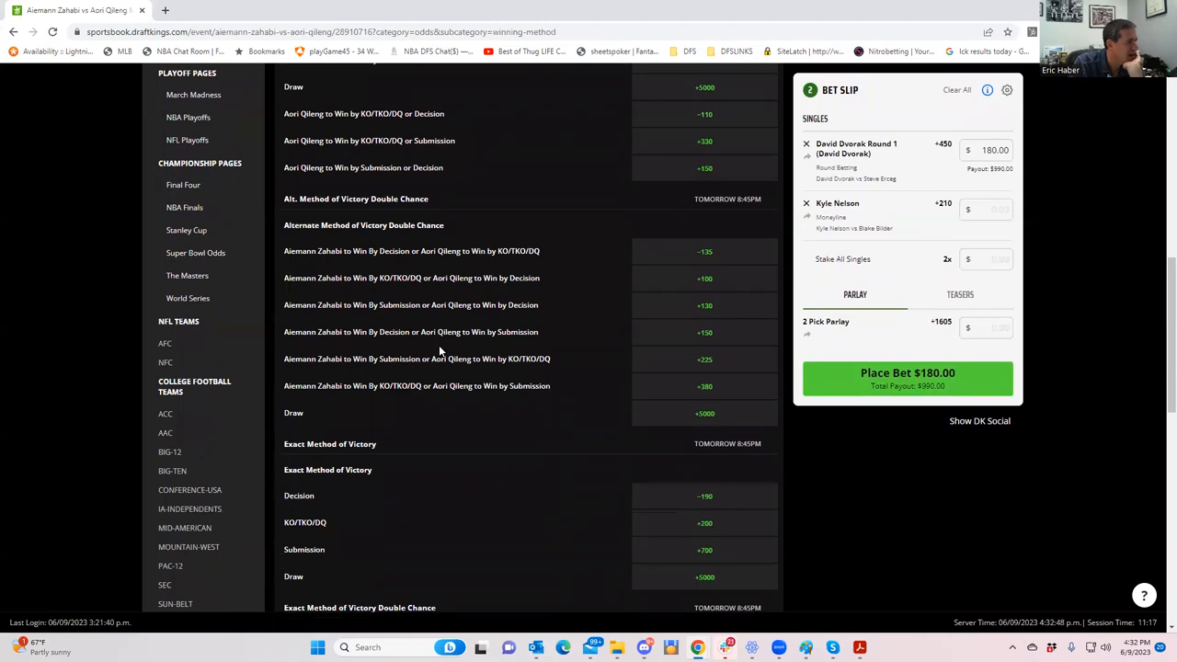
pyautogui.scroll(-3)
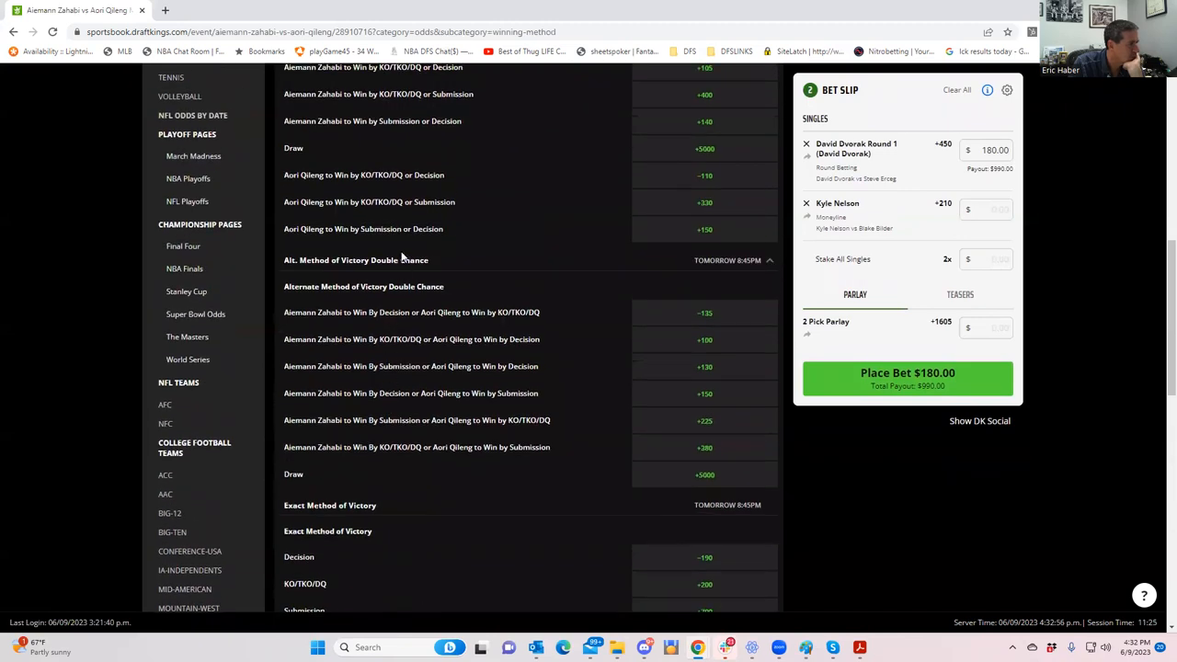
pyautogui.moveTo(411, 324)
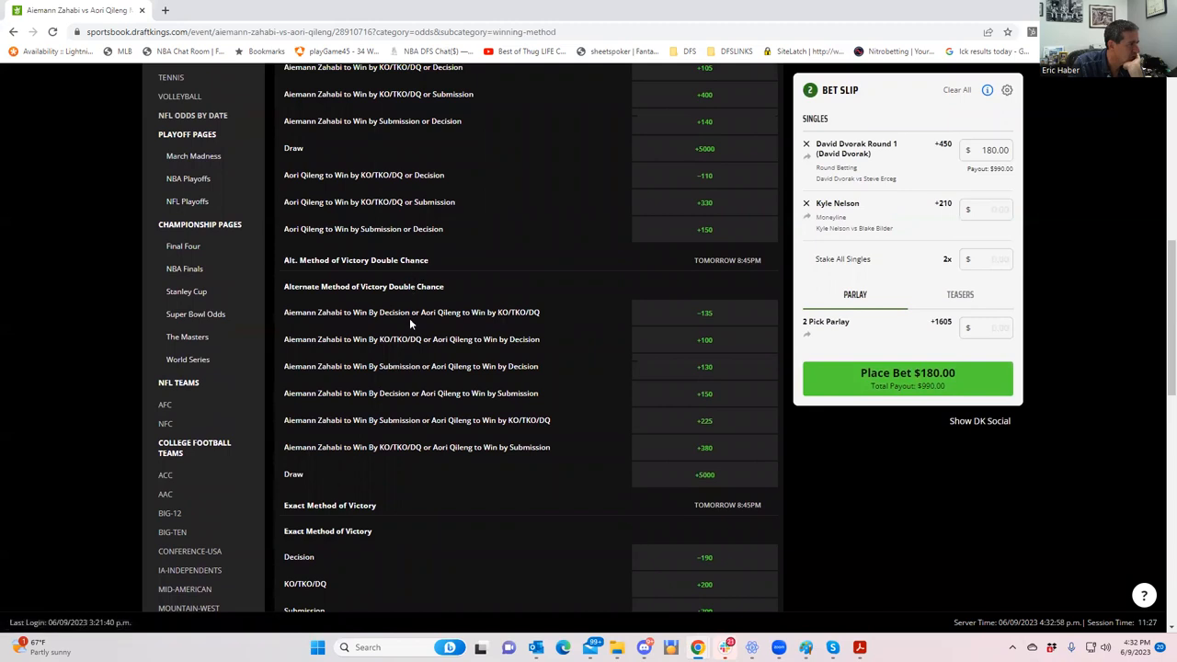
pyautogui.moveTo(426, 356)
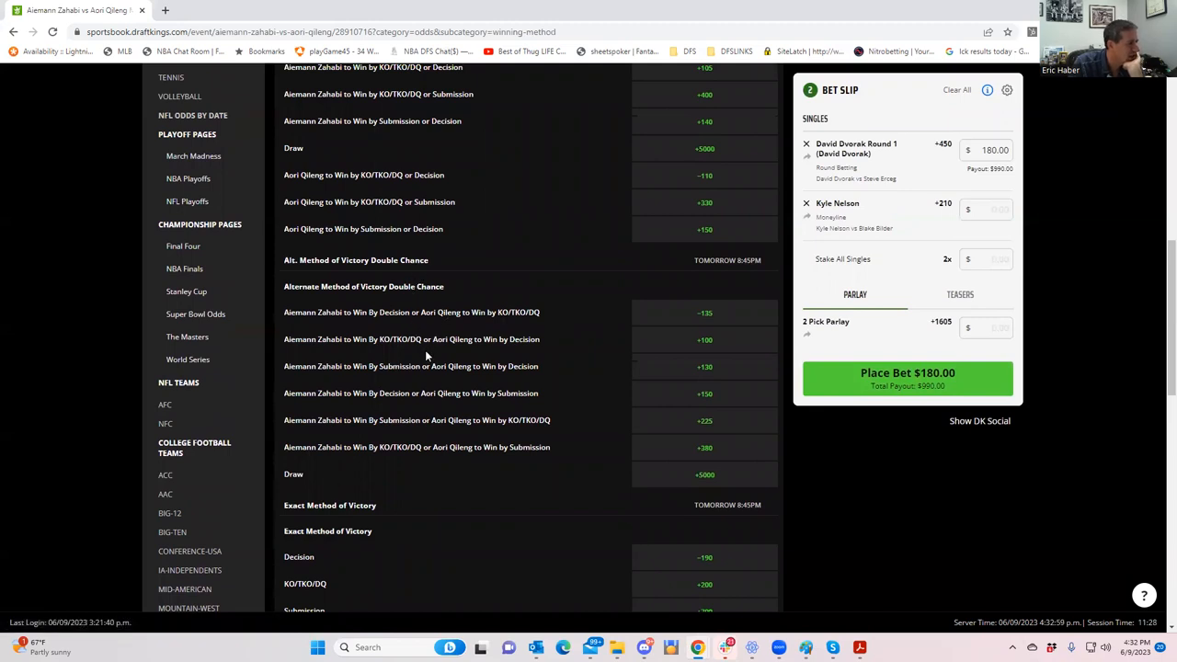
pyautogui.moveTo(434, 352)
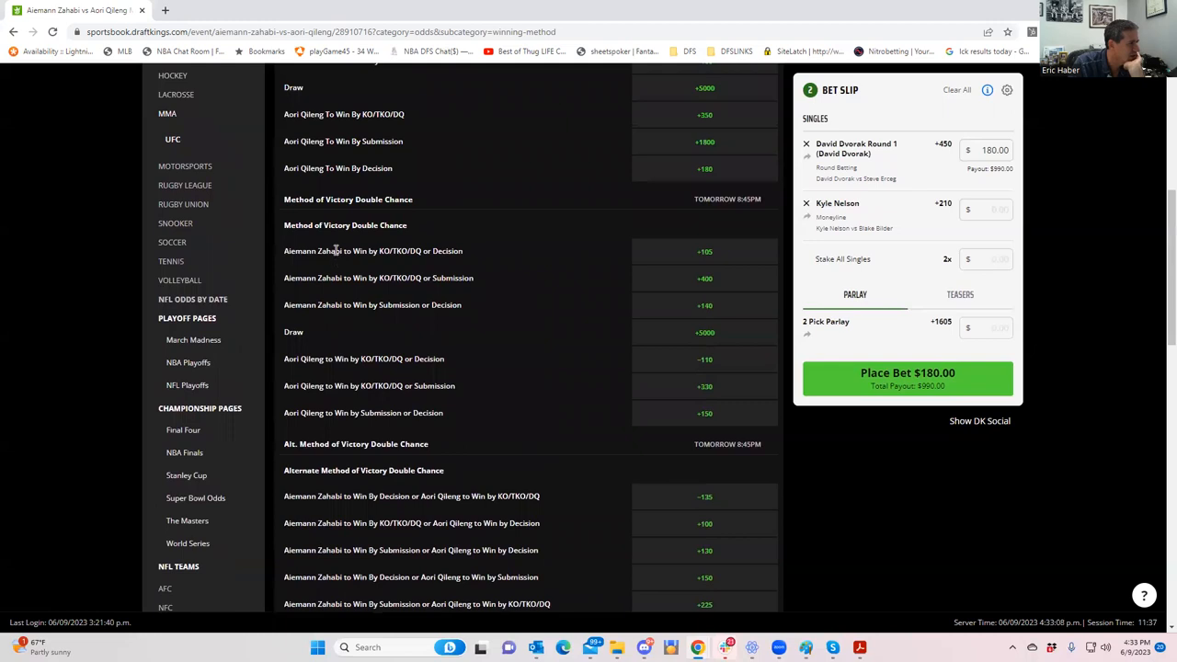
pyautogui.moveTo(419, 280)
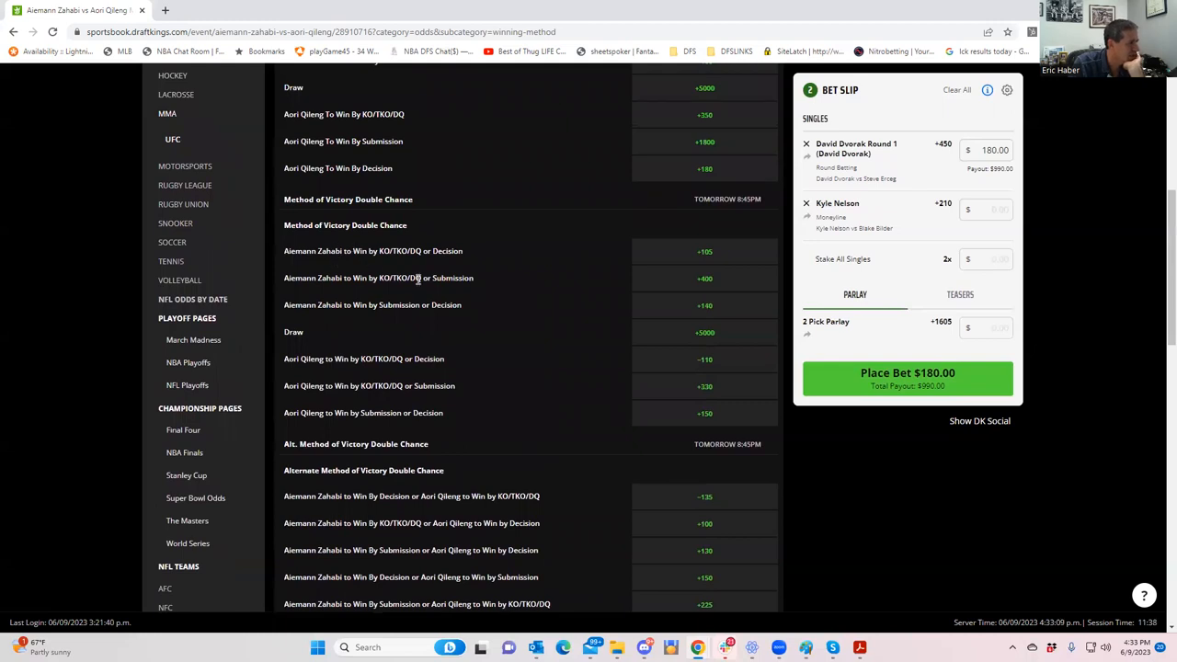
pyautogui.moveTo(477, 283)
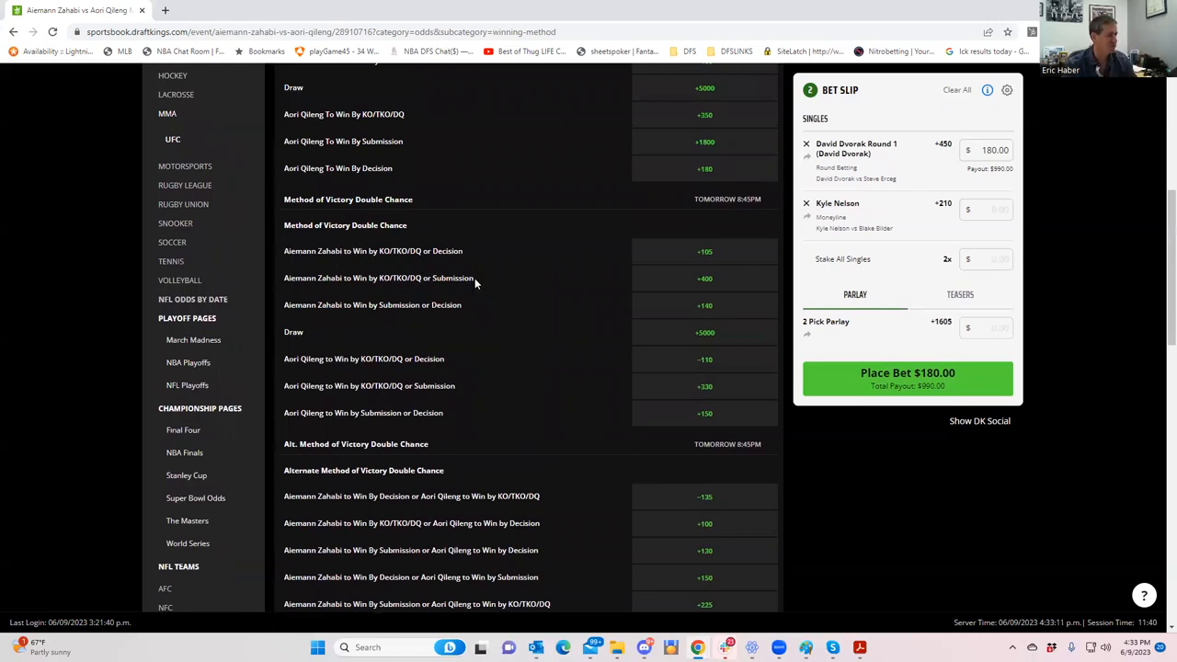
pyautogui.moveTo(717, 282)
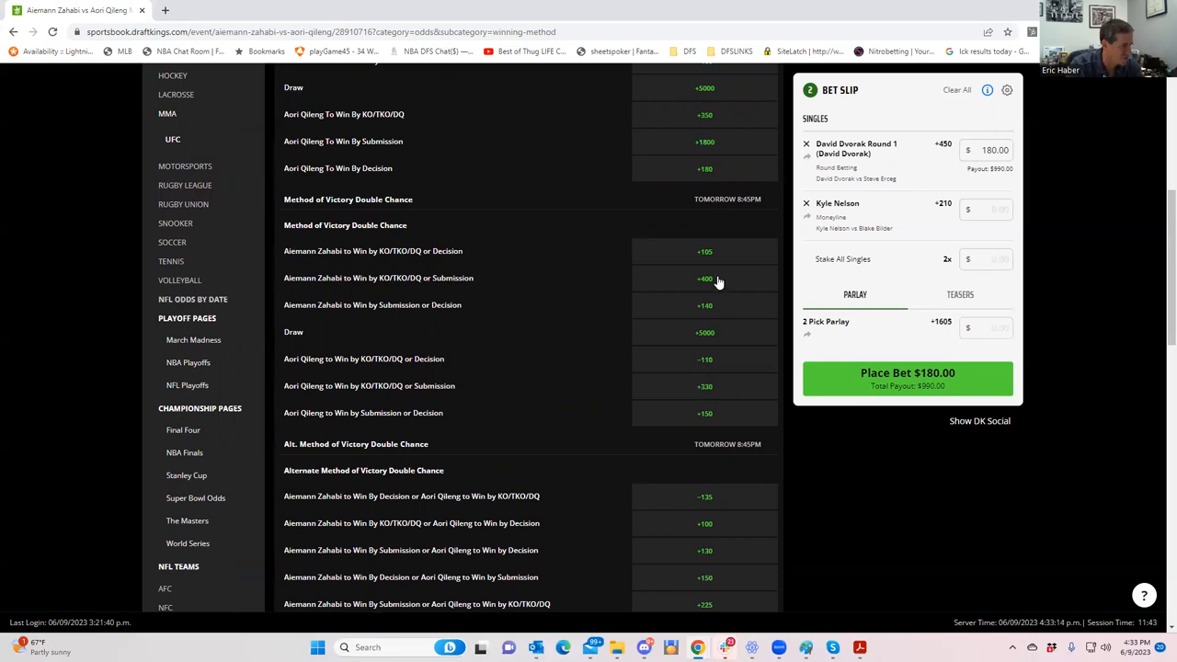
pyautogui.click(705, 278)
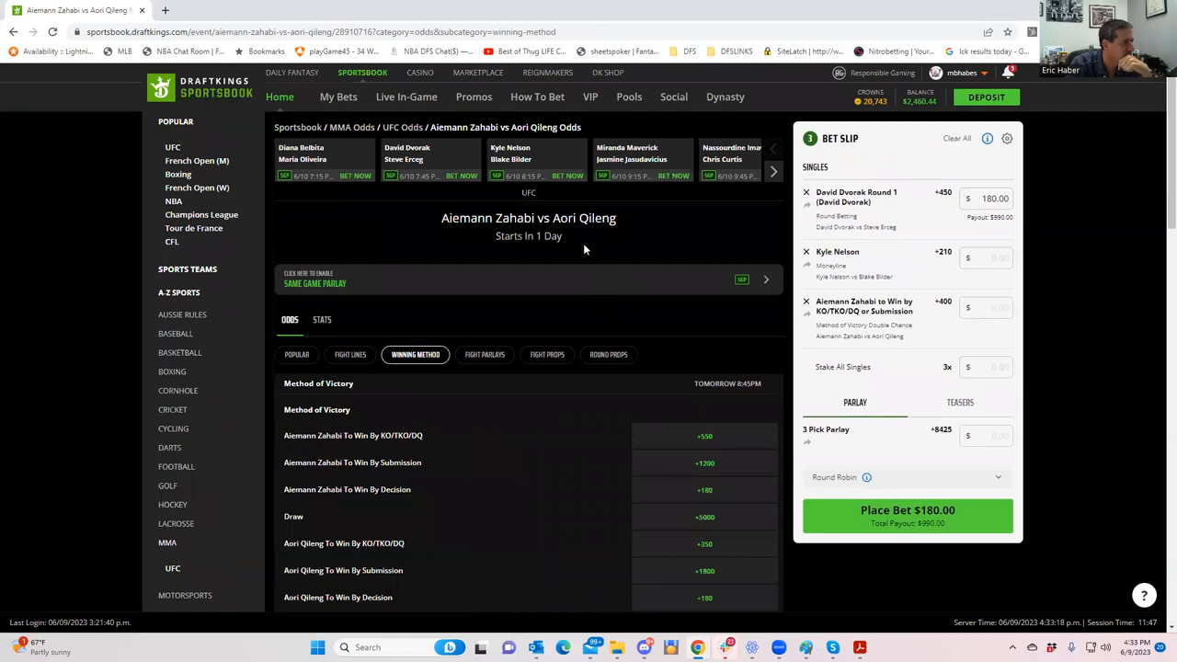
pyautogui.moveTo(725, 165)
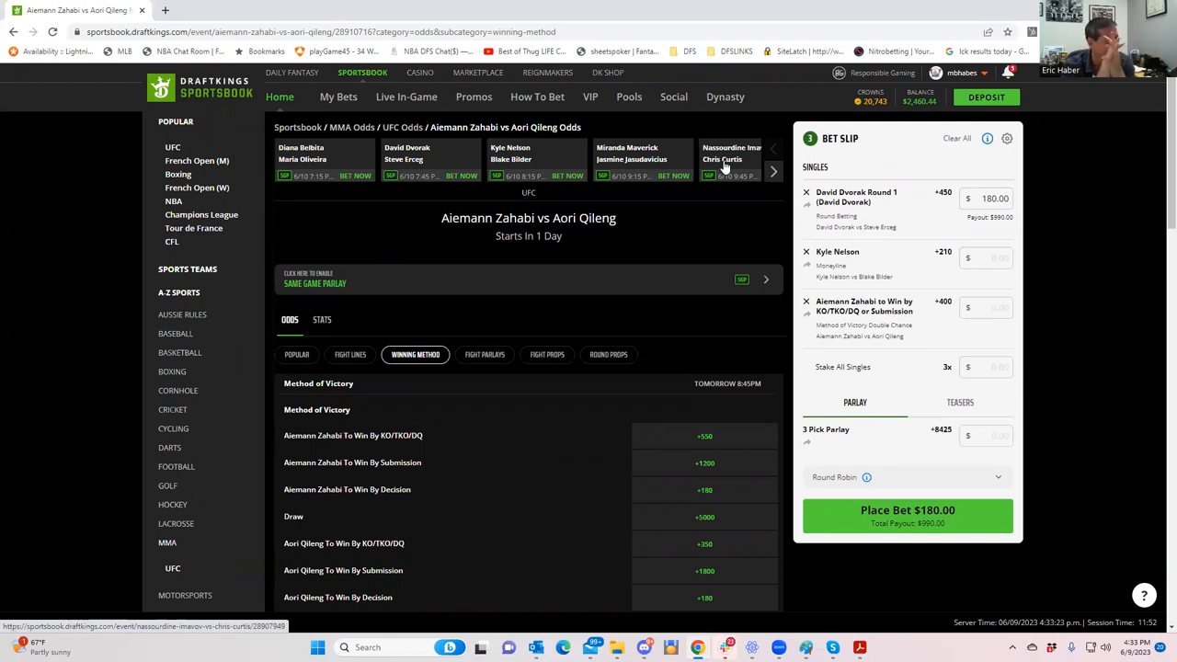
pyautogui.moveTo(590, 185)
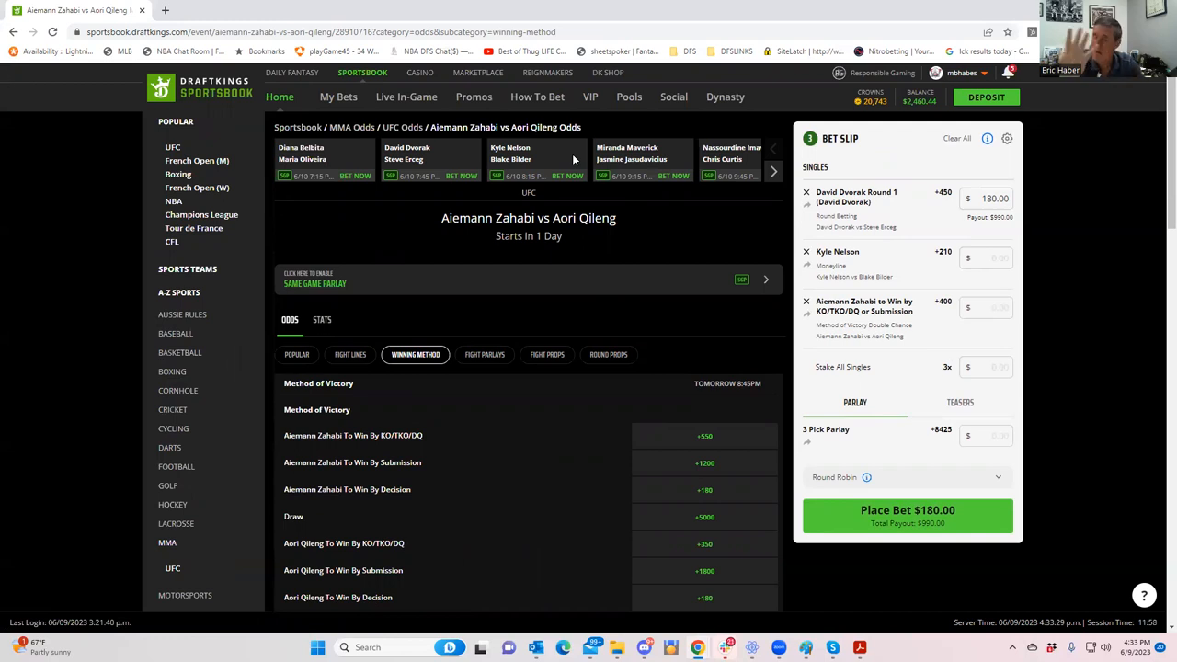
pyautogui.moveTo(661, 171)
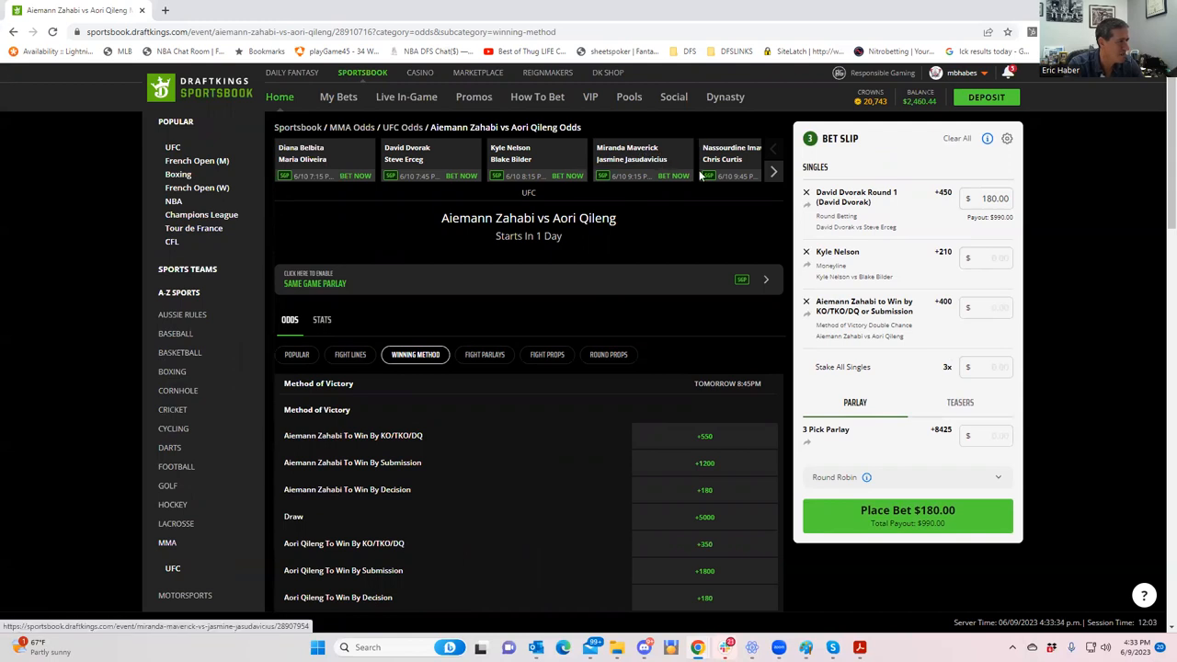
pyautogui.moveTo(705, 175)
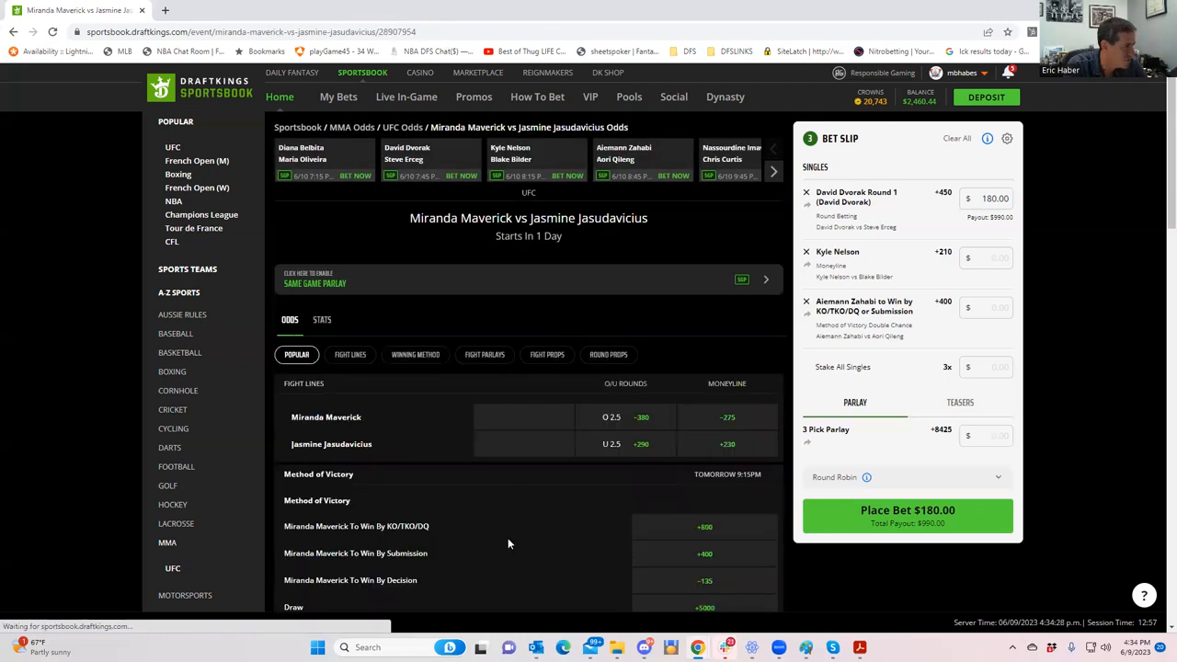
# Step: Show Maverick vs Jasudavicius Winning Method markets down to Method of Victory Double Chance
pyautogui.scroll(-3)
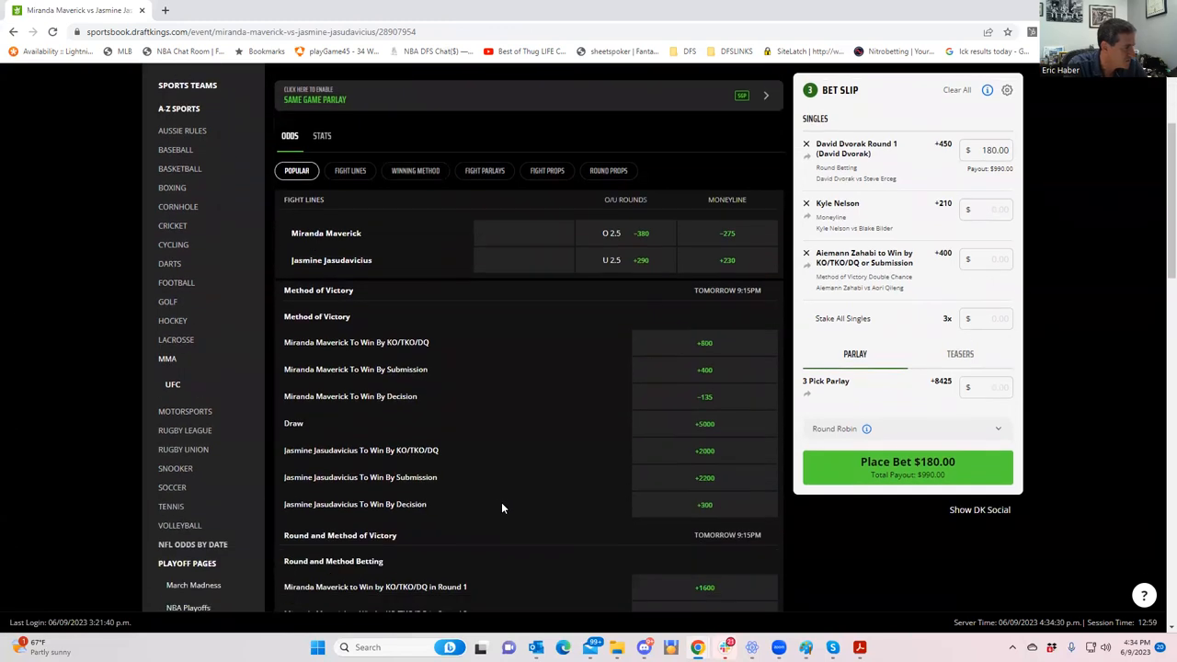
pyautogui.moveTo(708, 380)
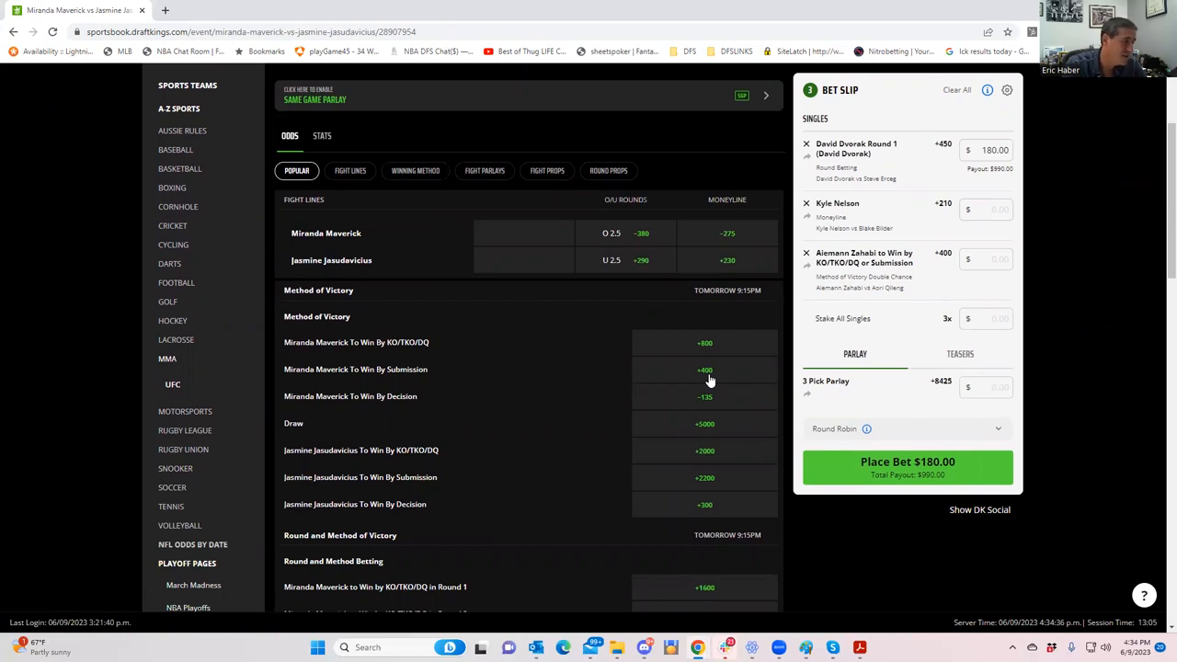
pyautogui.moveTo(692, 349)
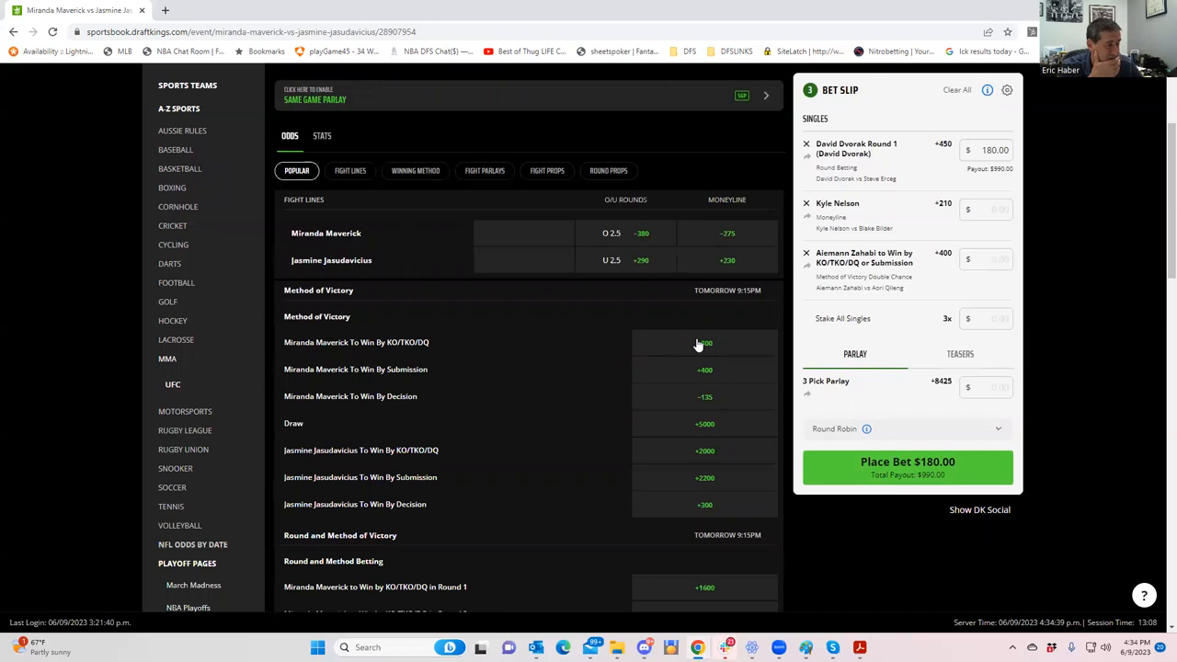
pyautogui.moveTo(645, 336)
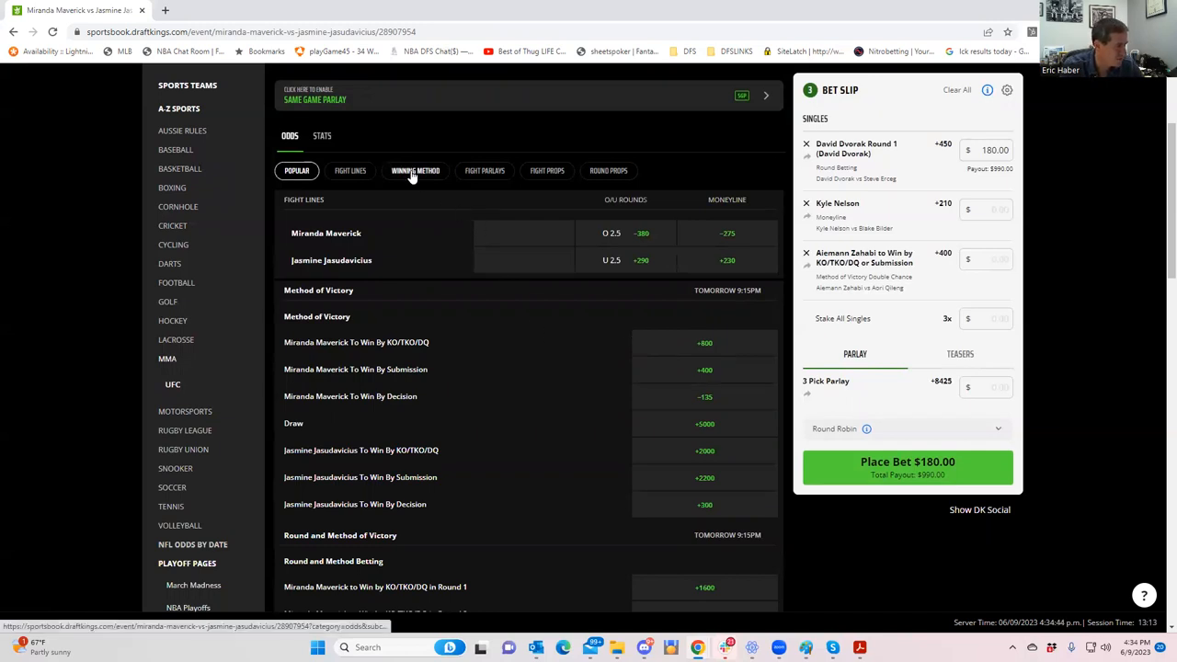
pyautogui.click(415, 170)
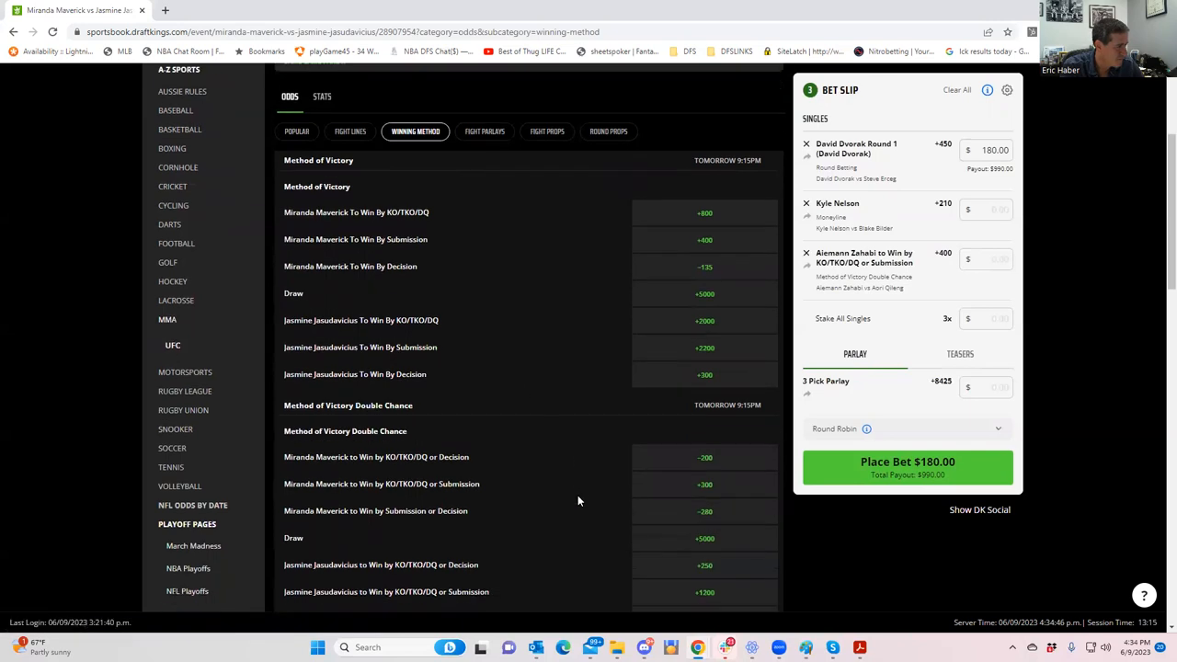
pyautogui.scroll(-3)
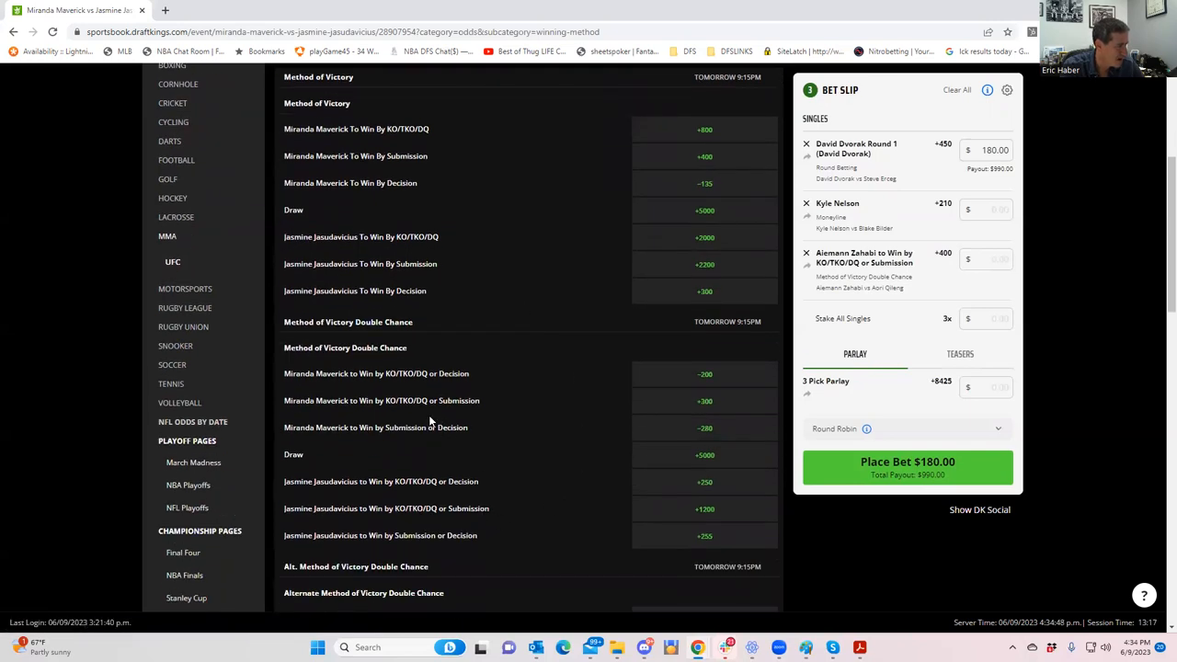
pyautogui.moveTo(710, 414)
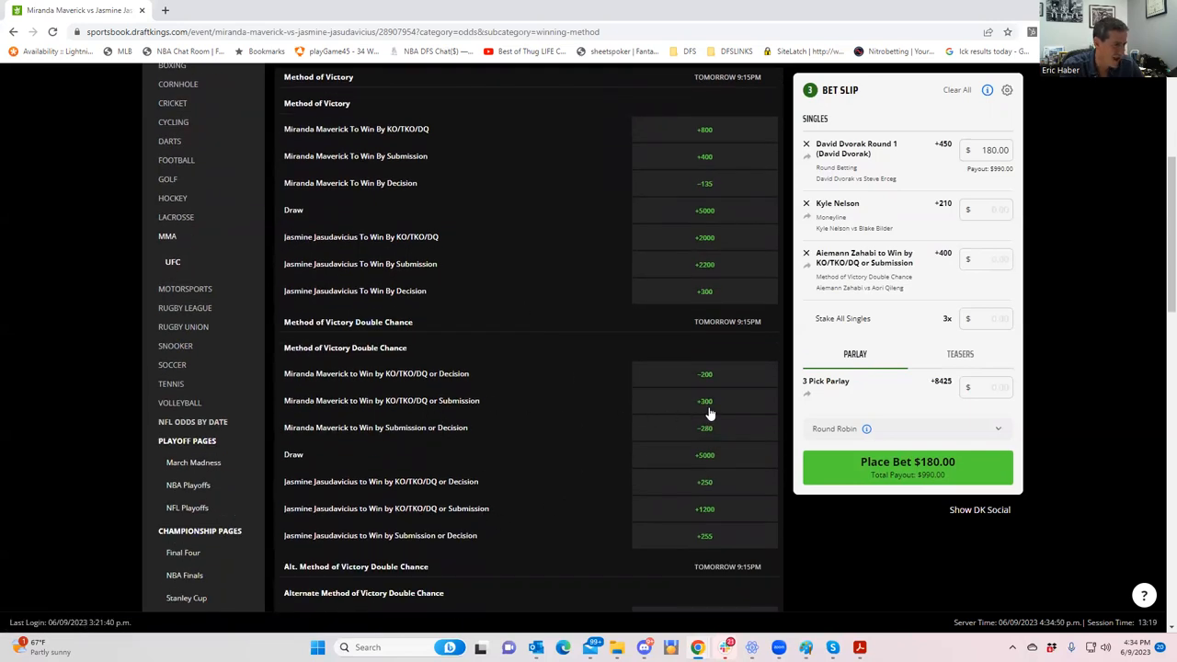
# Step: Add Miranda Maverick to win by KO/TKO/DQ or Submission at +300 as a fourth single
pyautogui.click(705, 400)
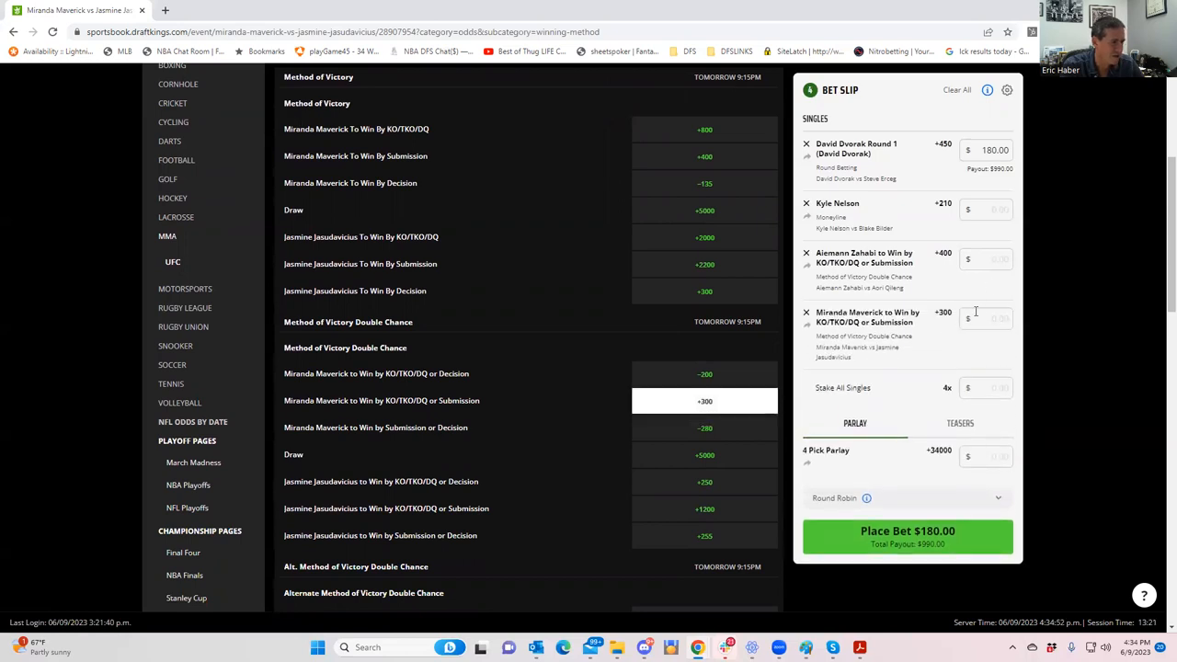
pyautogui.moveTo(915, 327)
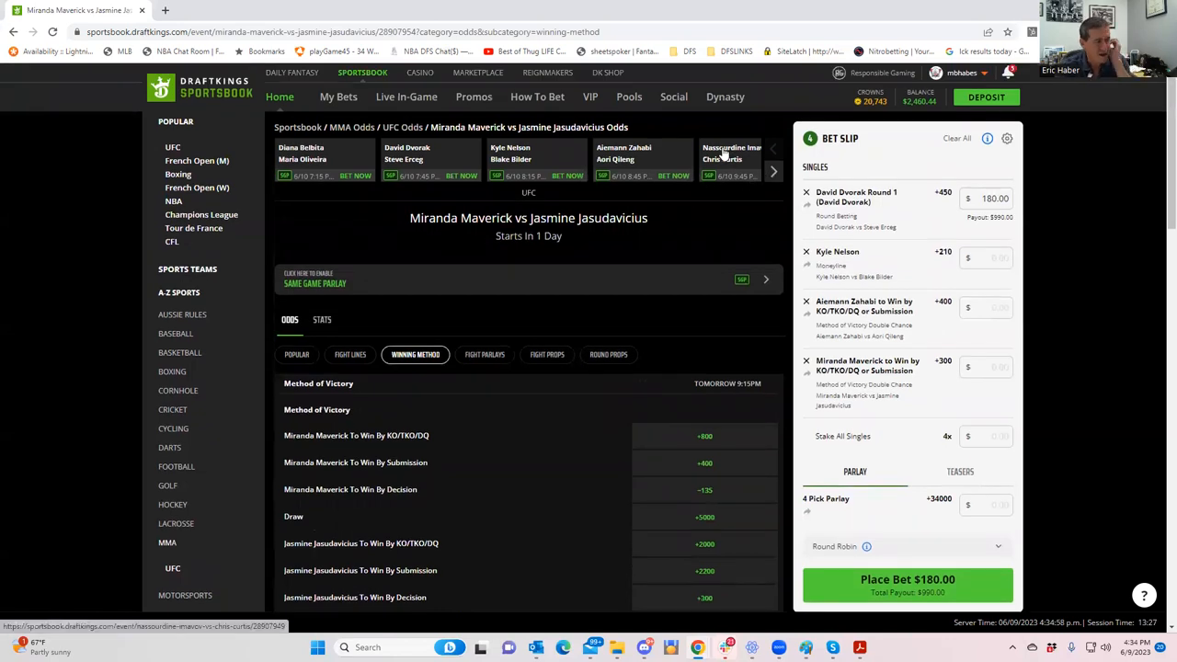
pyautogui.moveTo(727, 178)
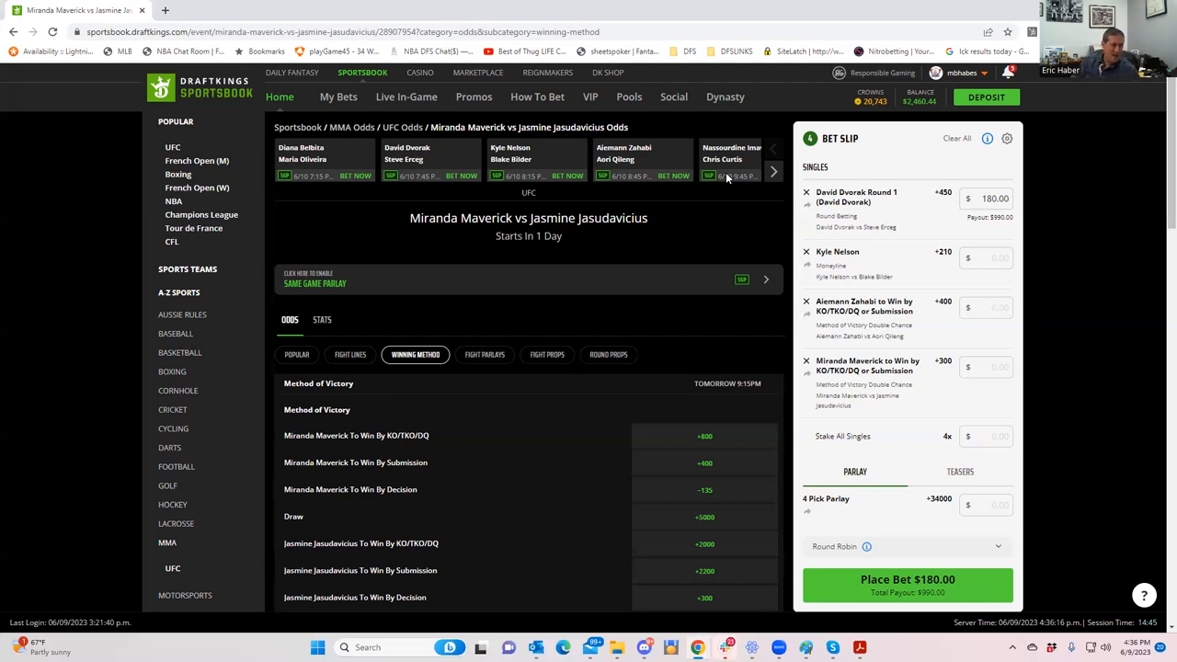
pyautogui.moveTo(758, 164)
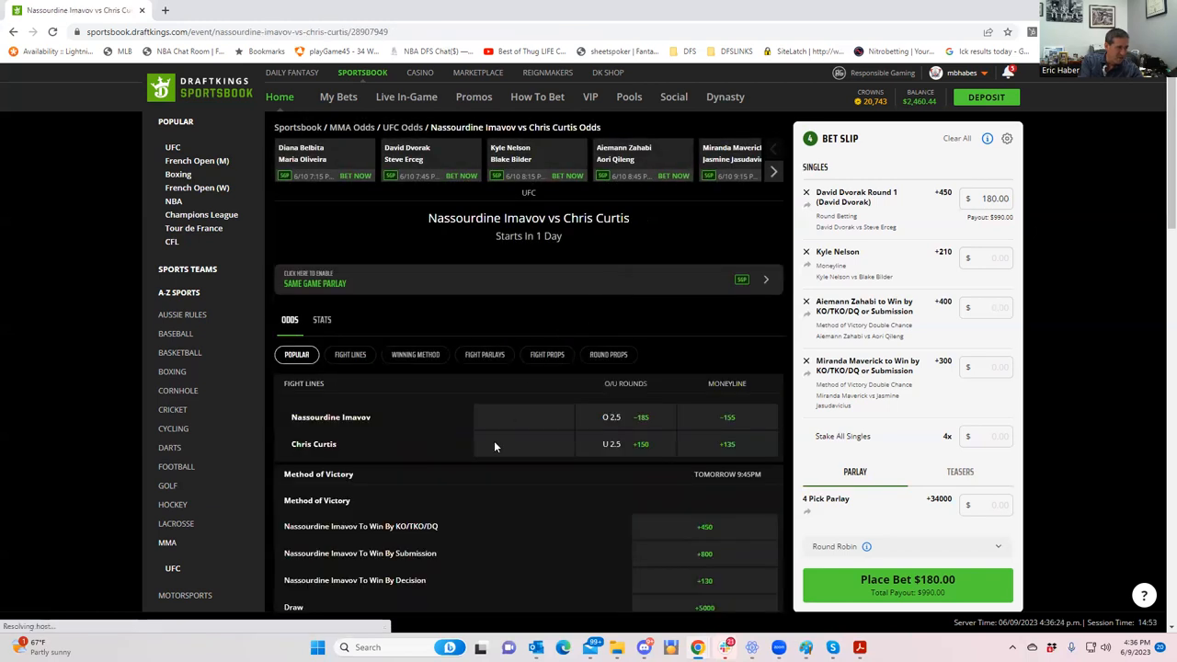
# Step: Show Imavov vs Curtis Winning Method markets and locate Method of Victory Double Chance
pyautogui.scroll(-3)
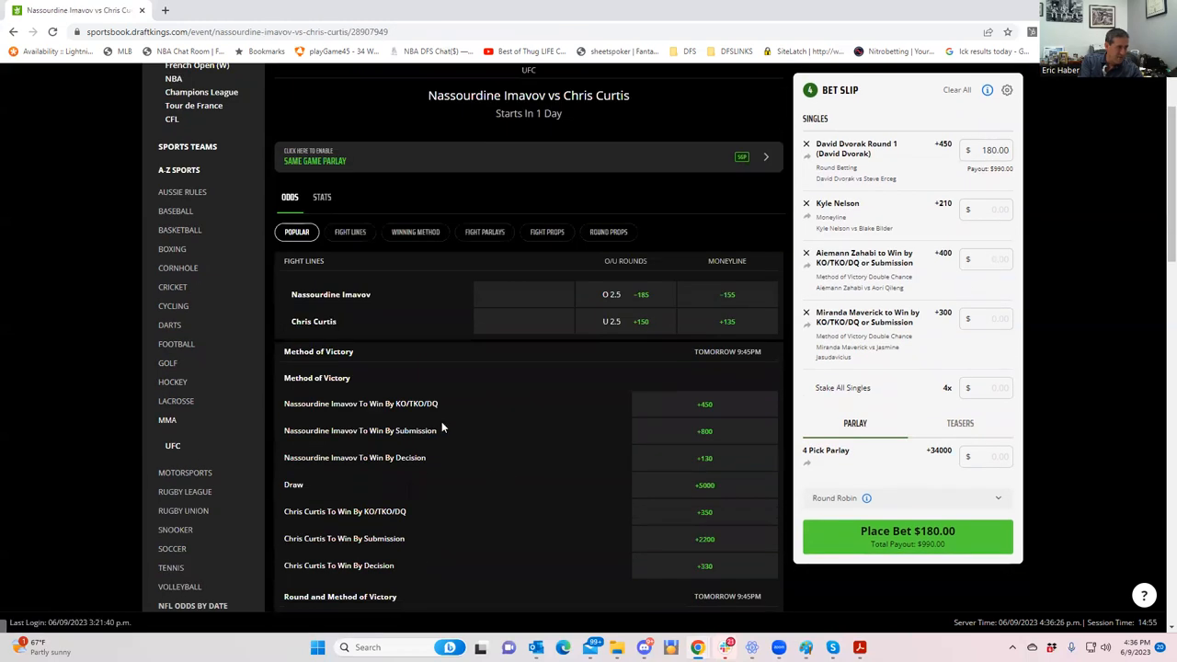
pyautogui.moveTo(433, 405)
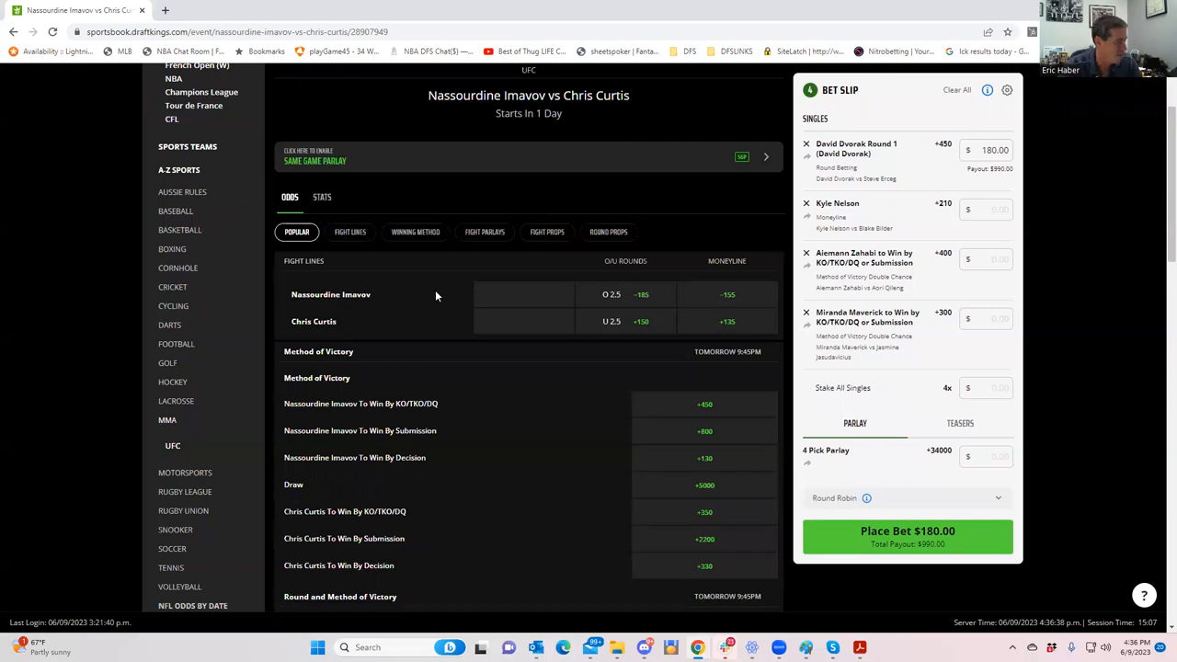
pyautogui.moveTo(333, 315)
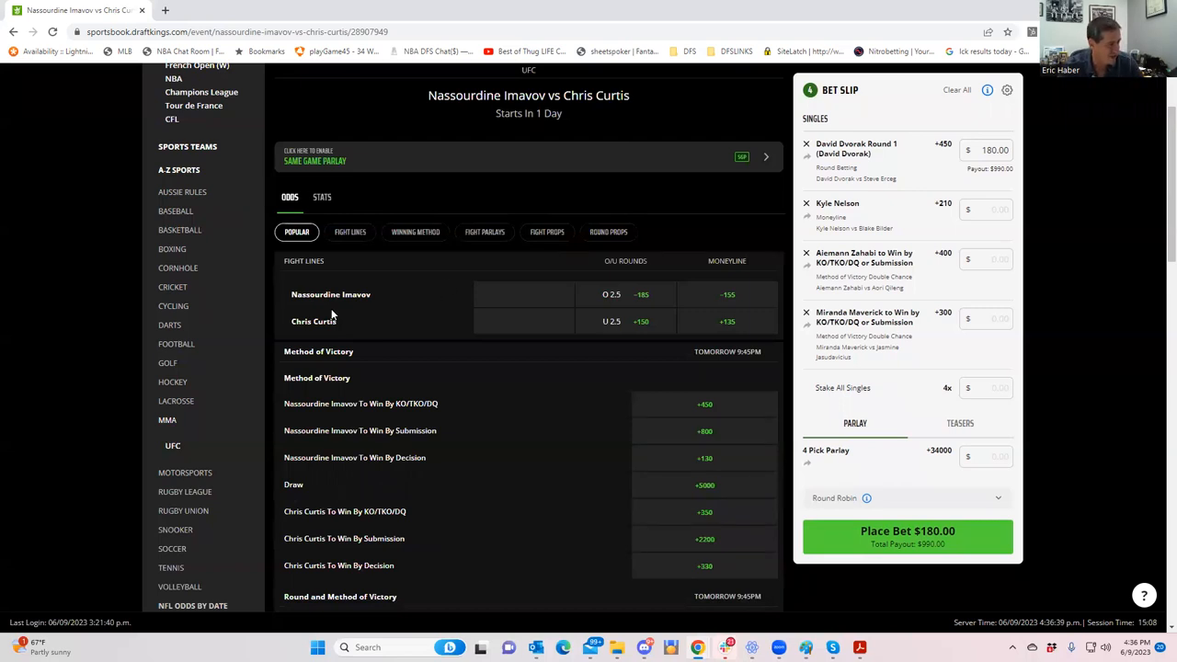
pyautogui.moveTo(424, 421)
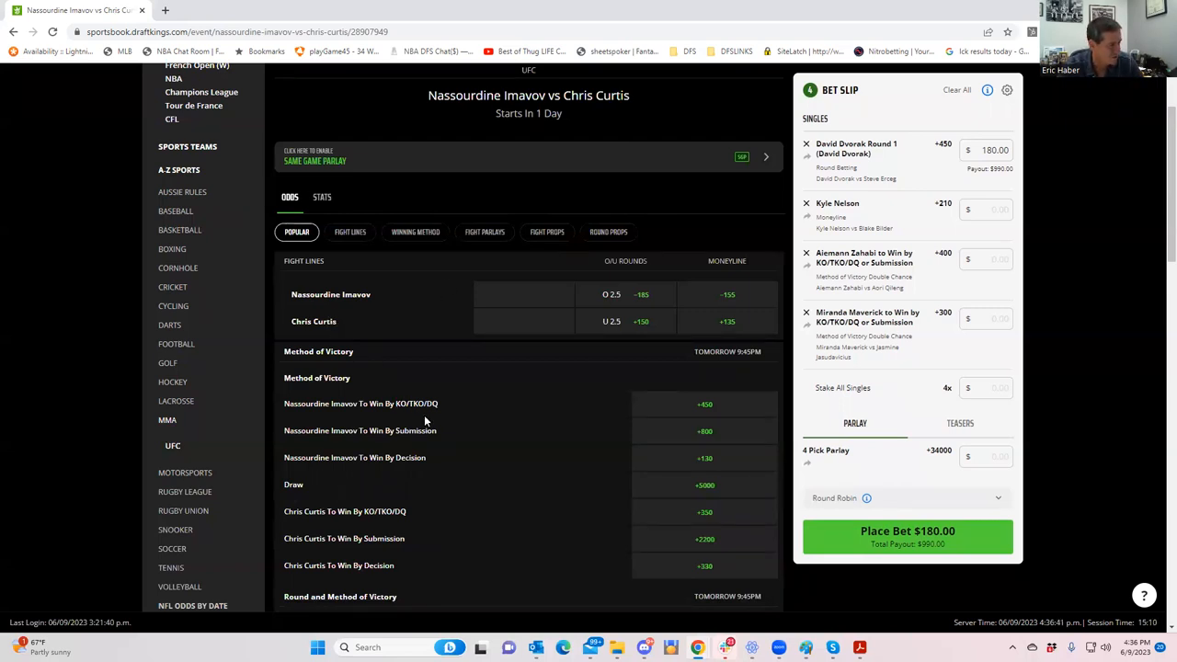
pyautogui.moveTo(442, 417)
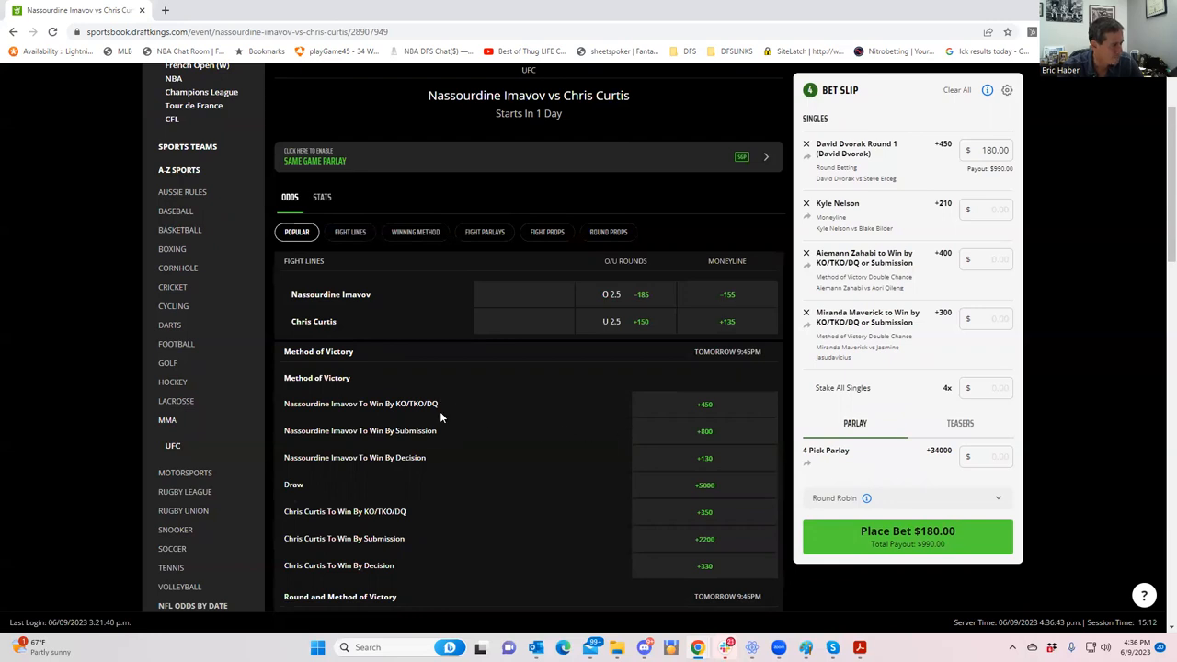
pyautogui.moveTo(437, 471)
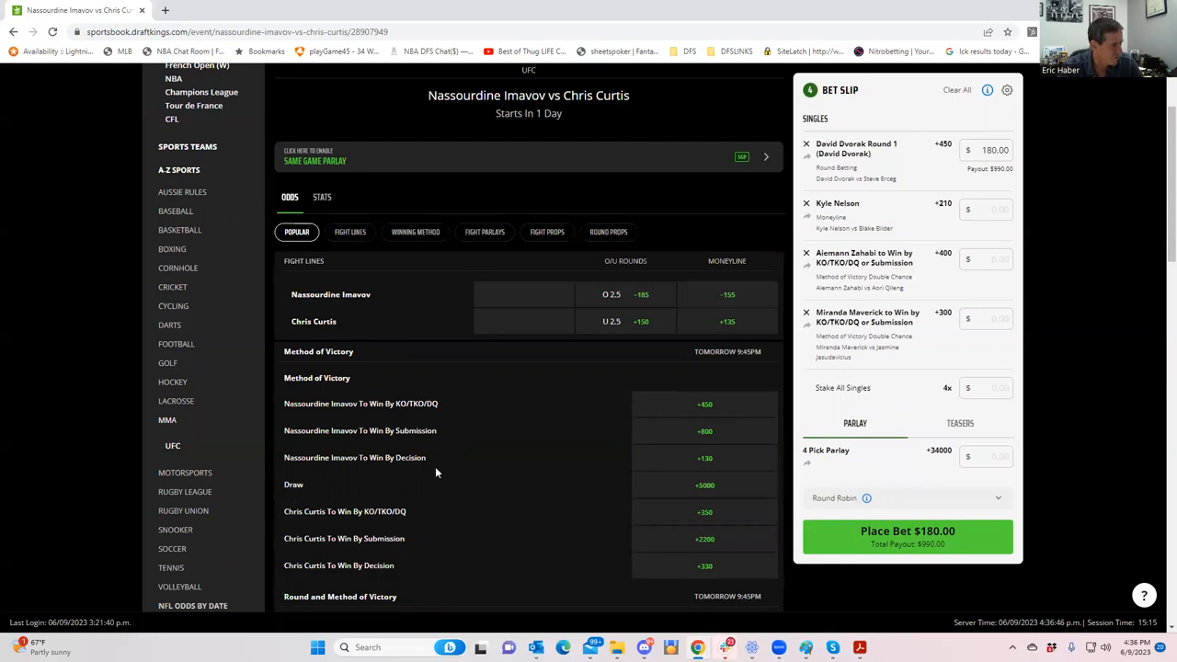
pyautogui.scroll(-3)
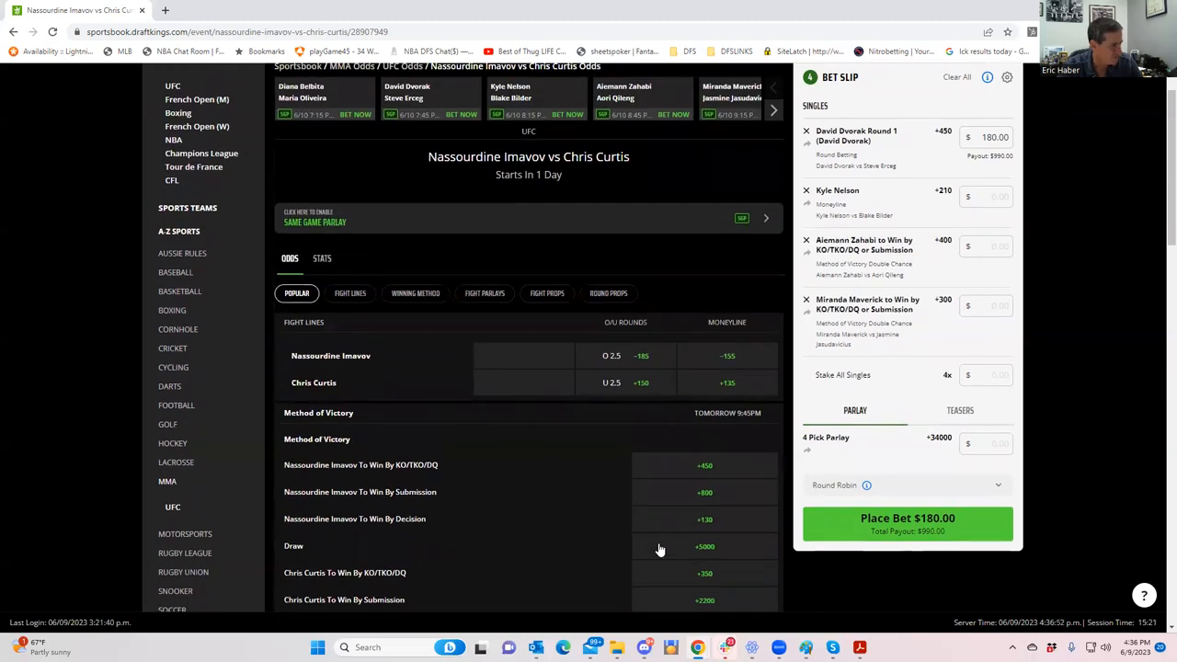
pyautogui.click(416, 294)
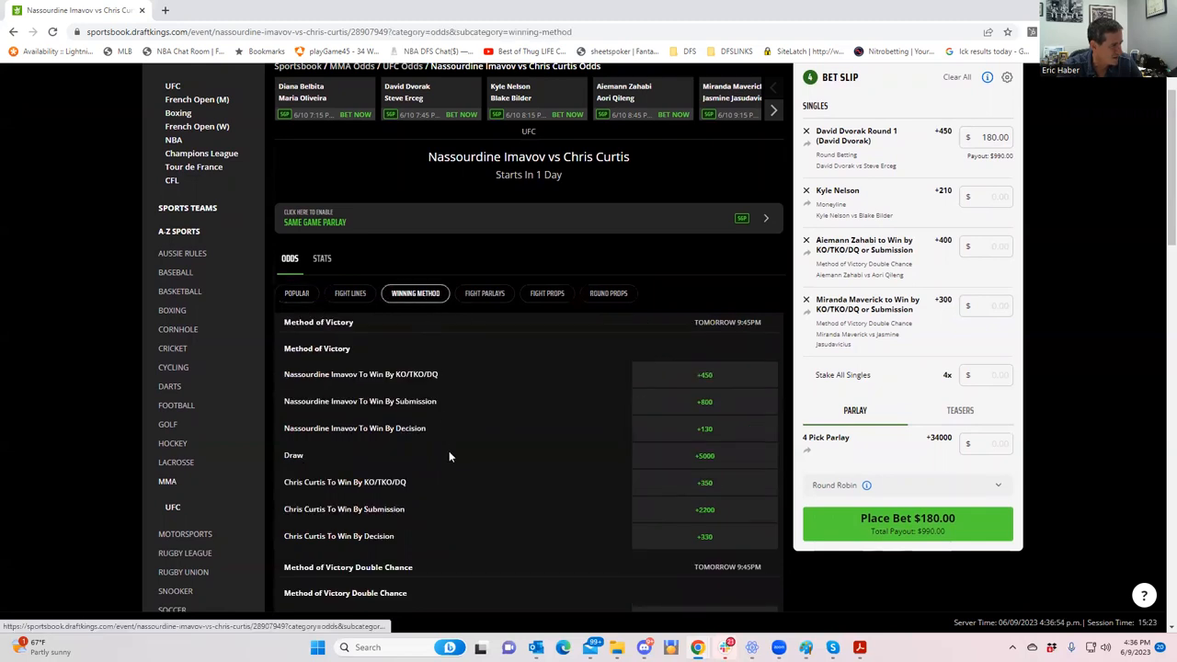
pyautogui.scroll(-3)
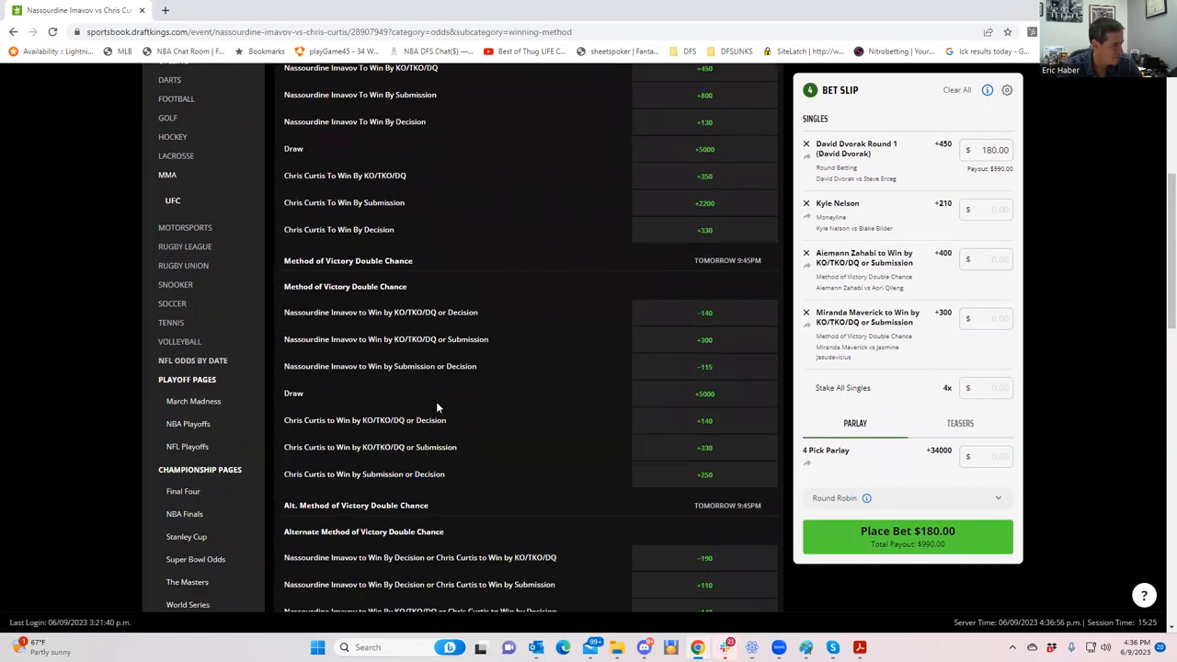
pyautogui.scroll(-3)
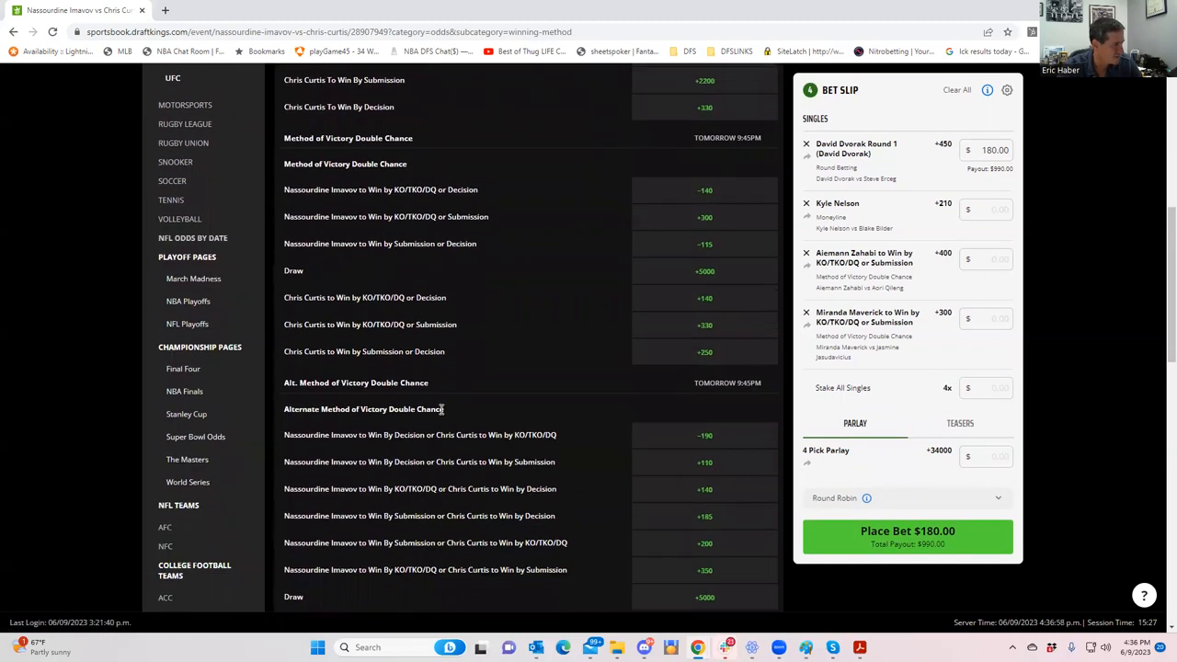
pyautogui.scroll(3)
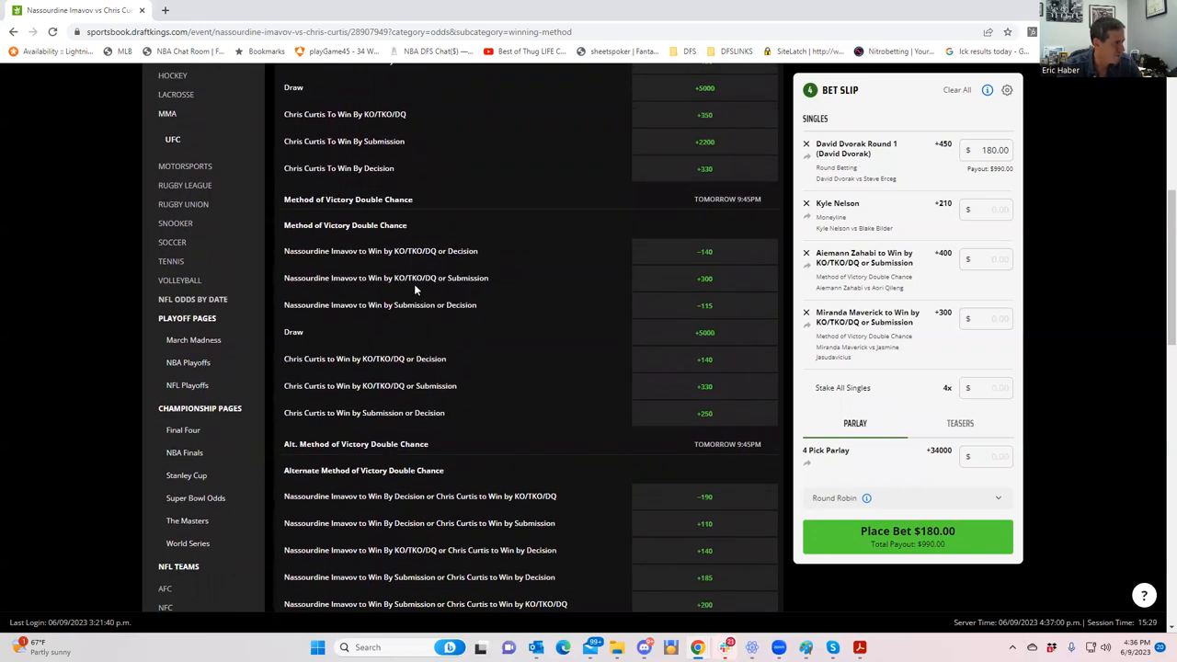
pyautogui.moveTo(414, 283)
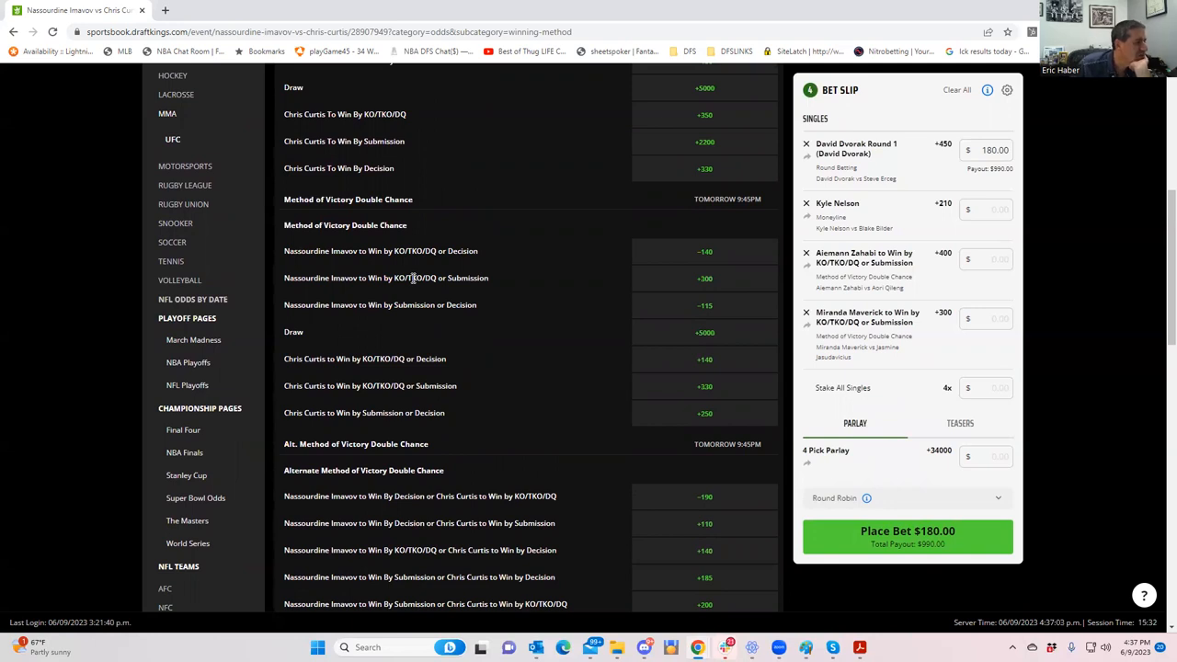
pyautogui.moveTo(547, 301)
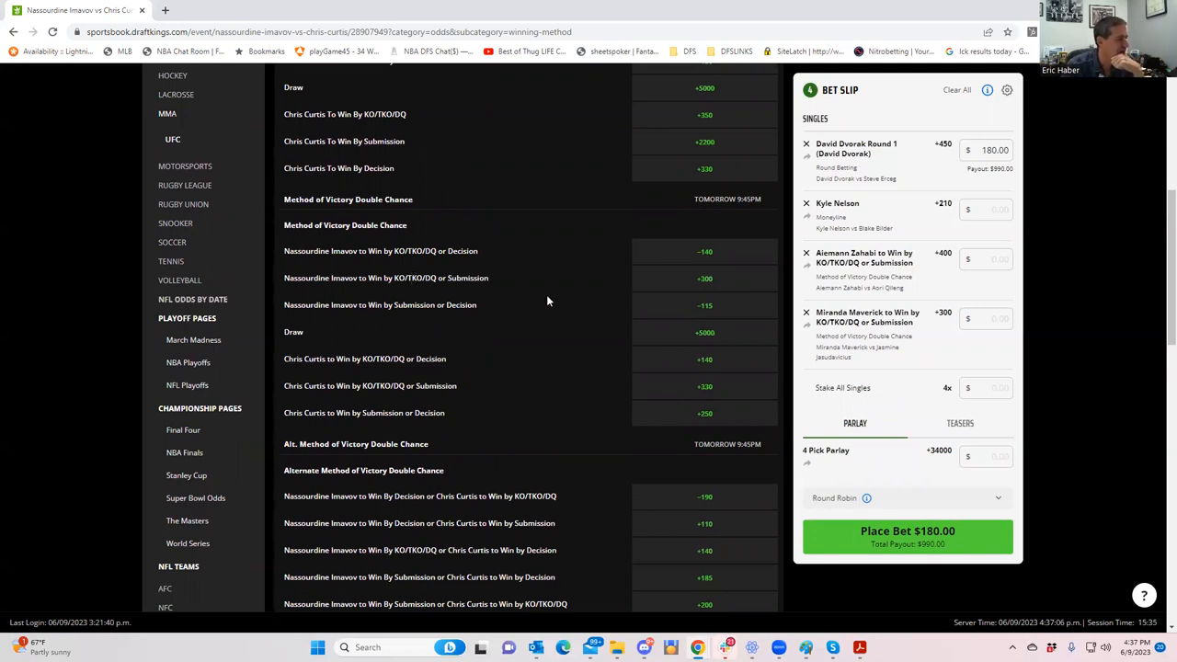
pyautogui.moveTo(702, 283)
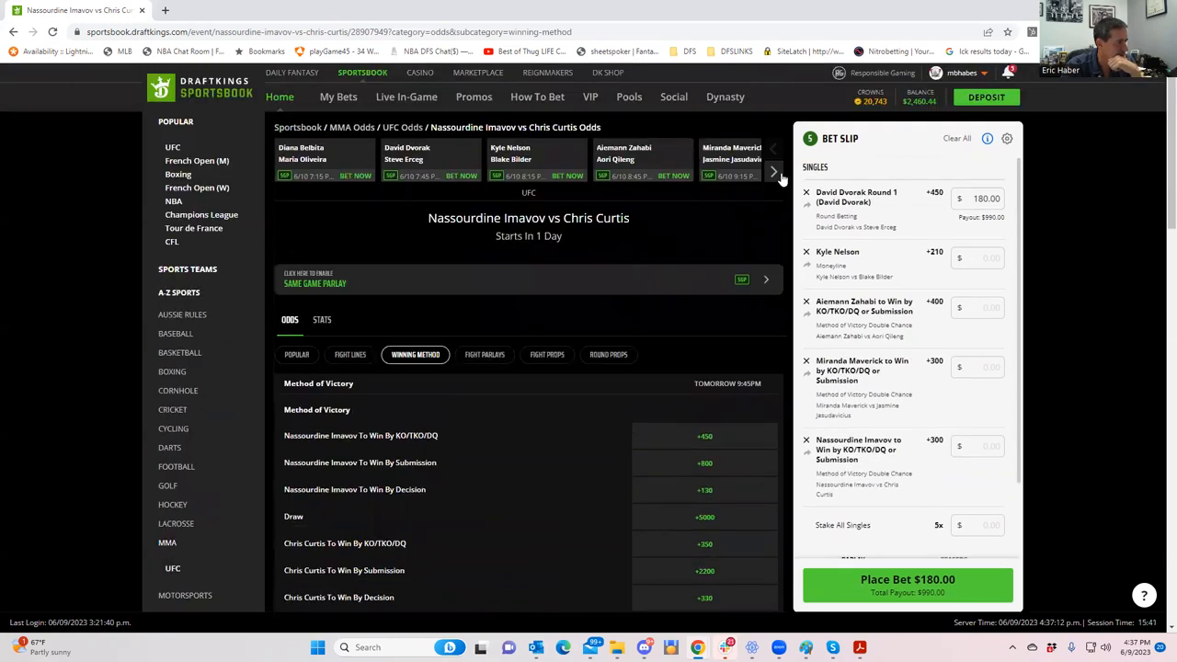
# Step: Advance the fight carousel one fight to reach Barriault vs Anders
pyautogui.click(777, 175)
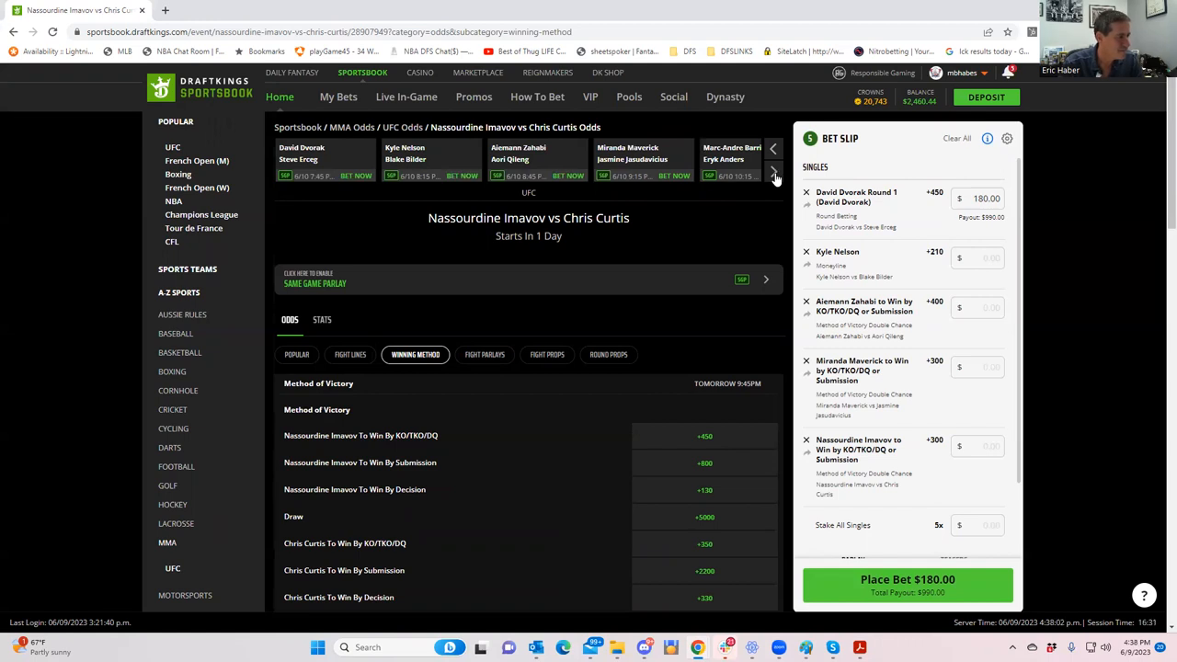
# Step: Advance the fight carousel again to reveal Dan Ige vs Nate Landwehr
pyautogui.click(775, 173)
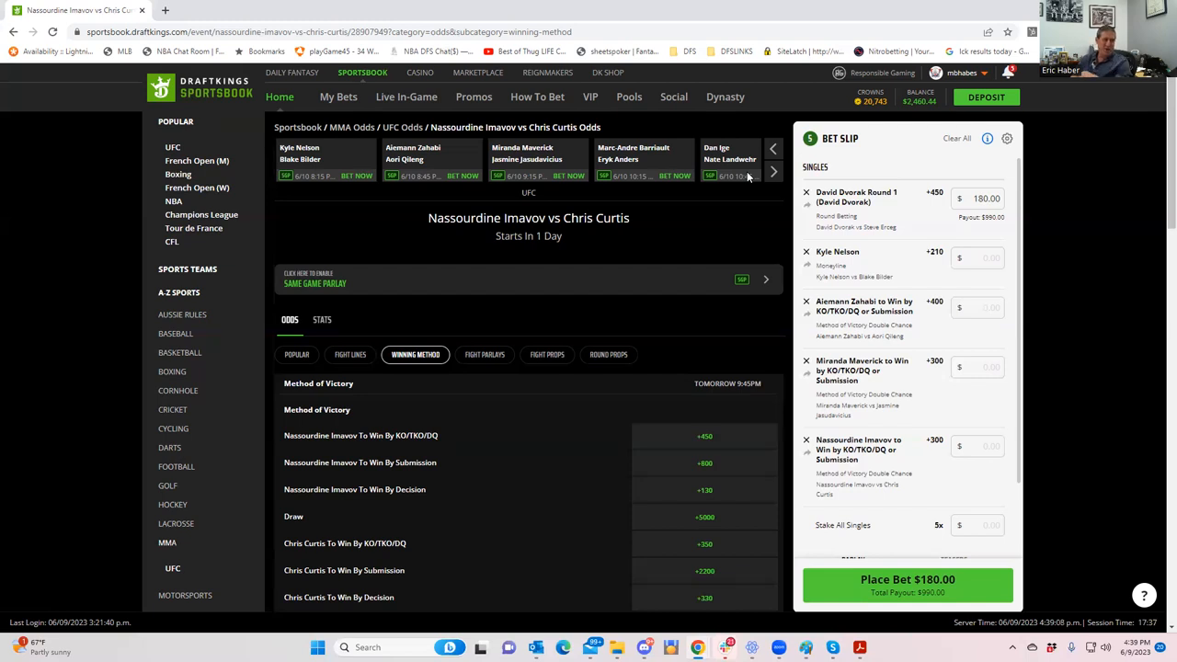
pyautogui.moveTo(648, 73)
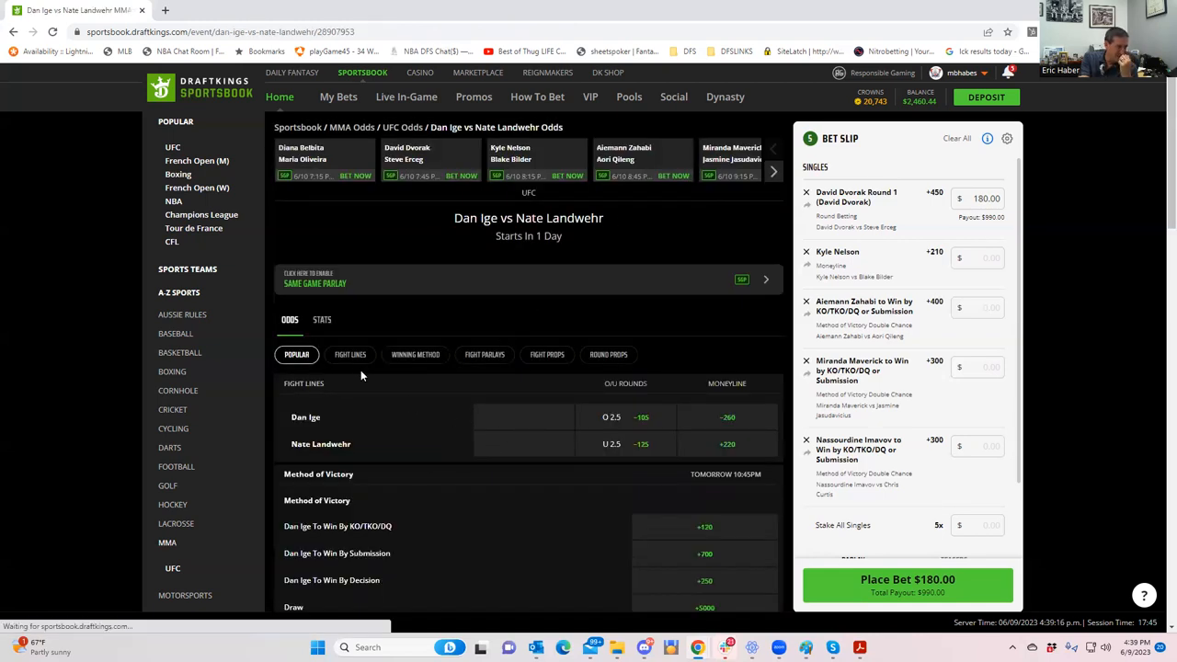
pyautogui.moveTo(729, 583)
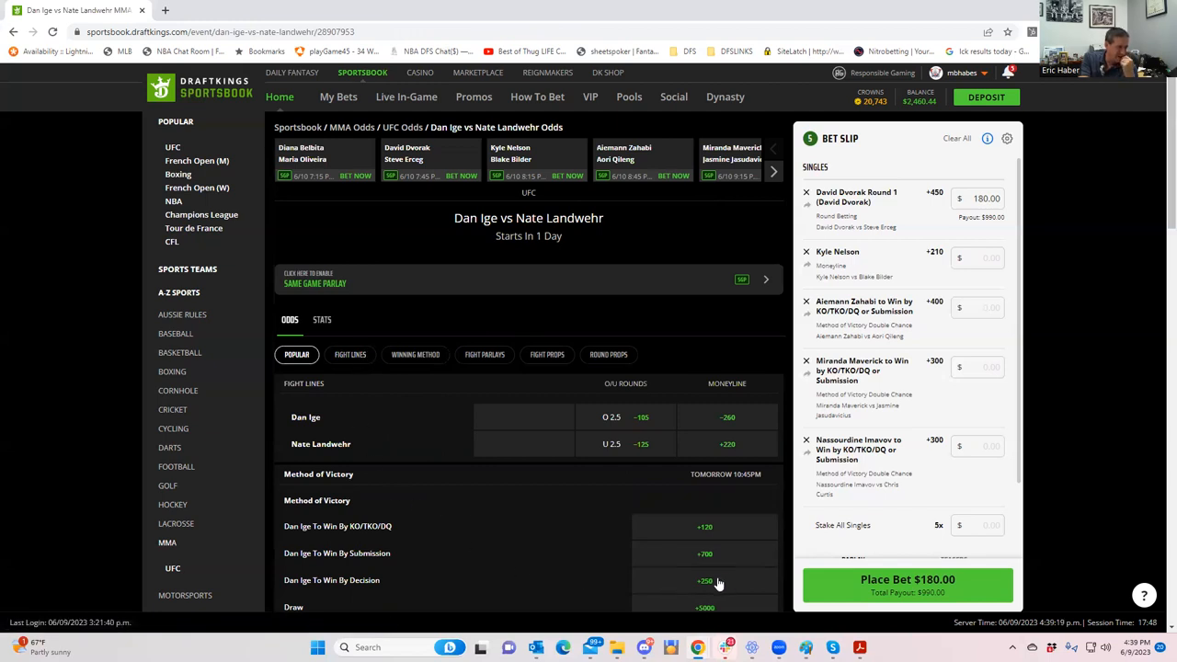
pyautogui.moveTo(696, 558)
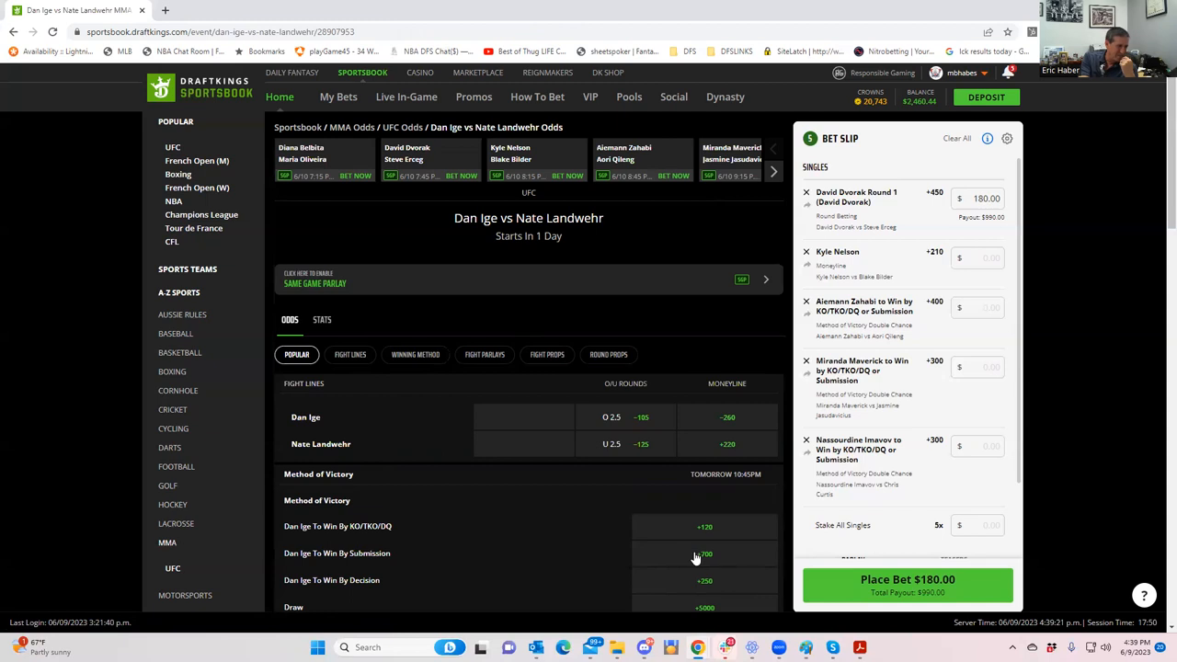
# Step: Add Dan Ige To Win By Submission at +700 to the bet slip
pyautogui.click(704, 552)
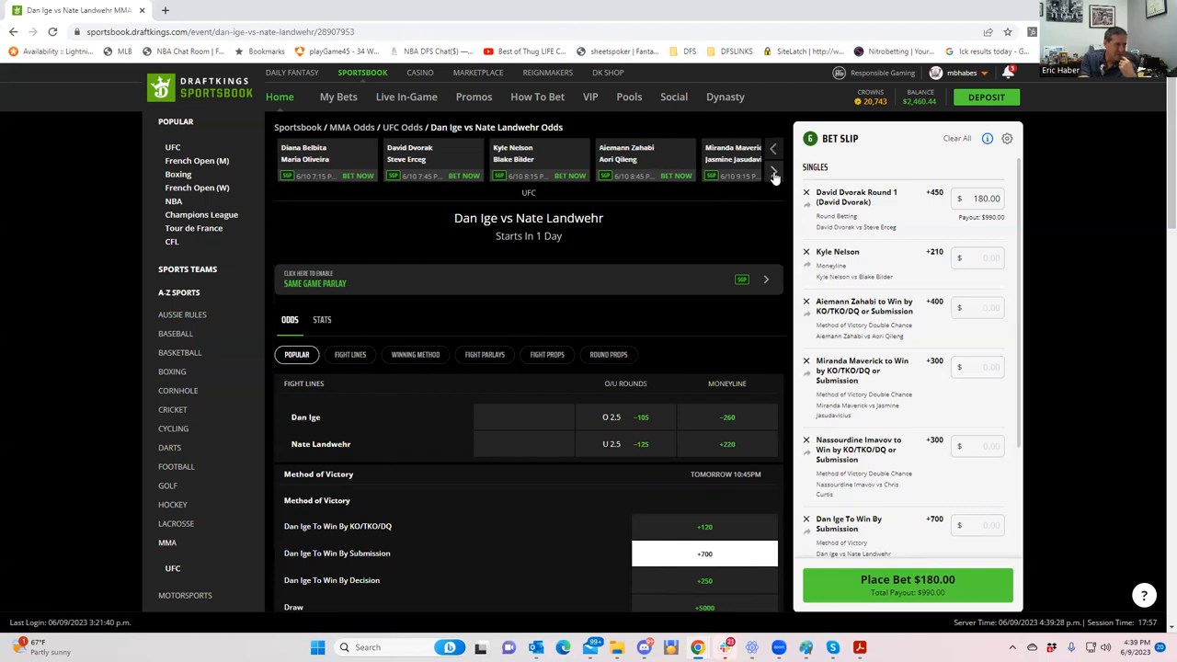
pyautogui.click(776, 175)
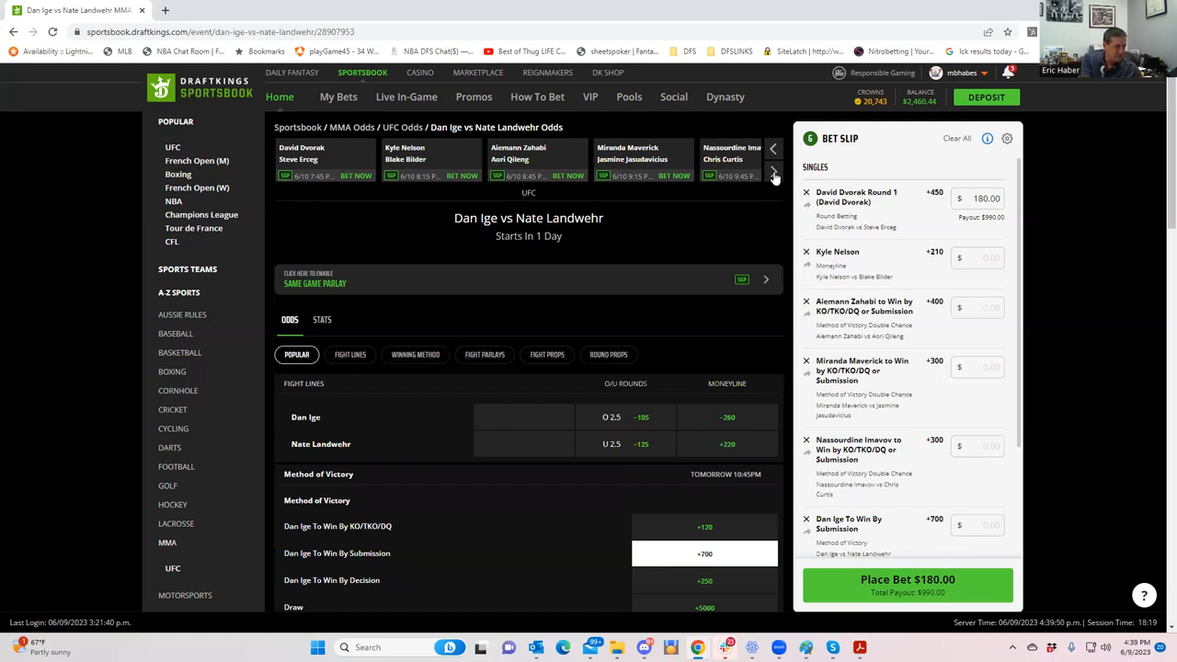
# Step: Advance the fight carousel twice to reach Mike Malott vs Adam Fugitt
pyautogui.click(774, 175)
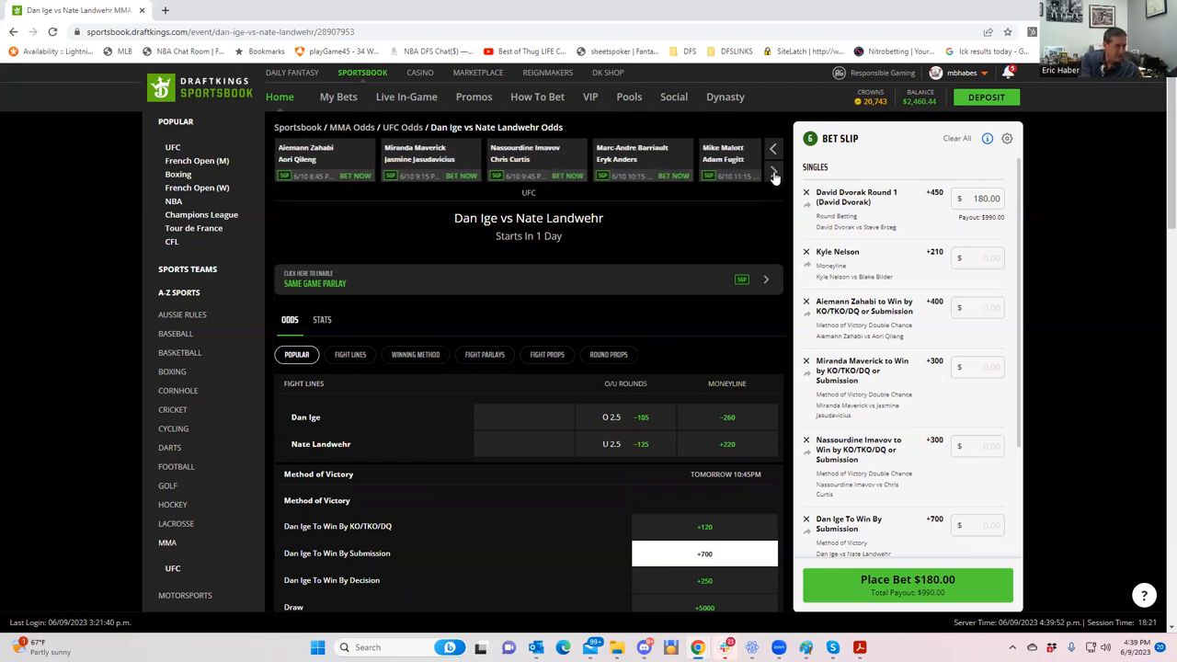
pyautogui.click(775, 175)
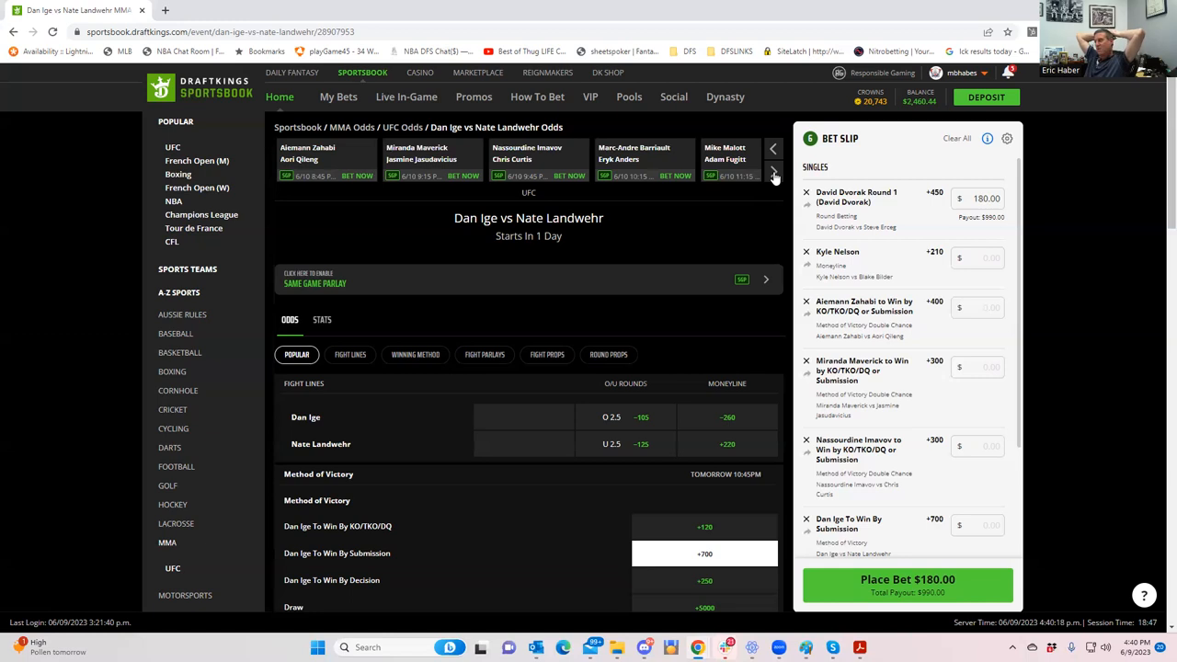
pyautogui.moveTo(756, 175)
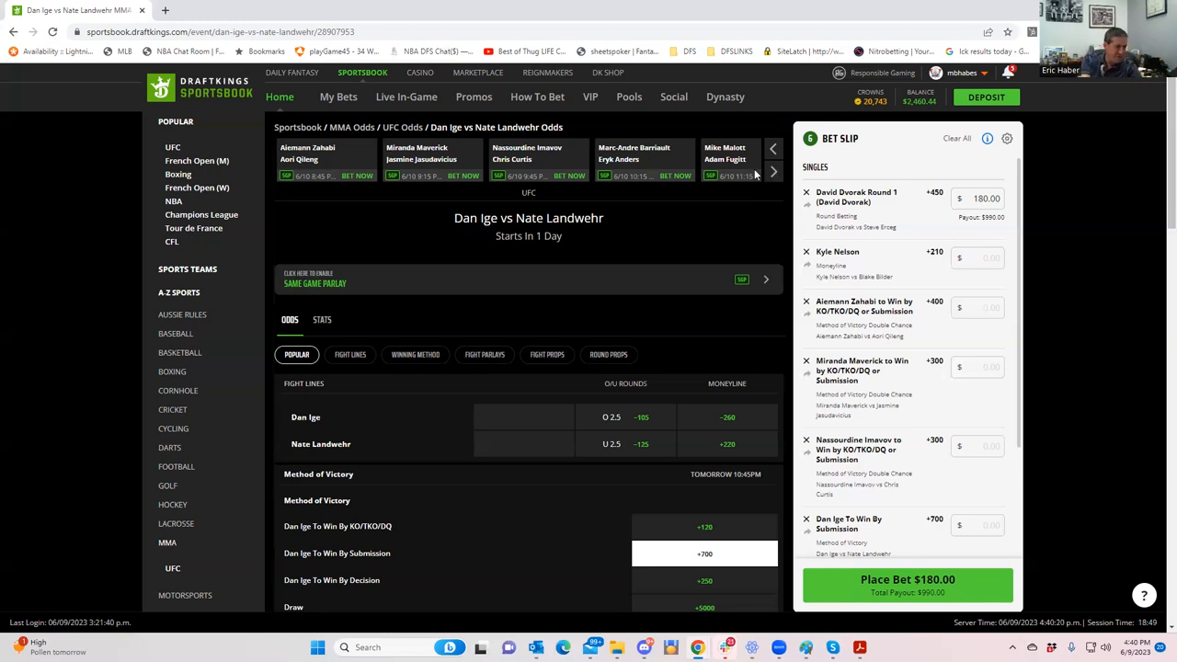
# Step: Add Adam Fugitt's +175 moneyline from the Malott vs Fugitt page as a seventh single
pyautogui.click(729, 158)
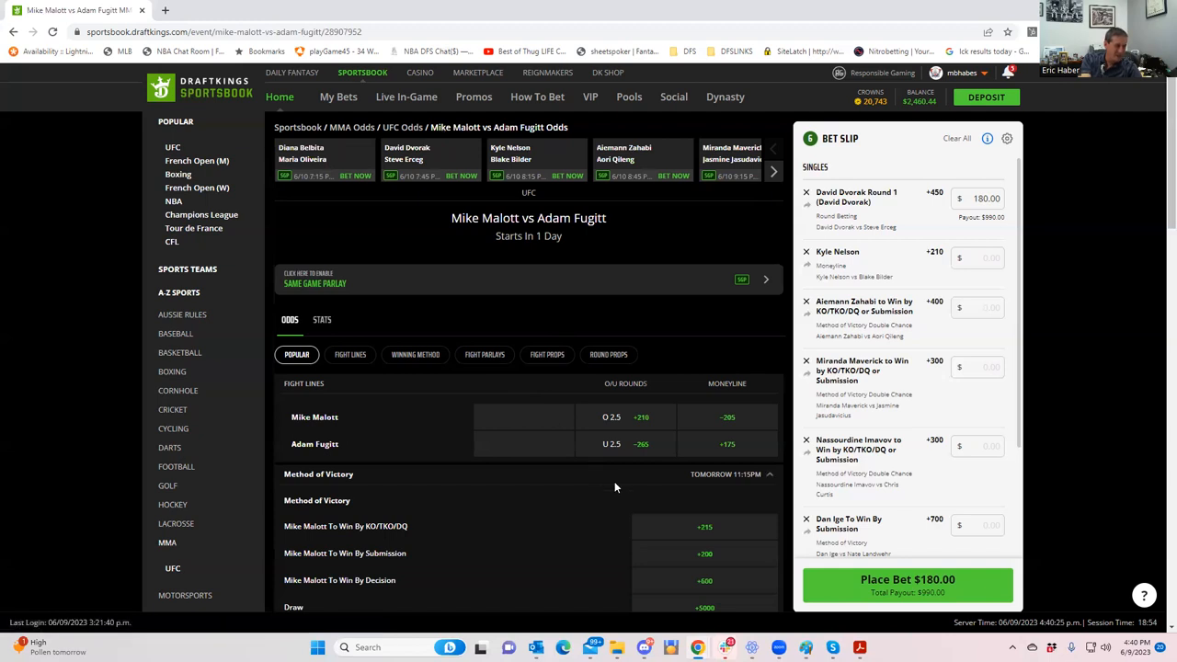
pyautogui.moveTo(468, 520)
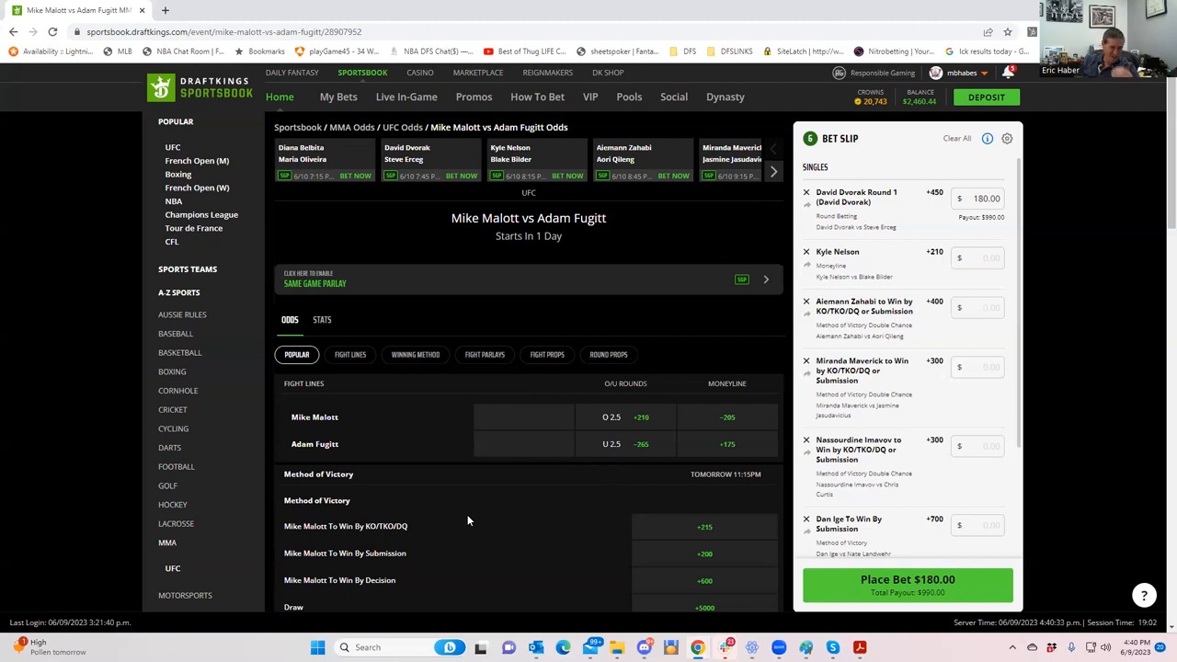
pyautogui.moveTo(520, 491)
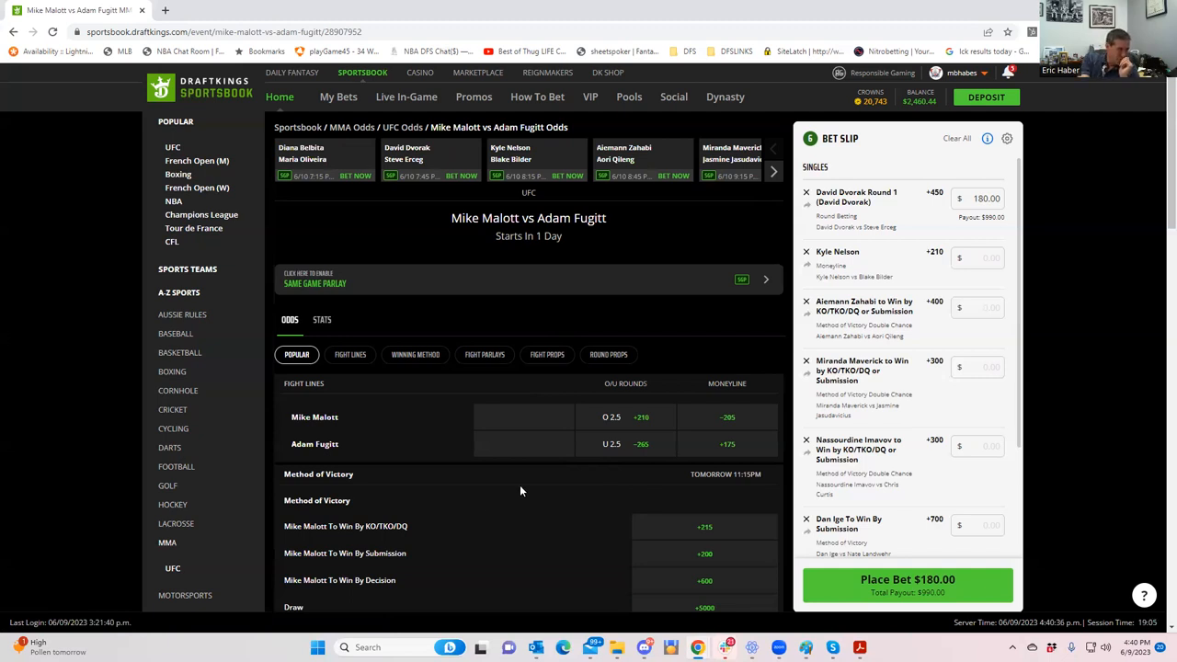
pyautogui.click(727, 444)
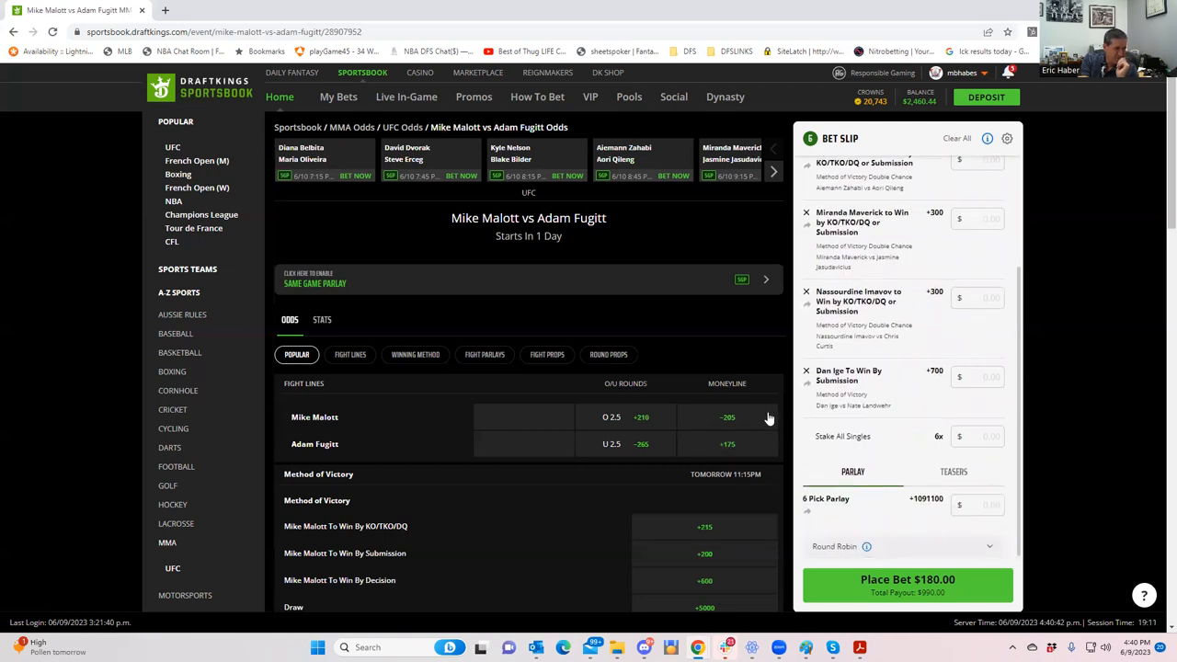
pyautogui.click(726, 445)
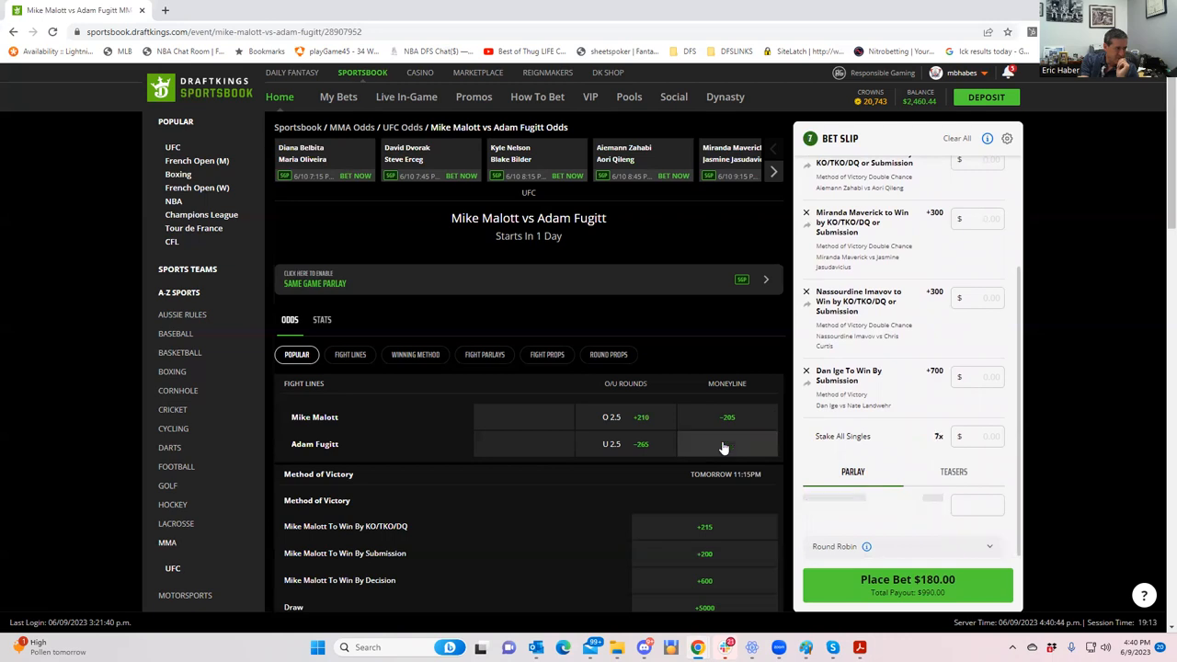
pyautogui.click(726, 444)
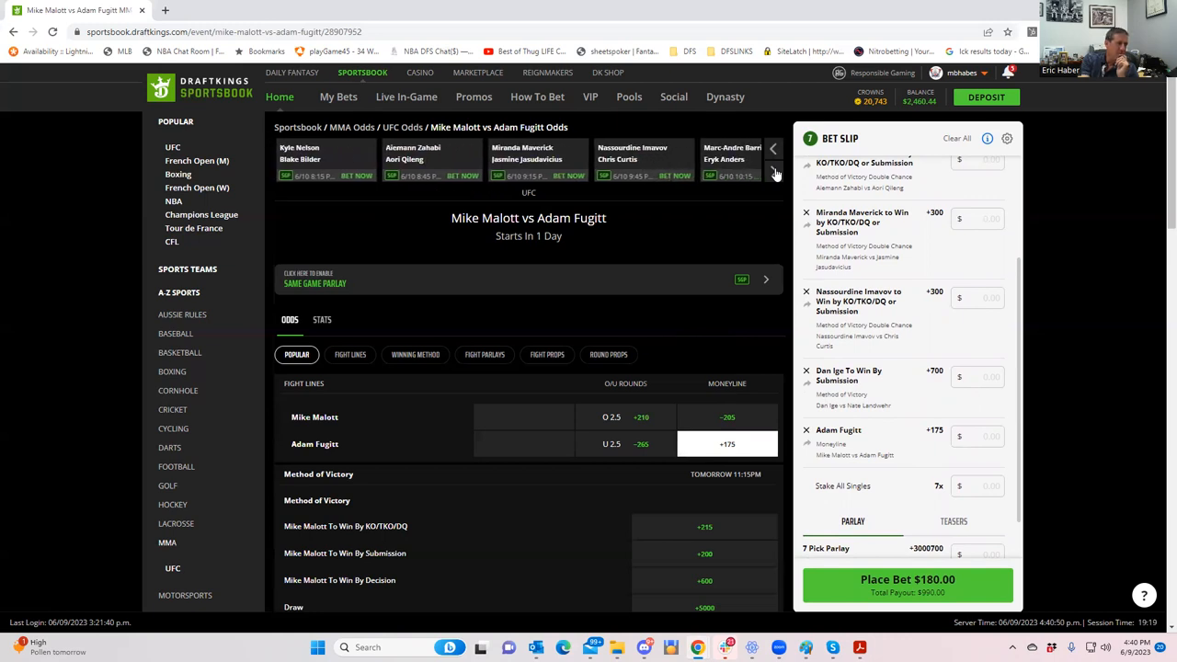
pyautogui.click(778, 174)
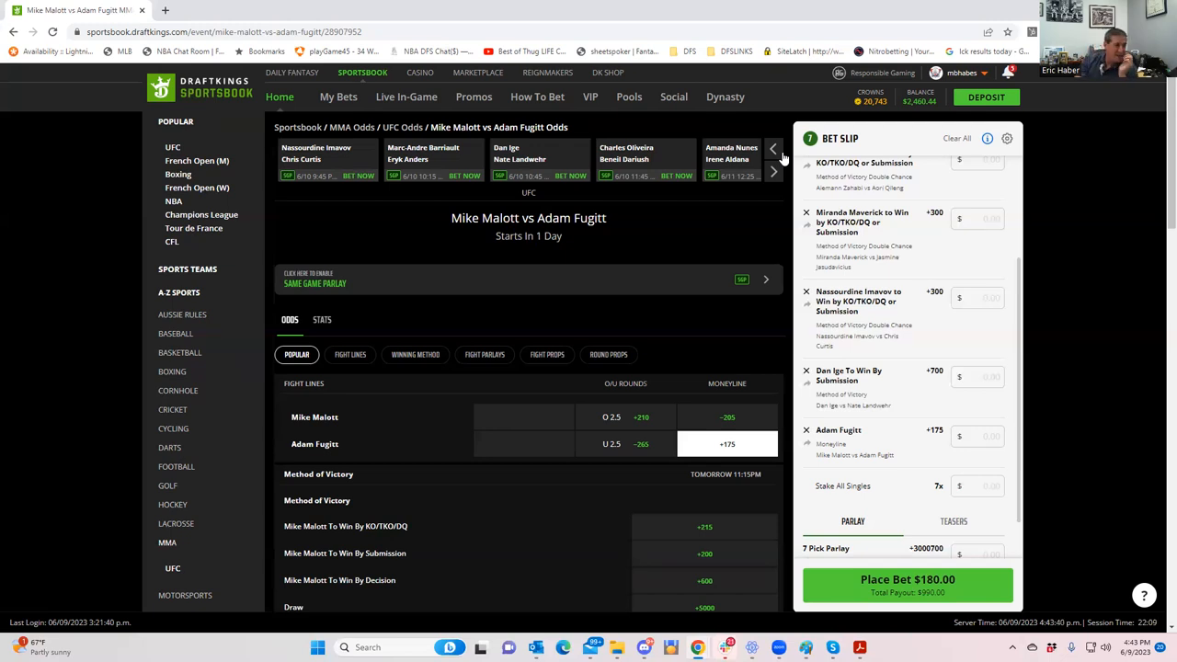
pyautogui.moveTo(615, 222)
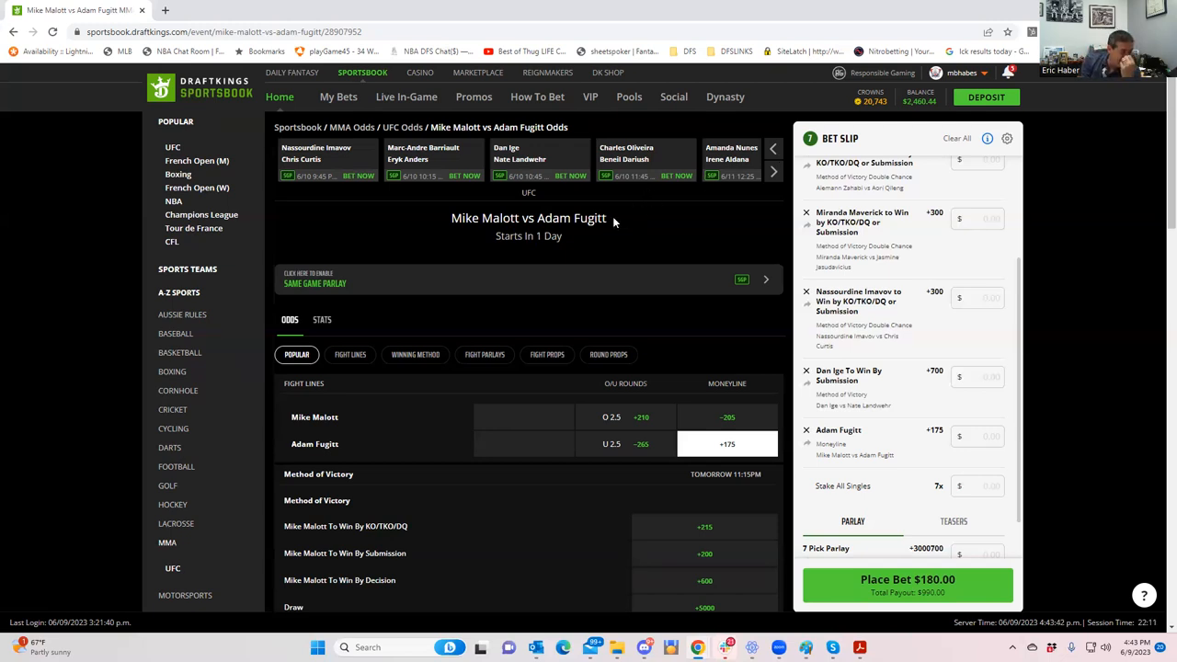
pyautogui.moveTo(727, 164)
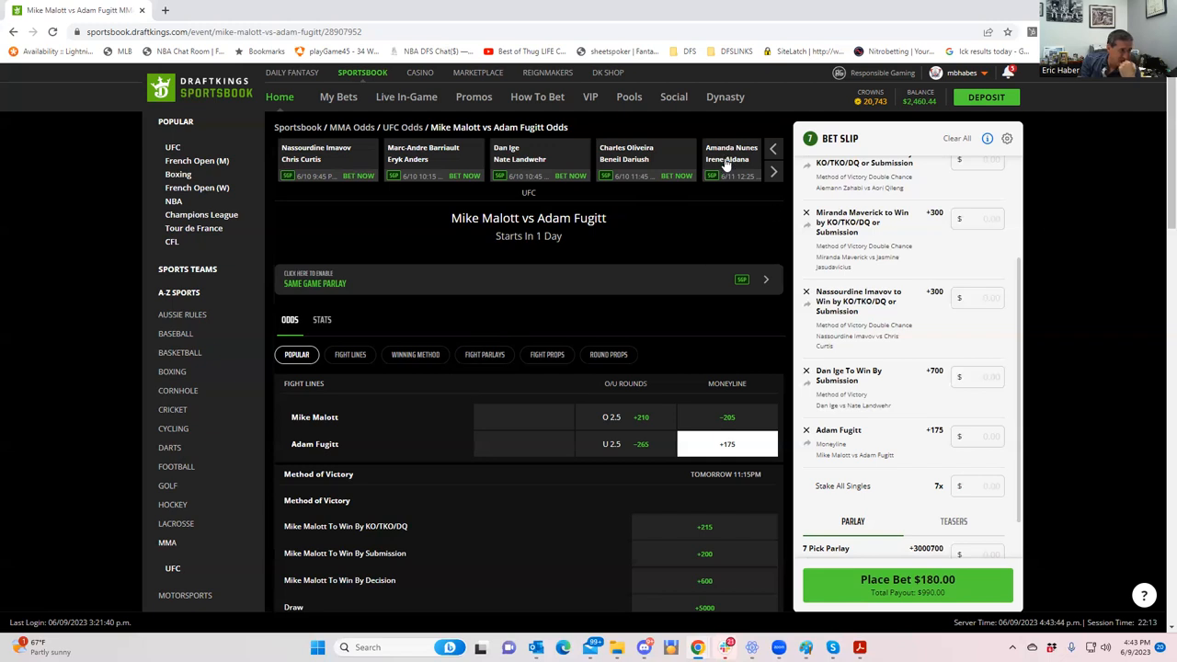
# Step: Open the Amanda Nunes vs Irene Aldana odds and scroll to the method-of-victory markets
pyautogui.click(731, 158)
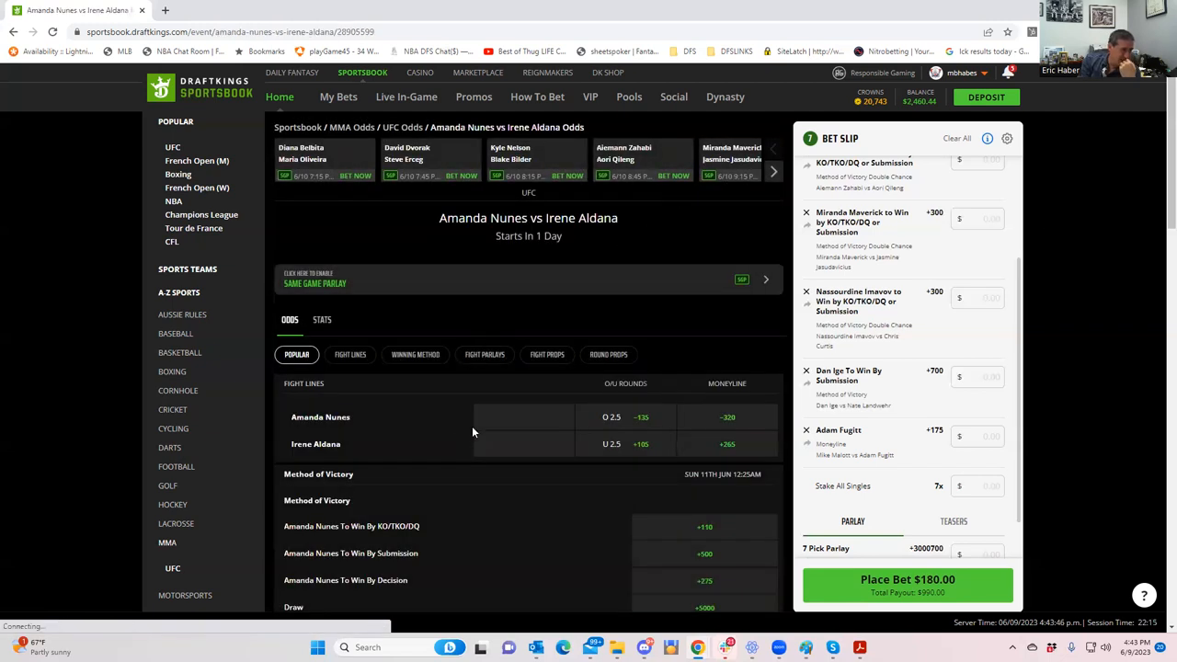
pyautogui.scroll(-3)
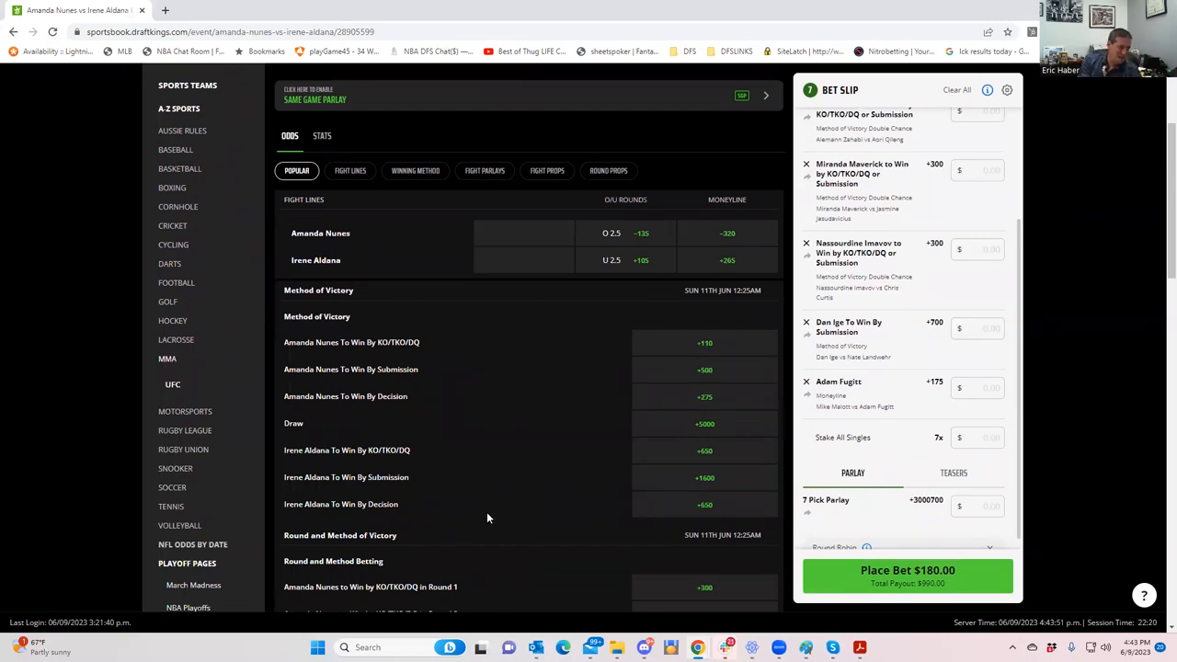
pyautogui.moveTo(587, 474)
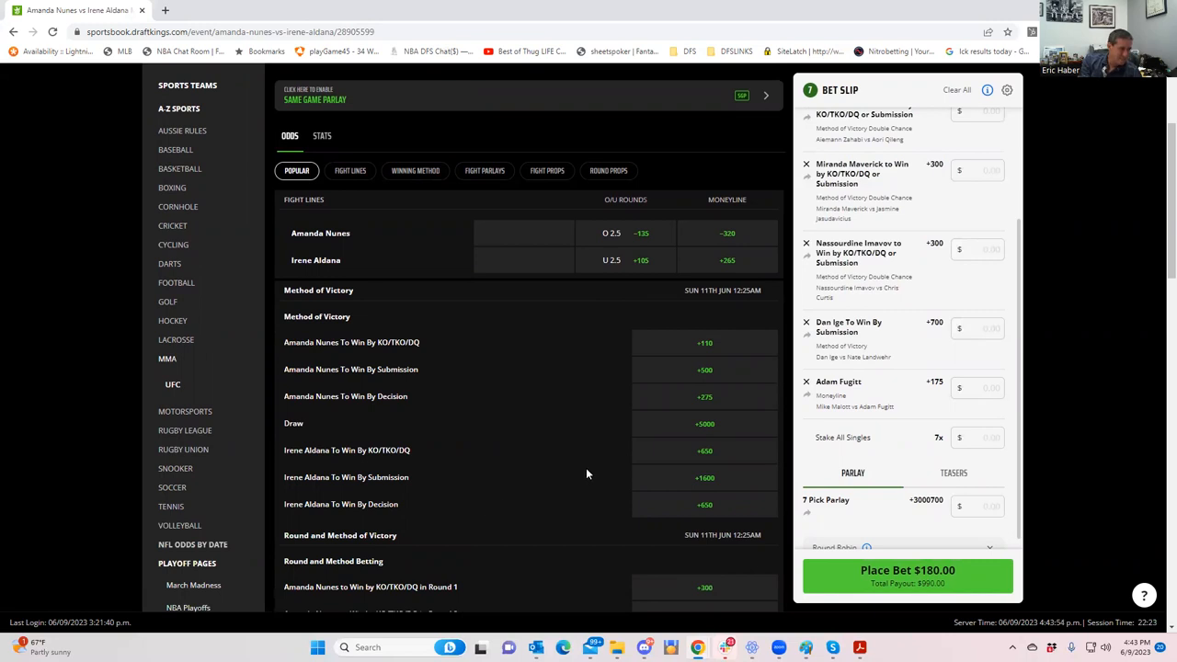
pyautogui.moveTo(614, 461)
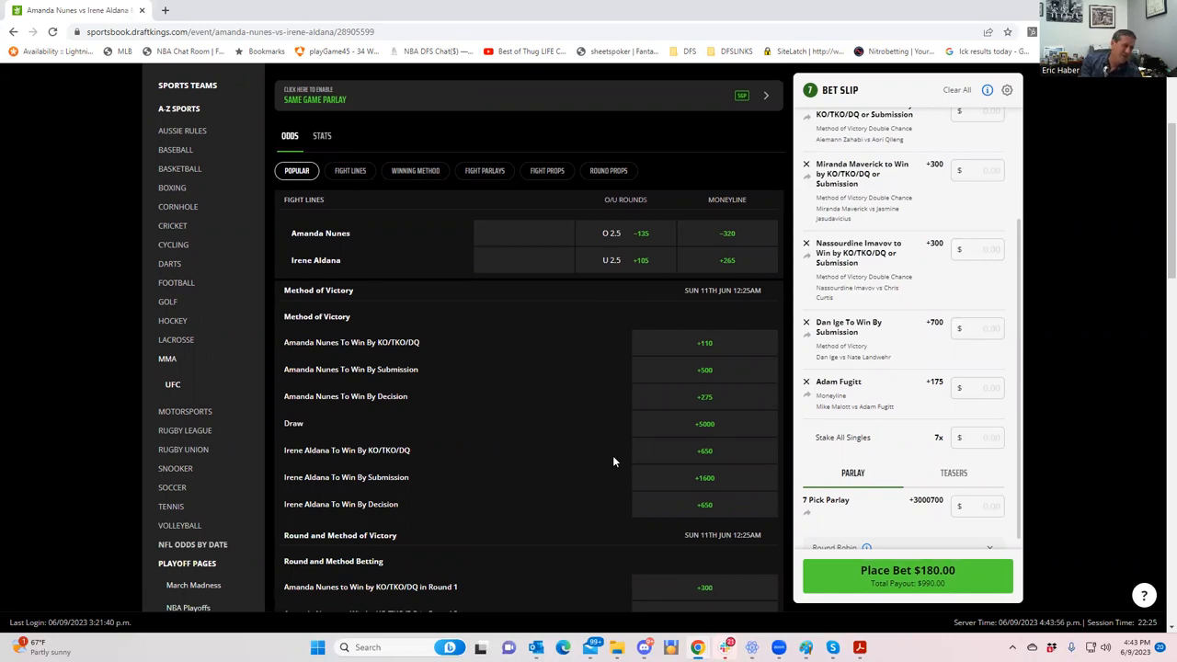
pyautogui.moveTo(732, 477)
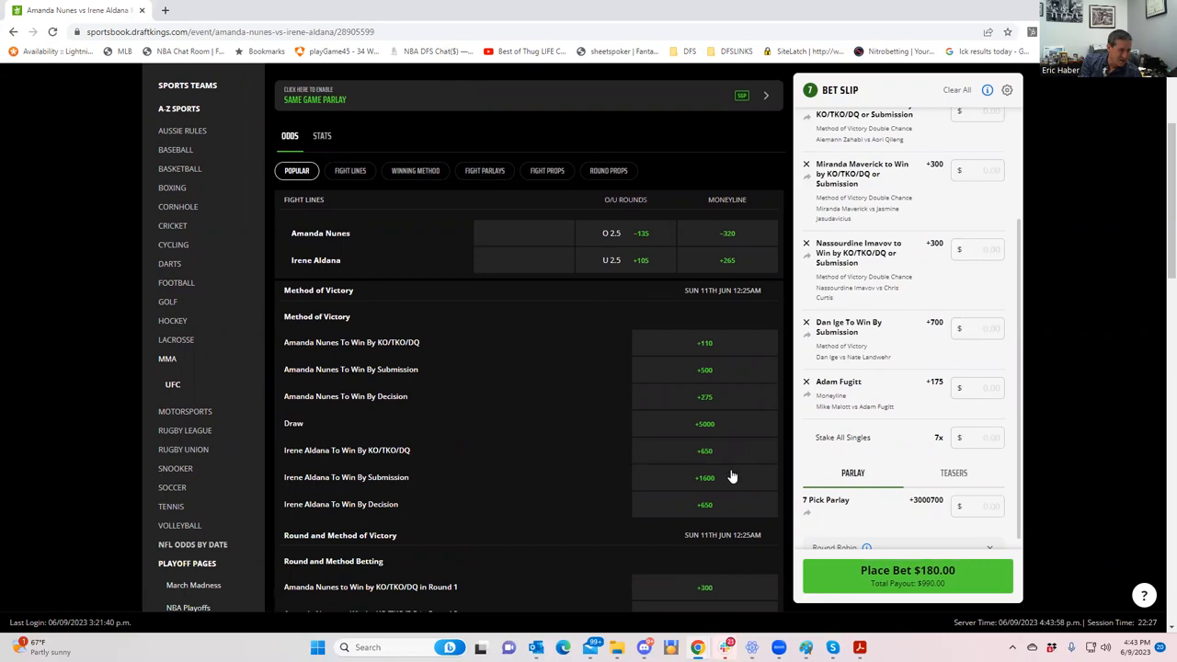
pyautogui.moveTo(725, 511)
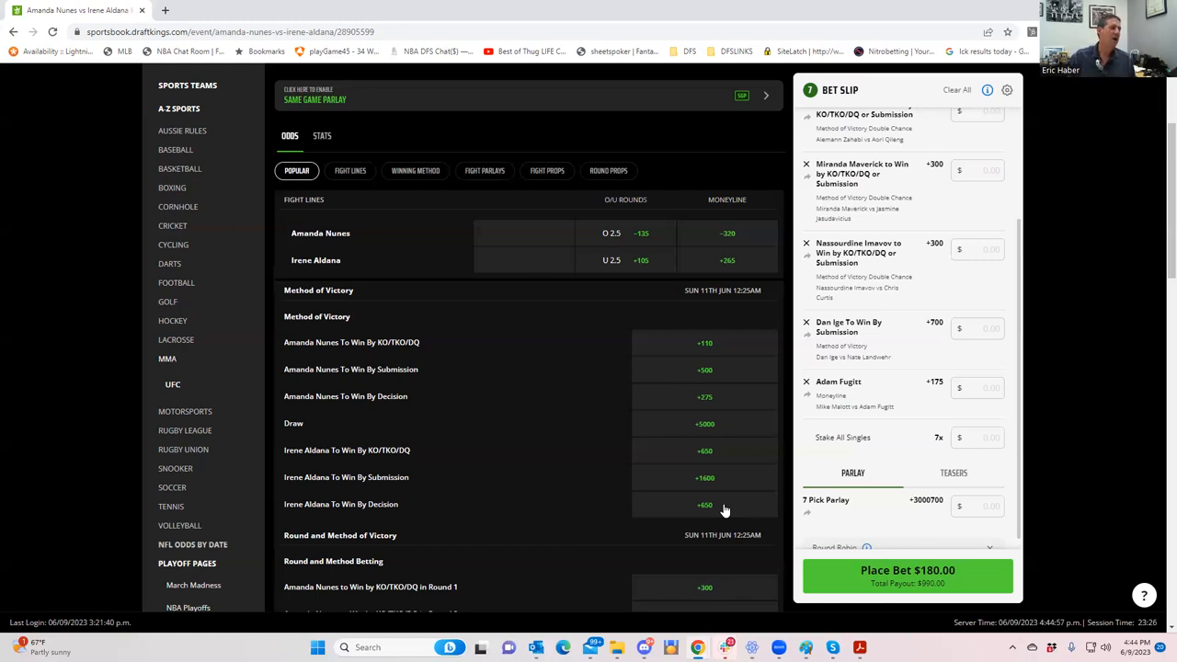
pyautogui.moveTo(883, 435)
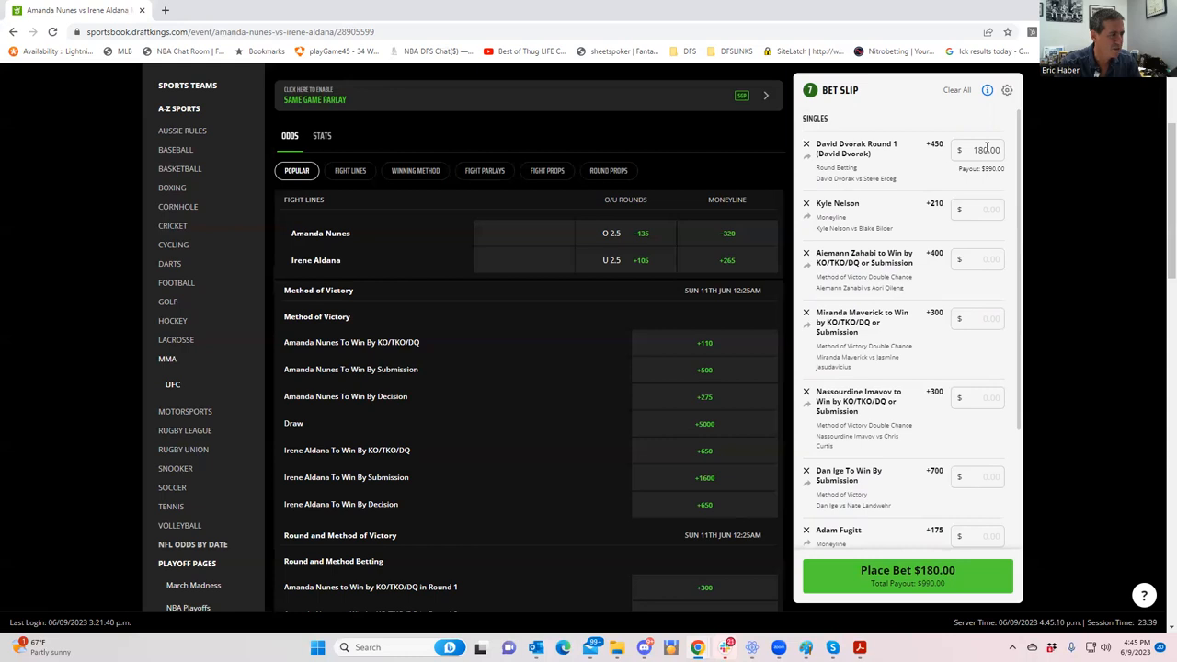
pyautogui.moveTo(848, 207)
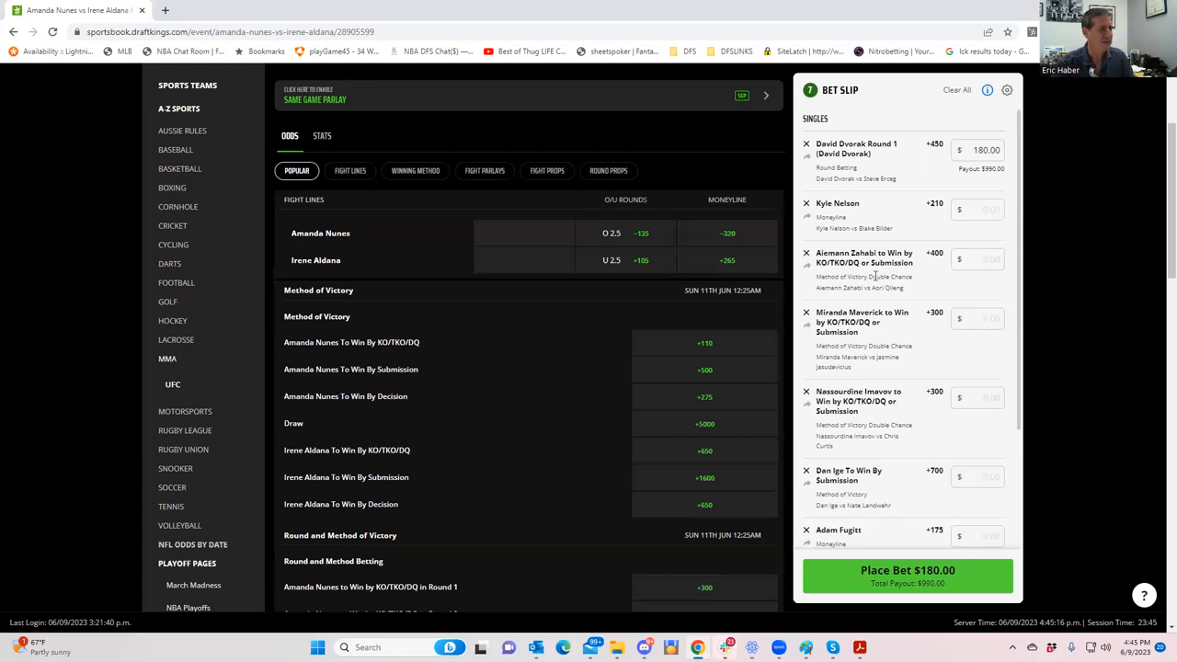
pyautogui.moveTo(872, 340)
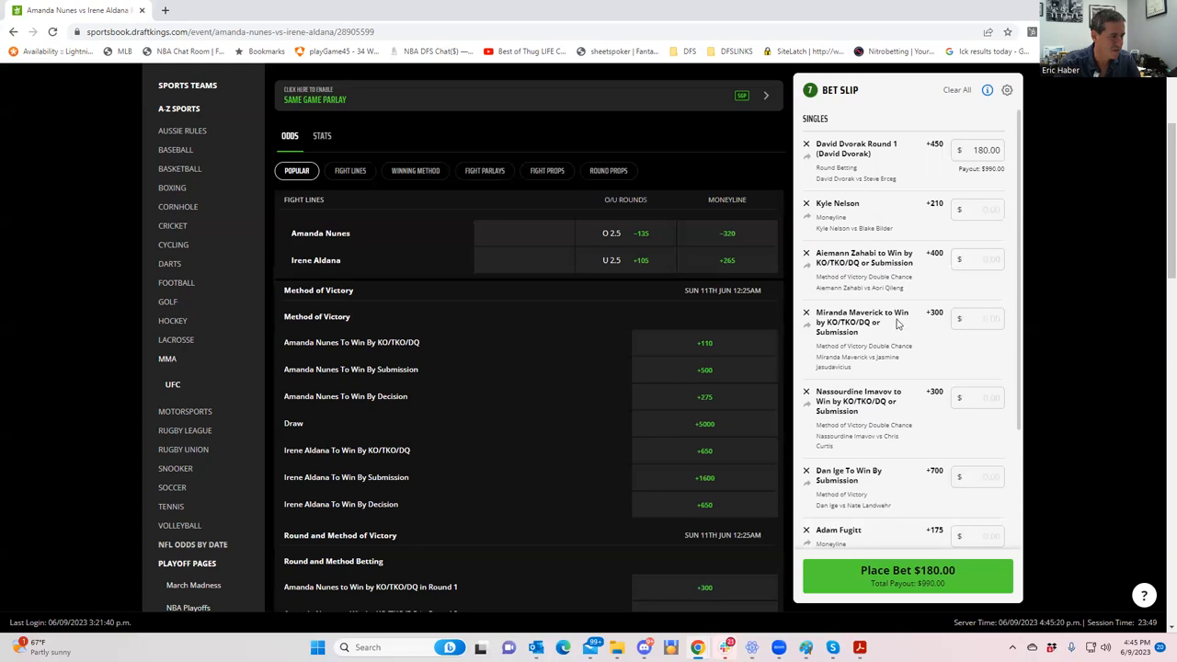
pyautogui.scroll(-3)
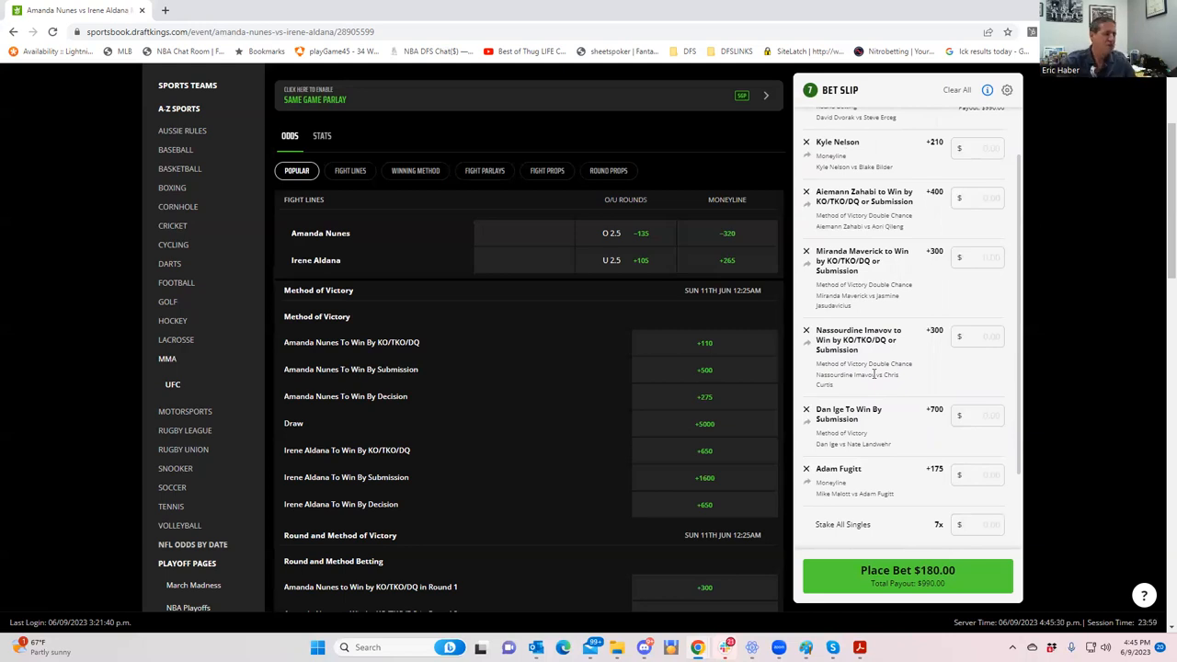
# Step: Stake $180 on all seven singles and submit the $1,260.00 total
pyautogui.click(977, 524)
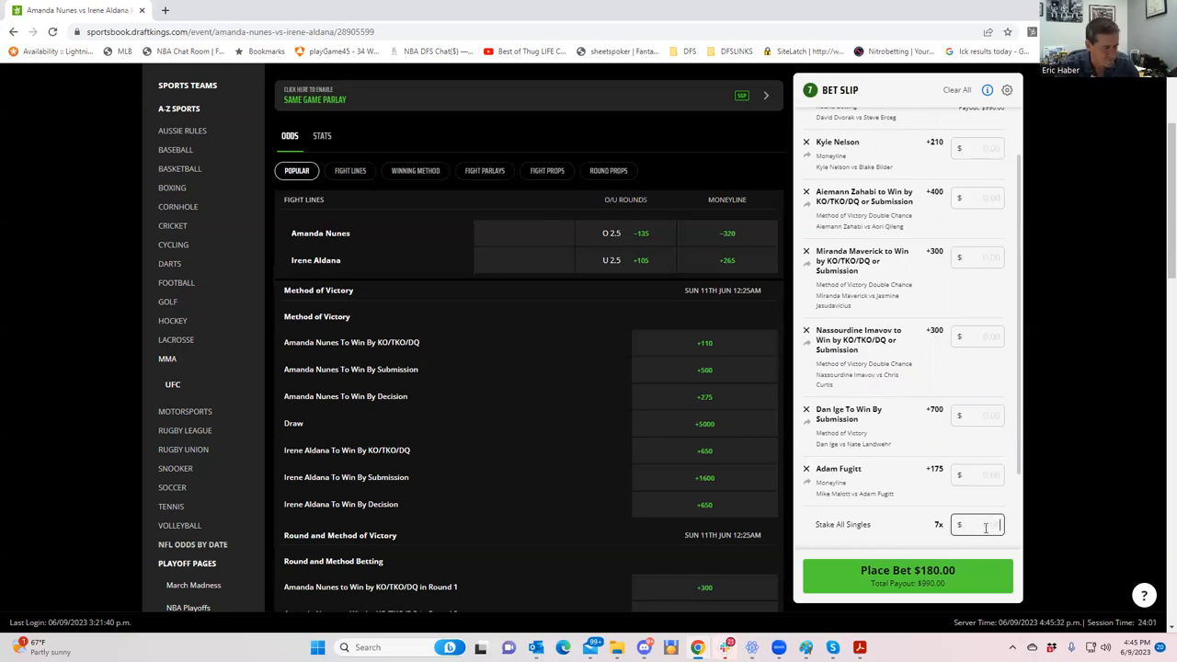
pyautogui.write('180')
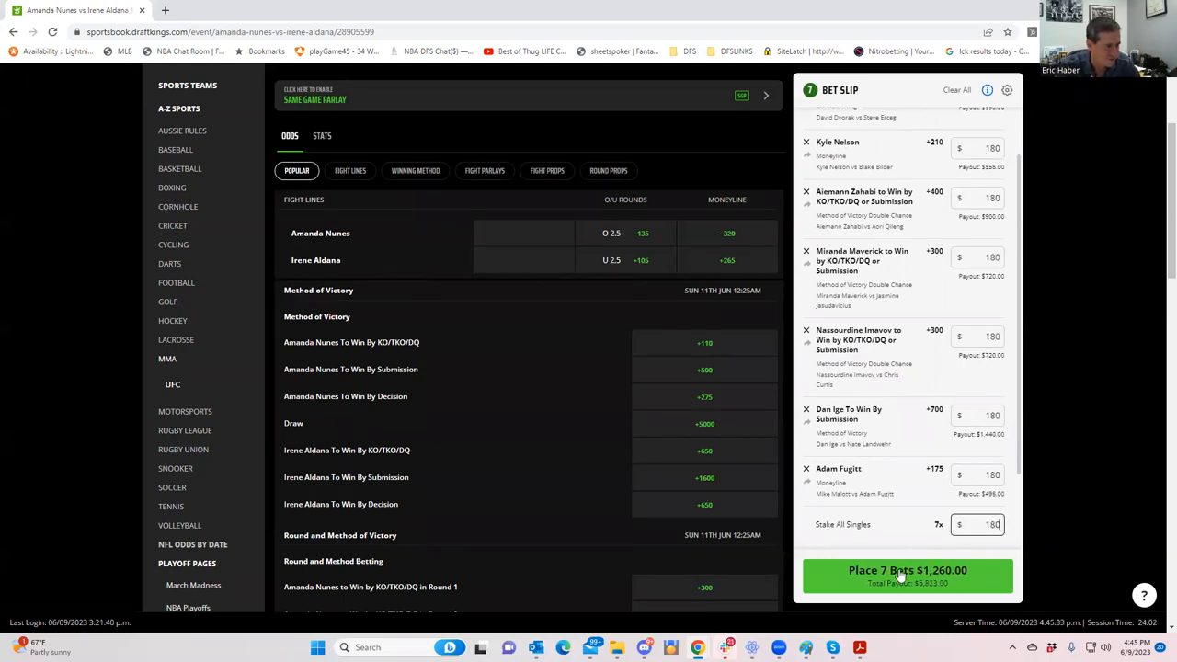
pyautogui.click(906, 574)
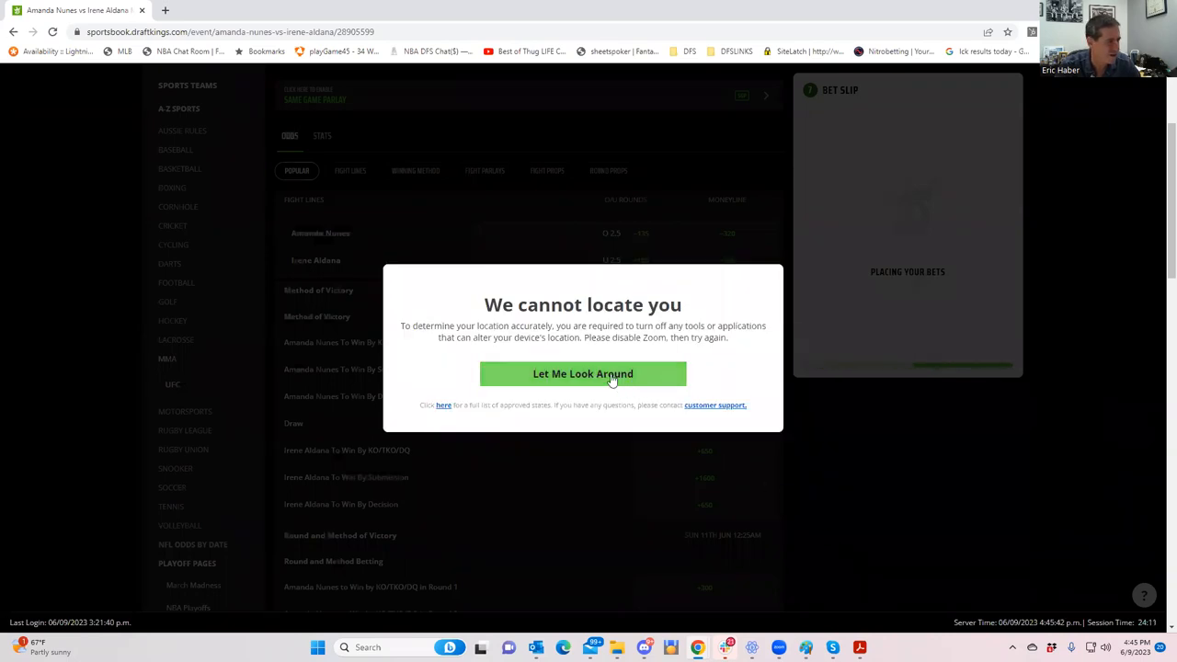
pyautogui.click(583, 373)
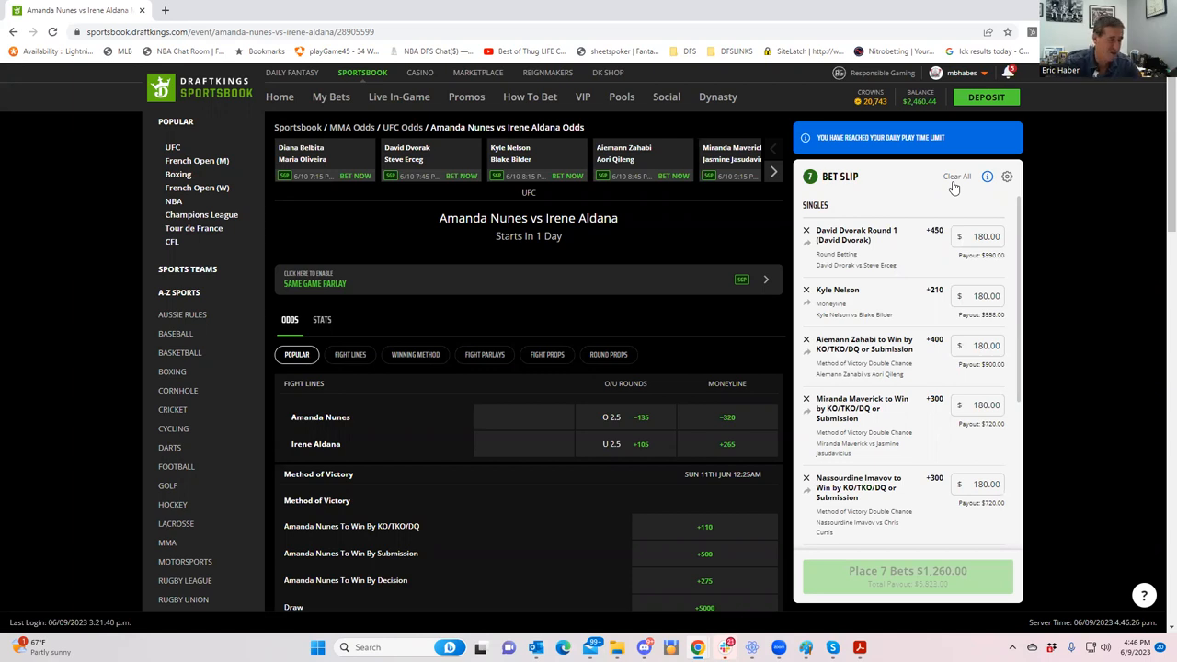
pyautogui.moveTo(853, 246)
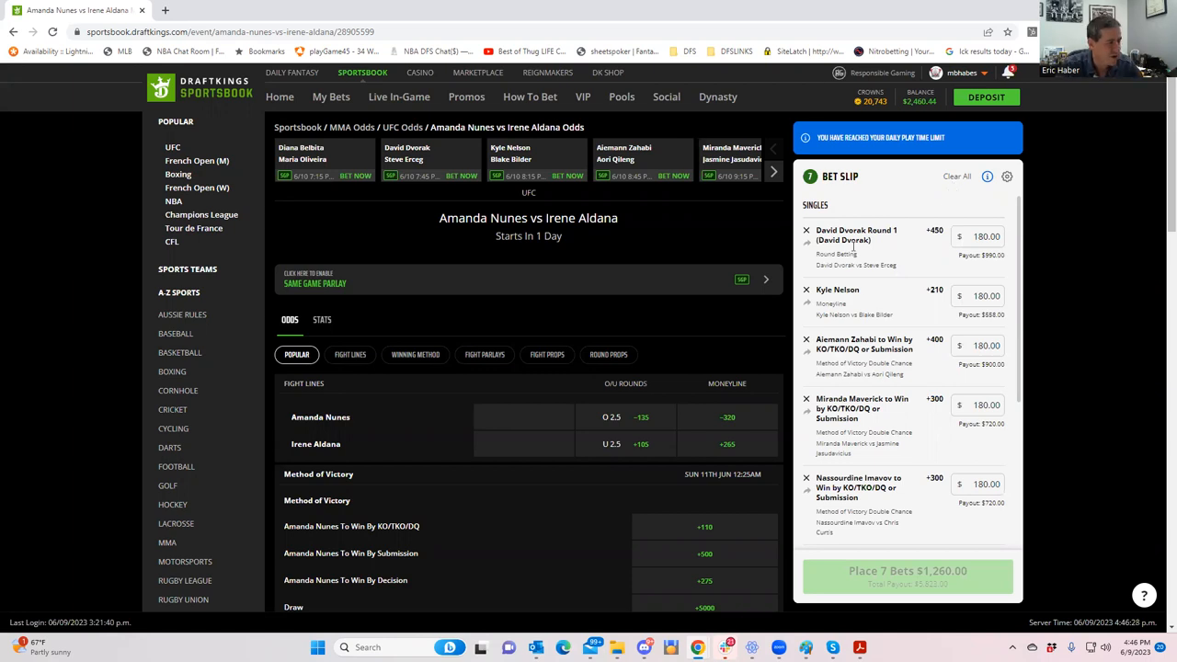
pyautogui.moveTo(849, 326)
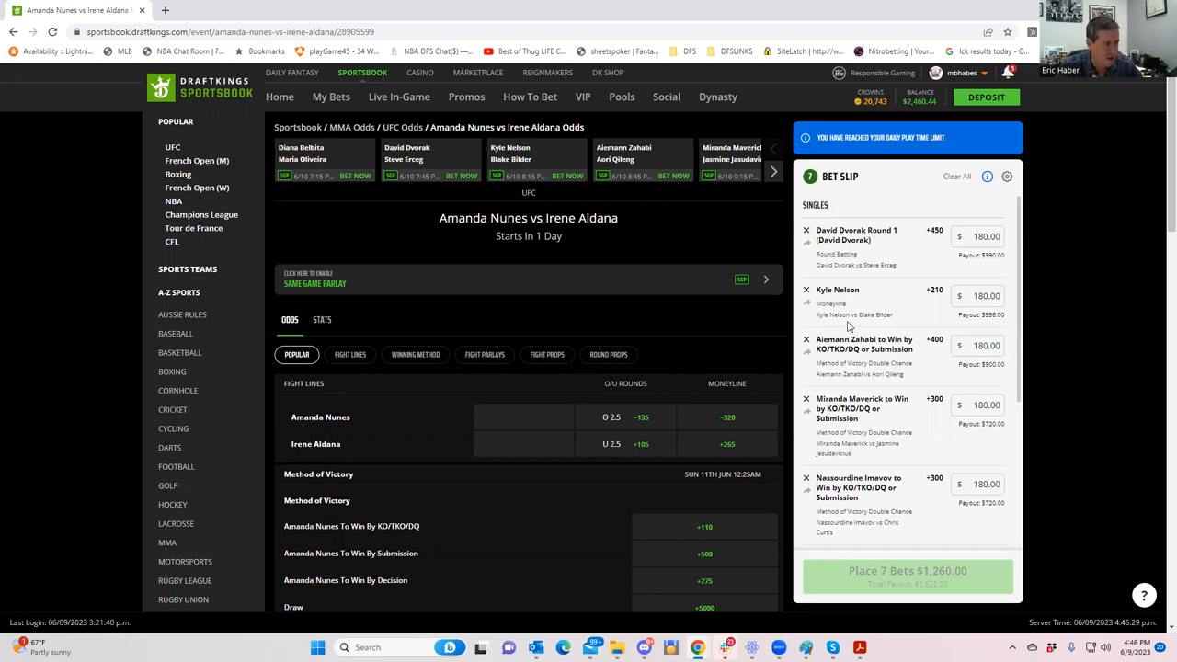
pyautogui.moveTo(812, 263)
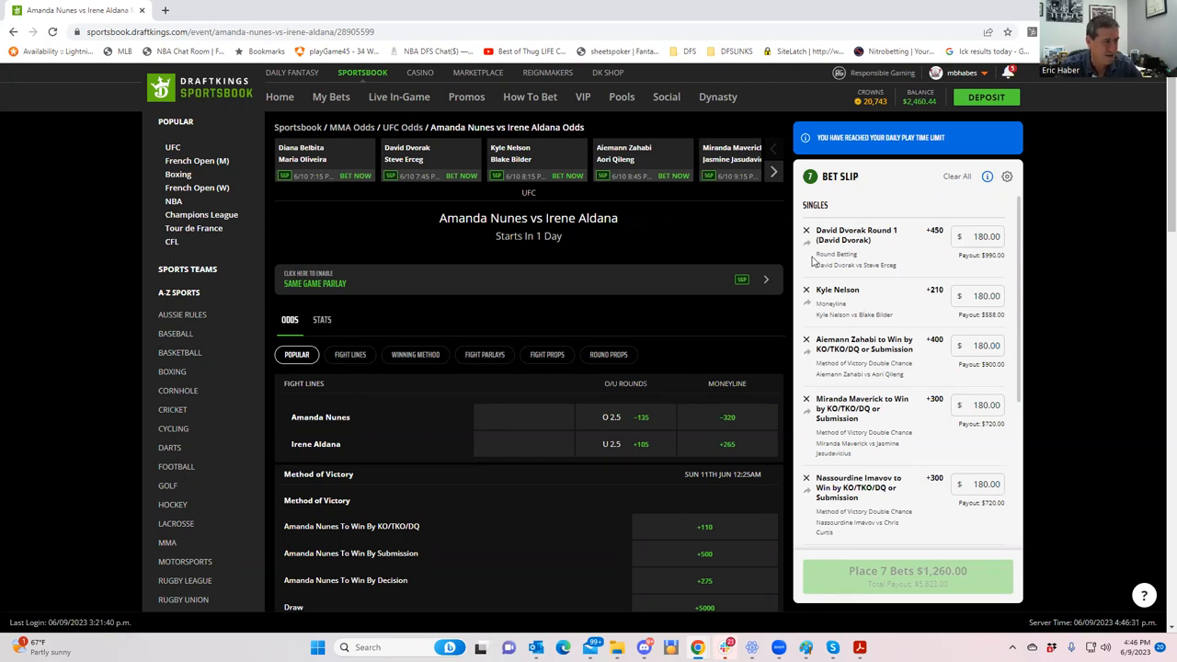
pyautogui.moveTo(661, 256)
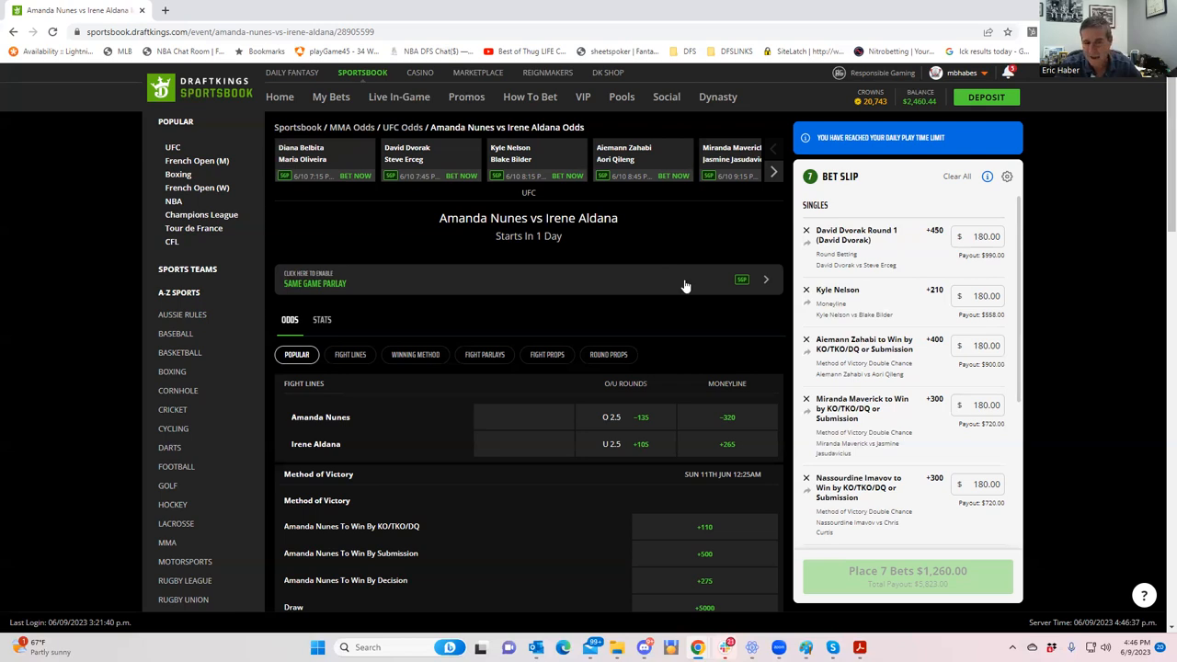
pyautogui.moveTo(665, 285)
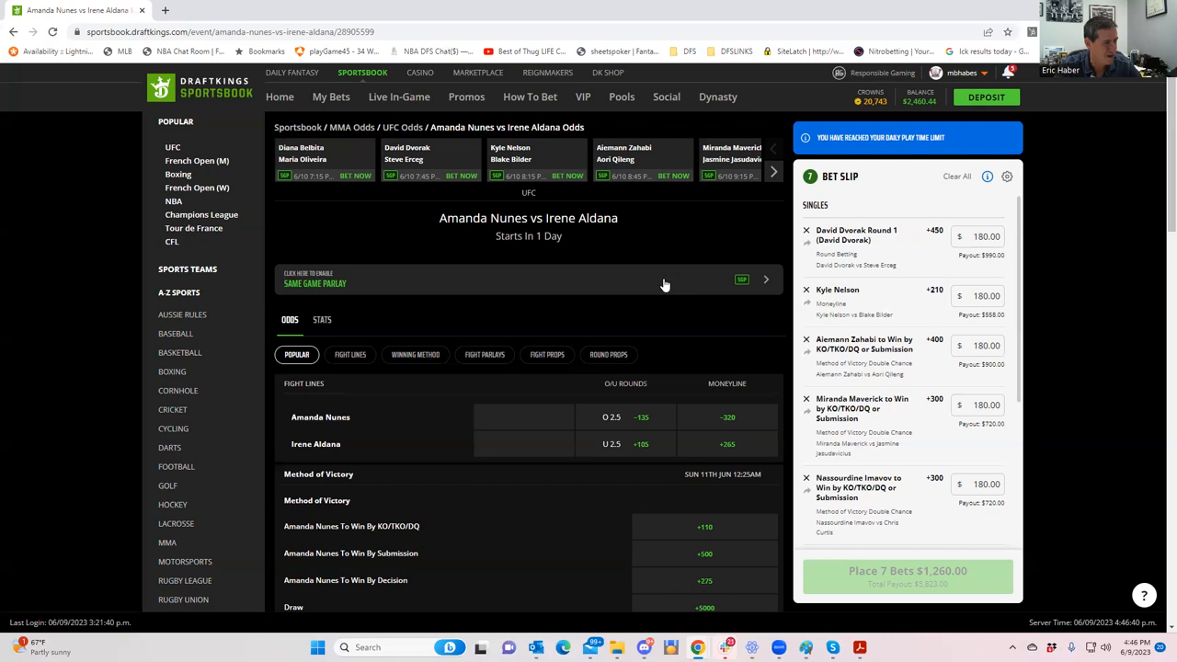
pyautogui.moveTo(556, 277)
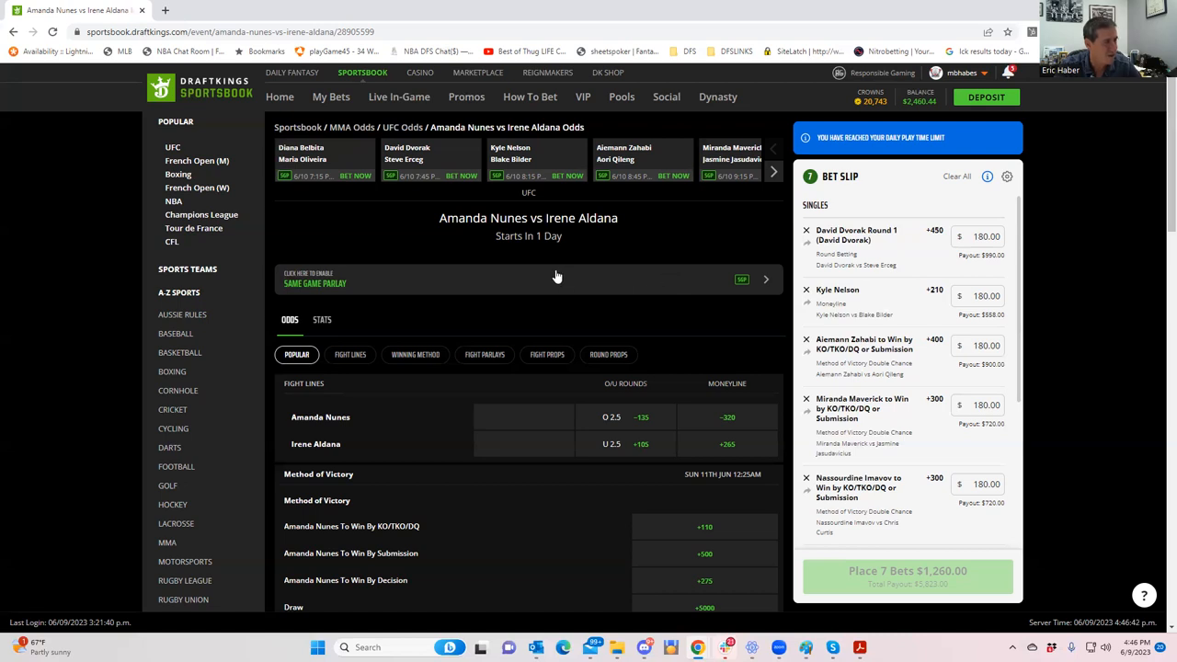
pyautogui.moveTo(862, 76)
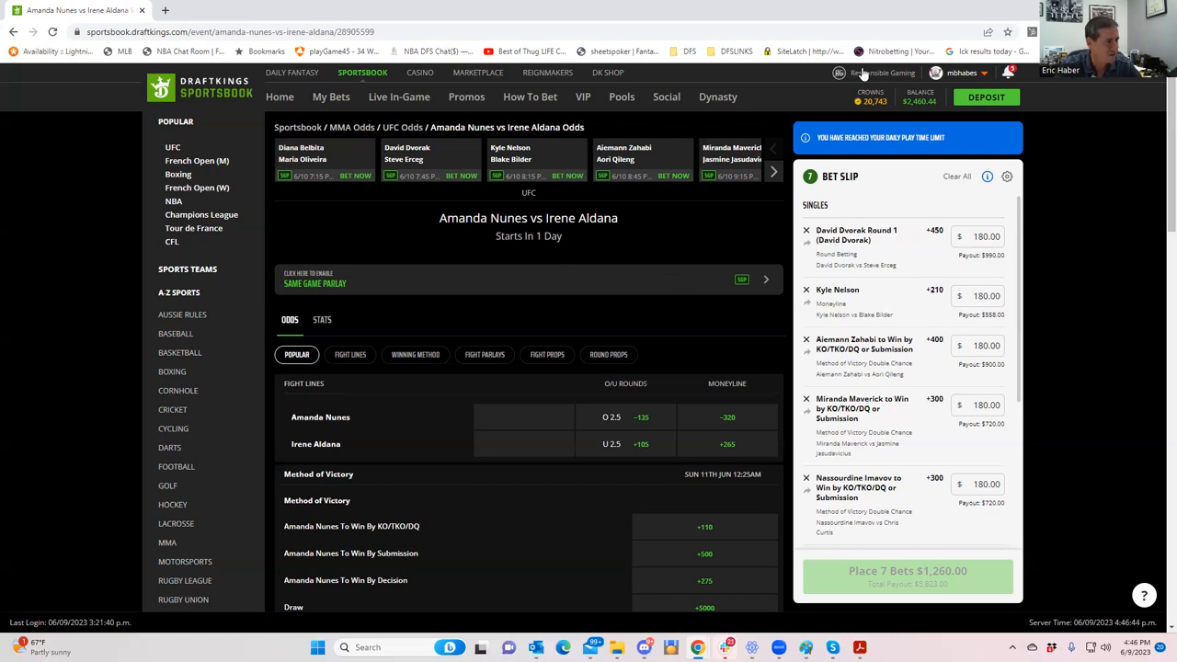